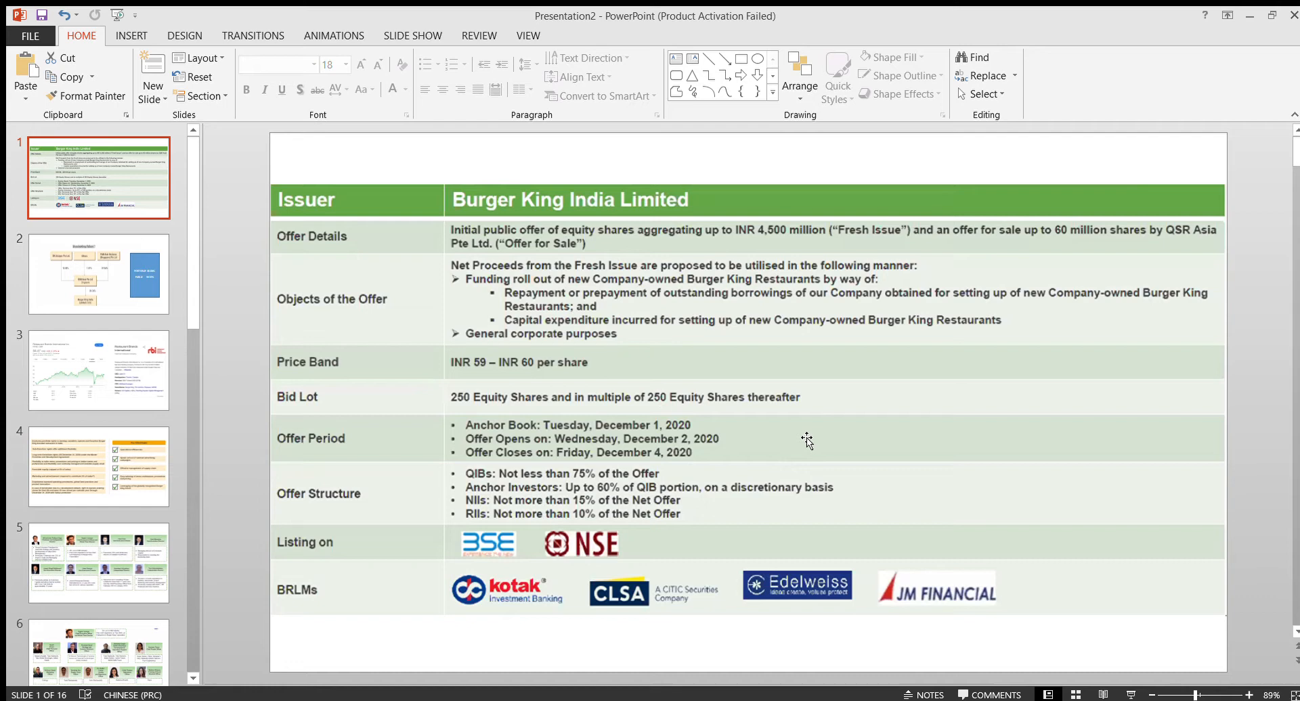
mouse_move(610, 223)
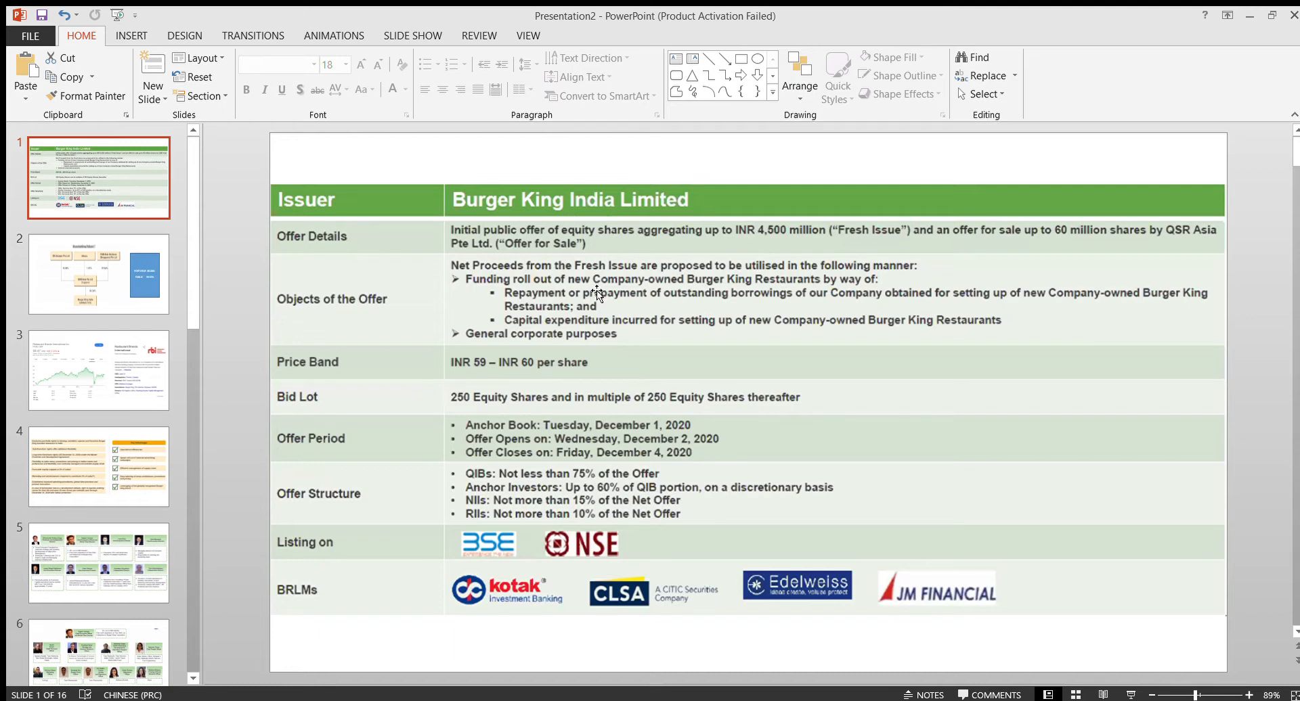
mouse_move(684, 452)
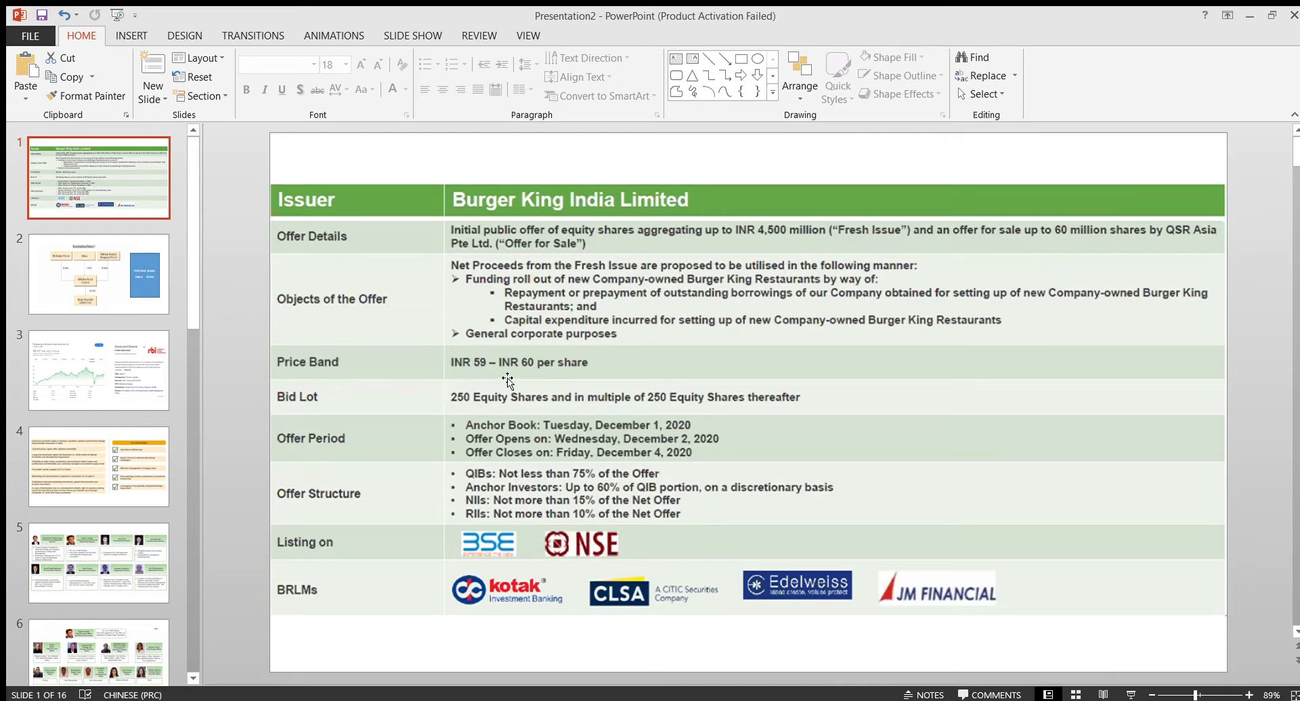
mouse_move(570, 375)
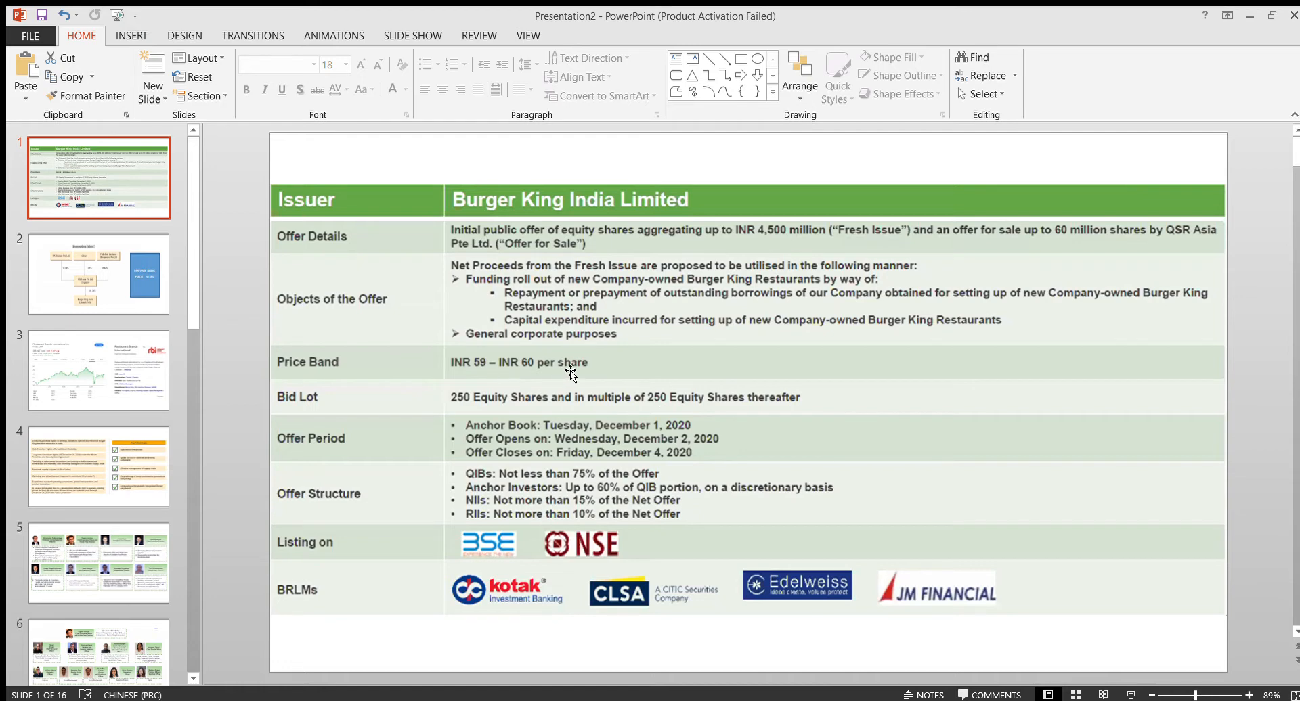
mouse_move(353, 390)
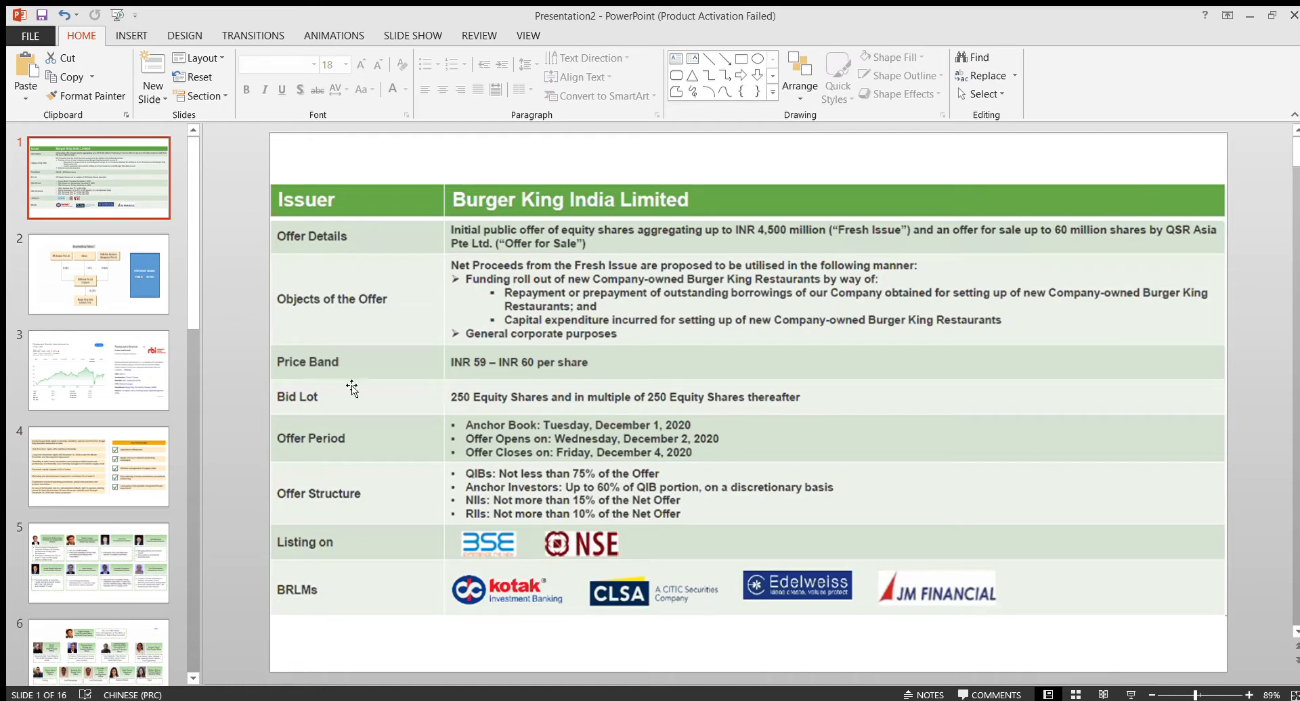
mouse_move(578, 415)
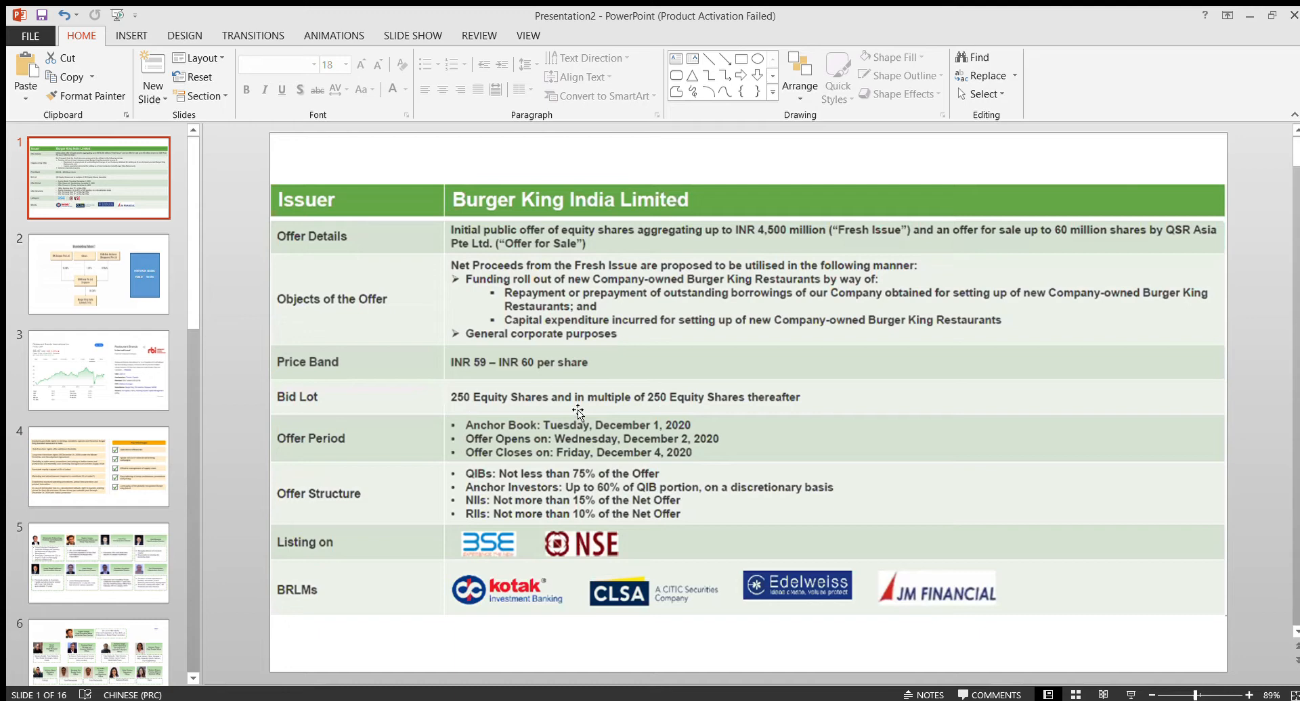
Show slide 2, the Burger King India shareholding-pattern diagram with post-issue percentages
left_click(98, 273)
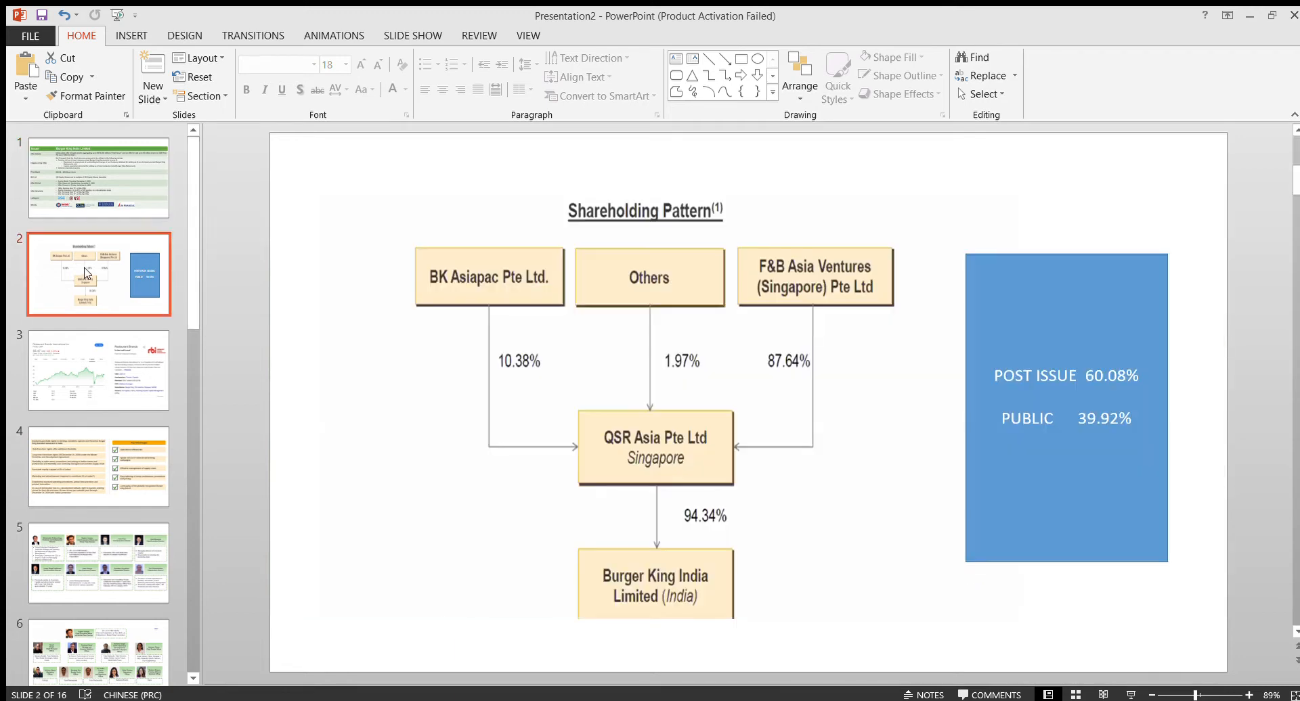
mouse_move(636, 290)
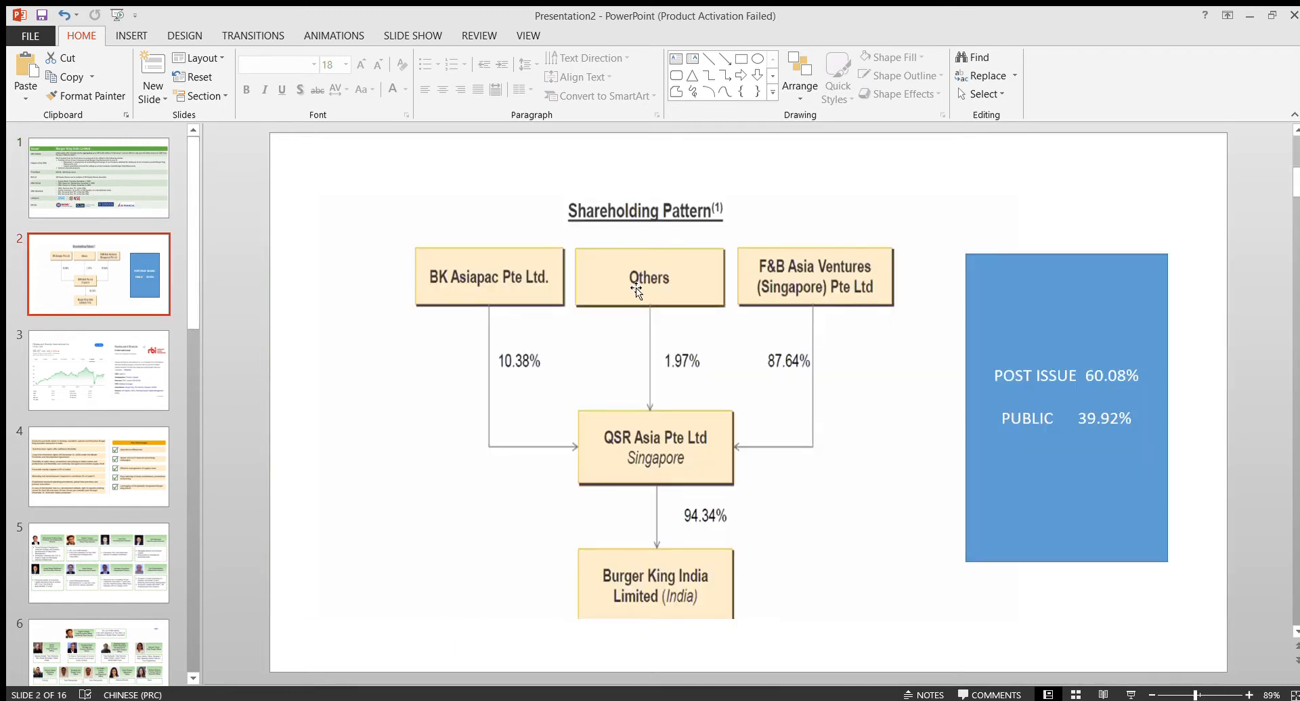
mouse_move(629, 463)
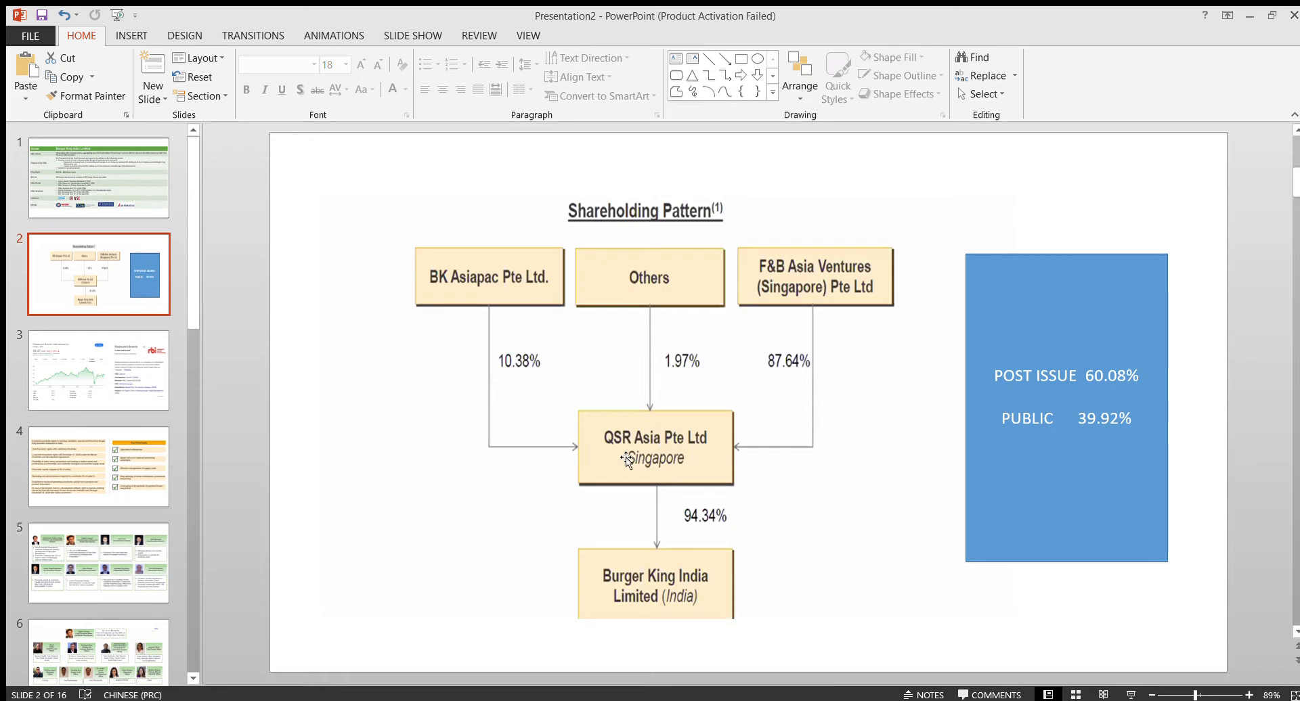
mouse_move(666, 462)
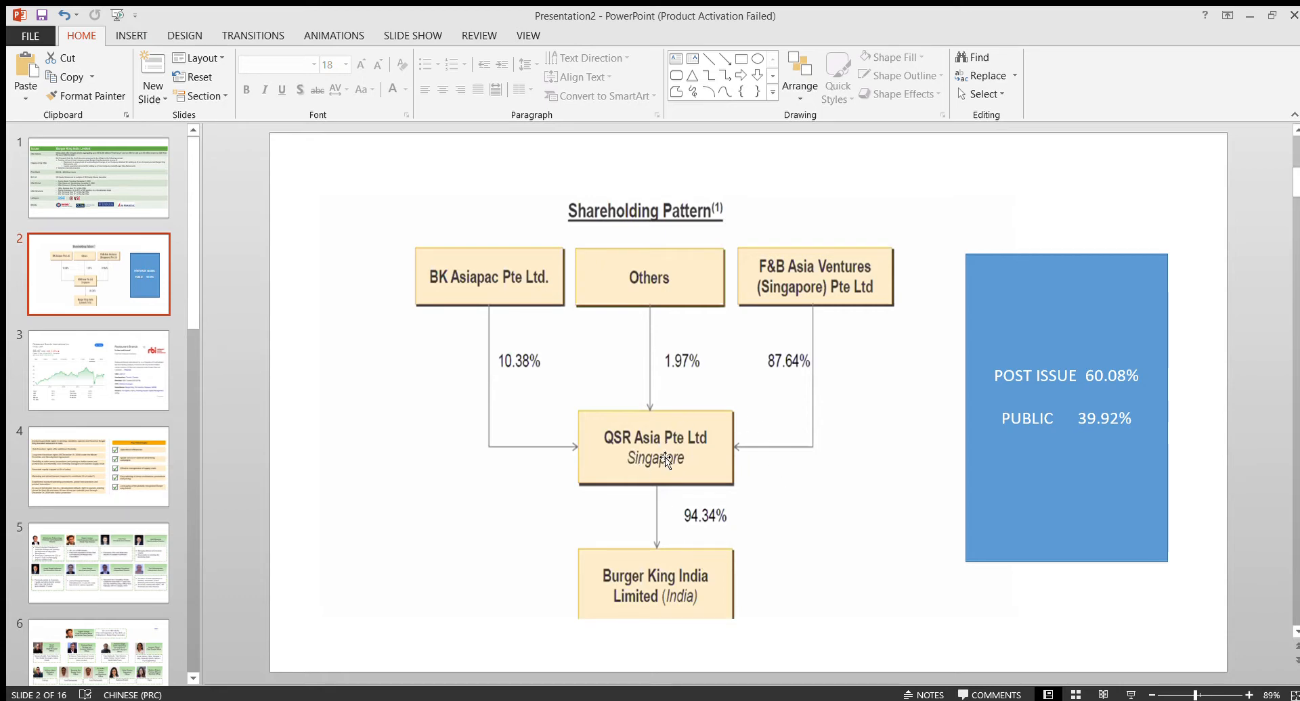
mouse_move(681, 530)
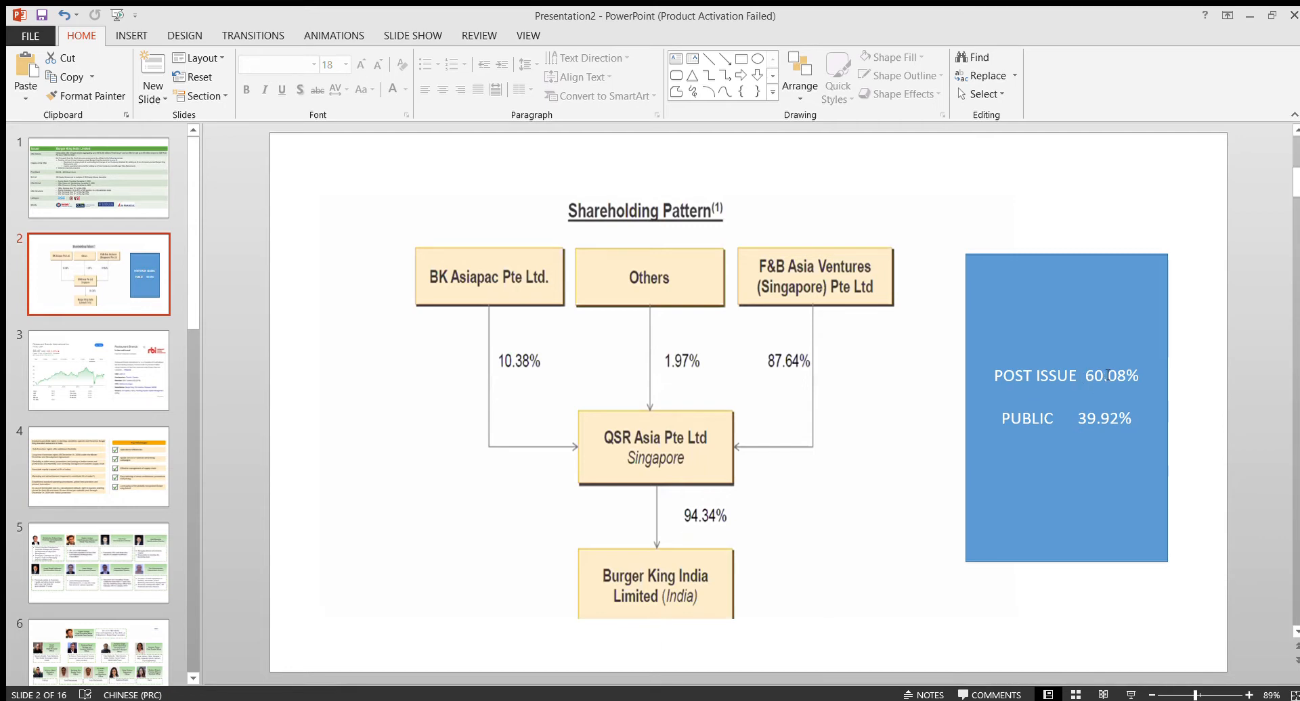
Show slide 3, Restaurant Brands International's five-year stock chart and profile
left_click(99, 371)
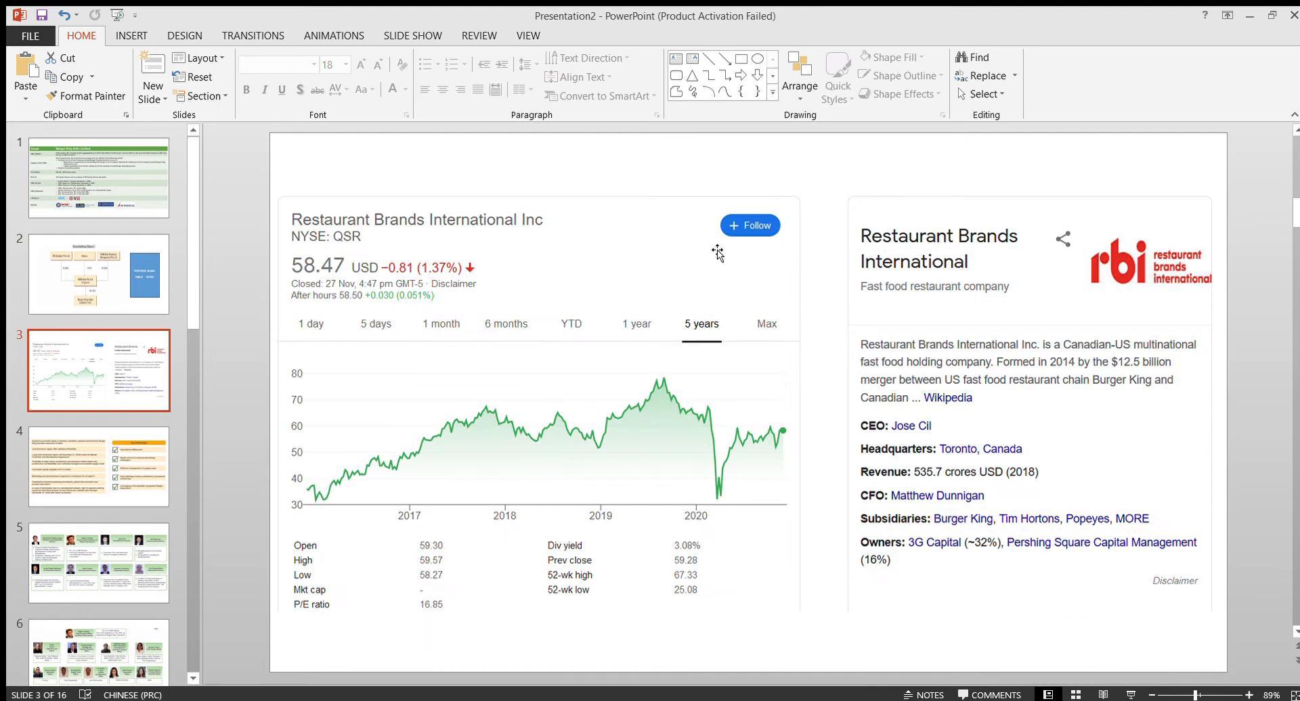
mouse_move(863, 293)
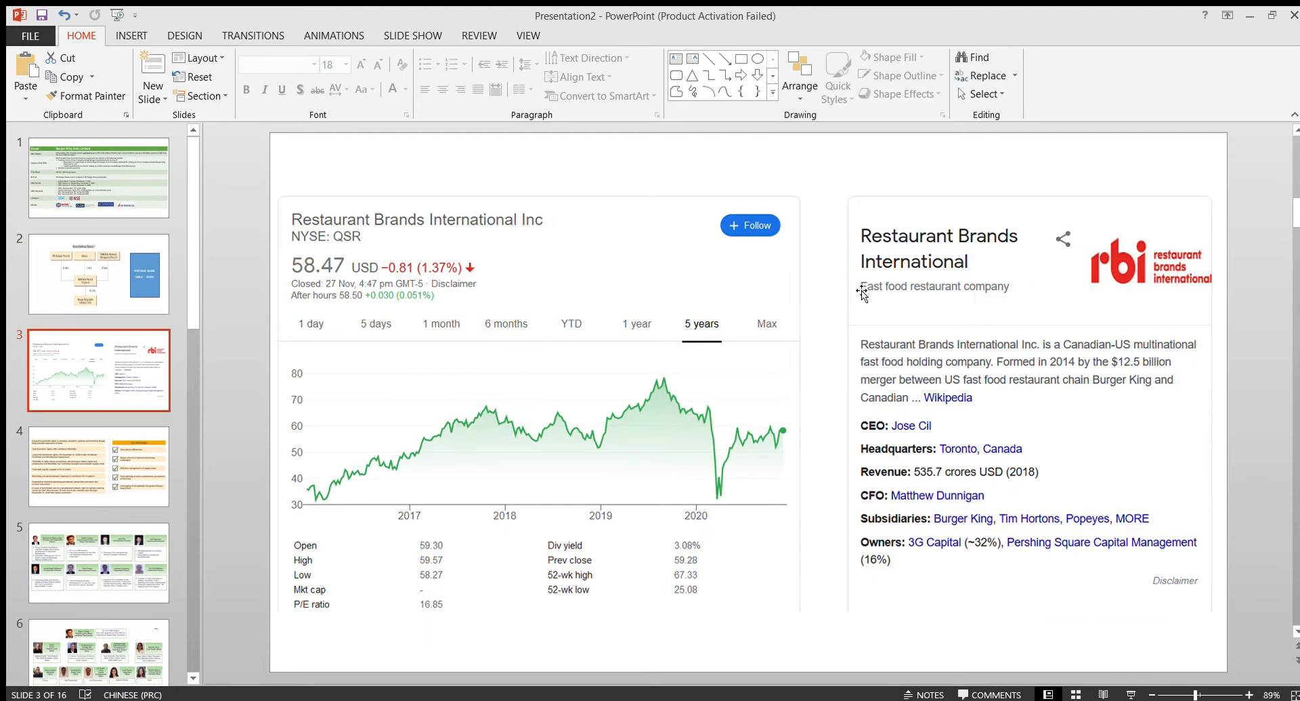
mouse_move(956, 528)
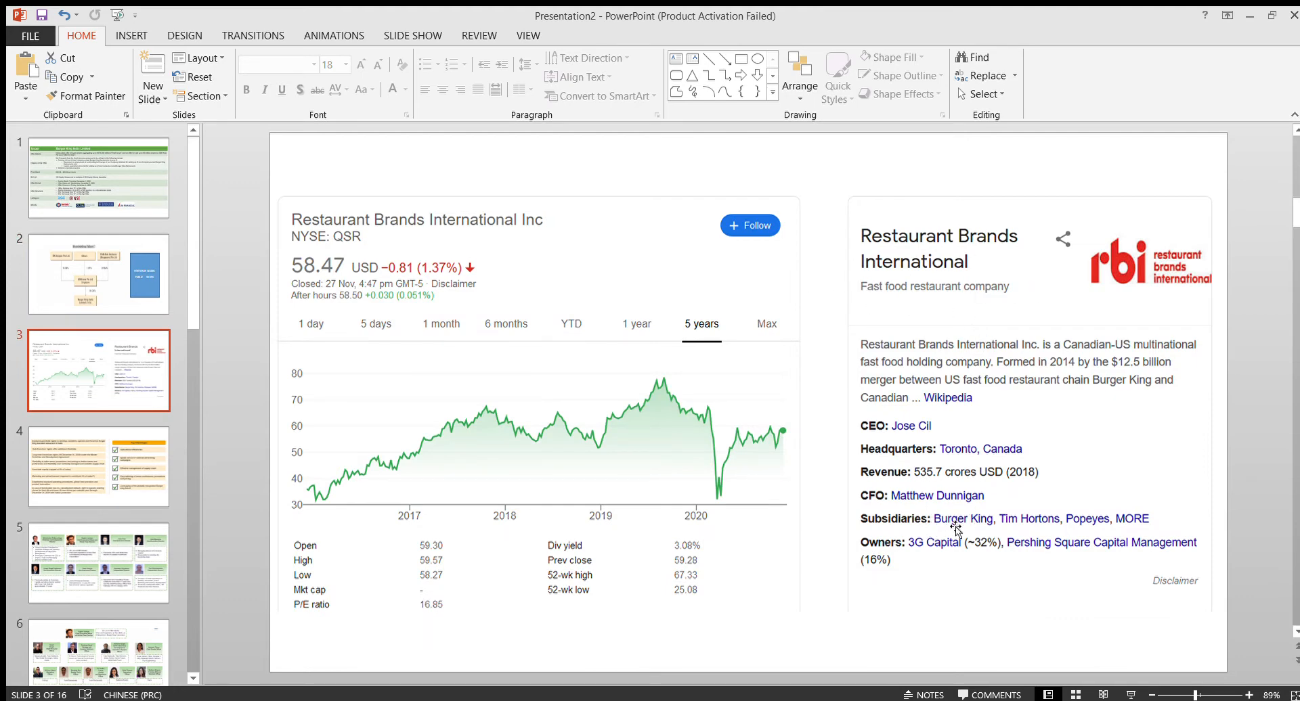
mouse_move(1033, 531)
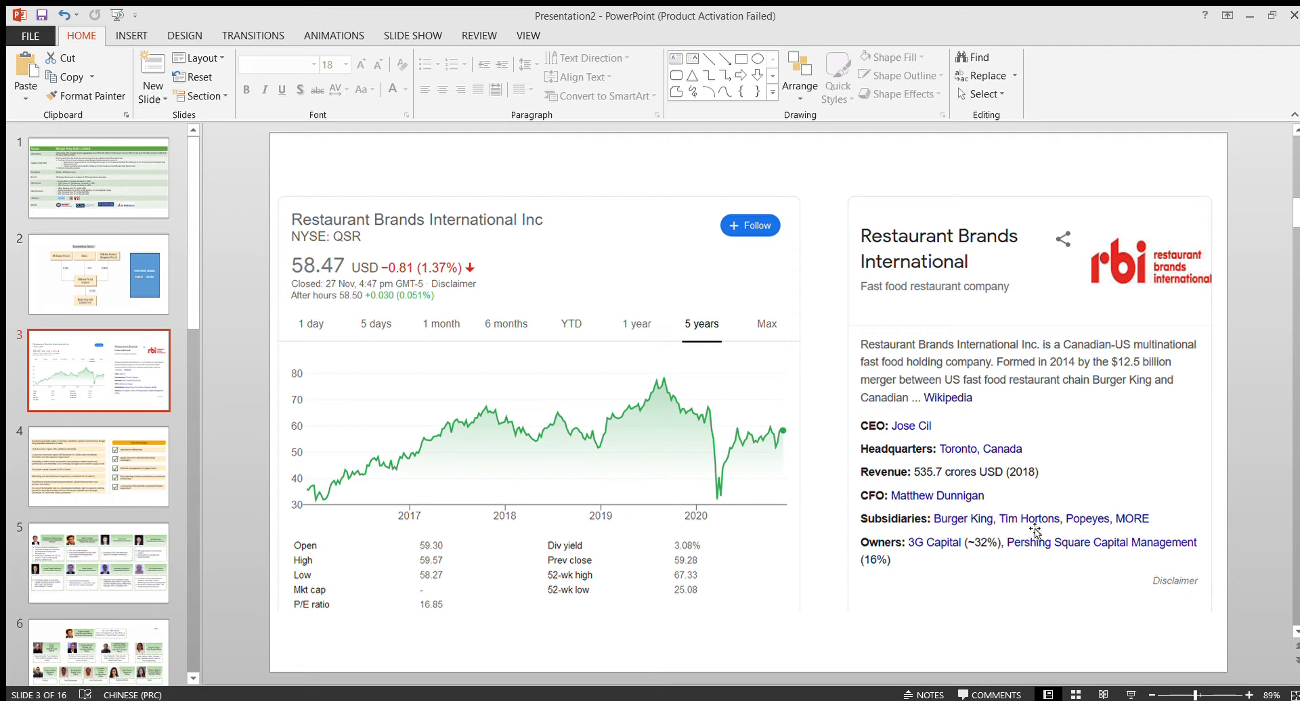
mouse_move(930, 335)
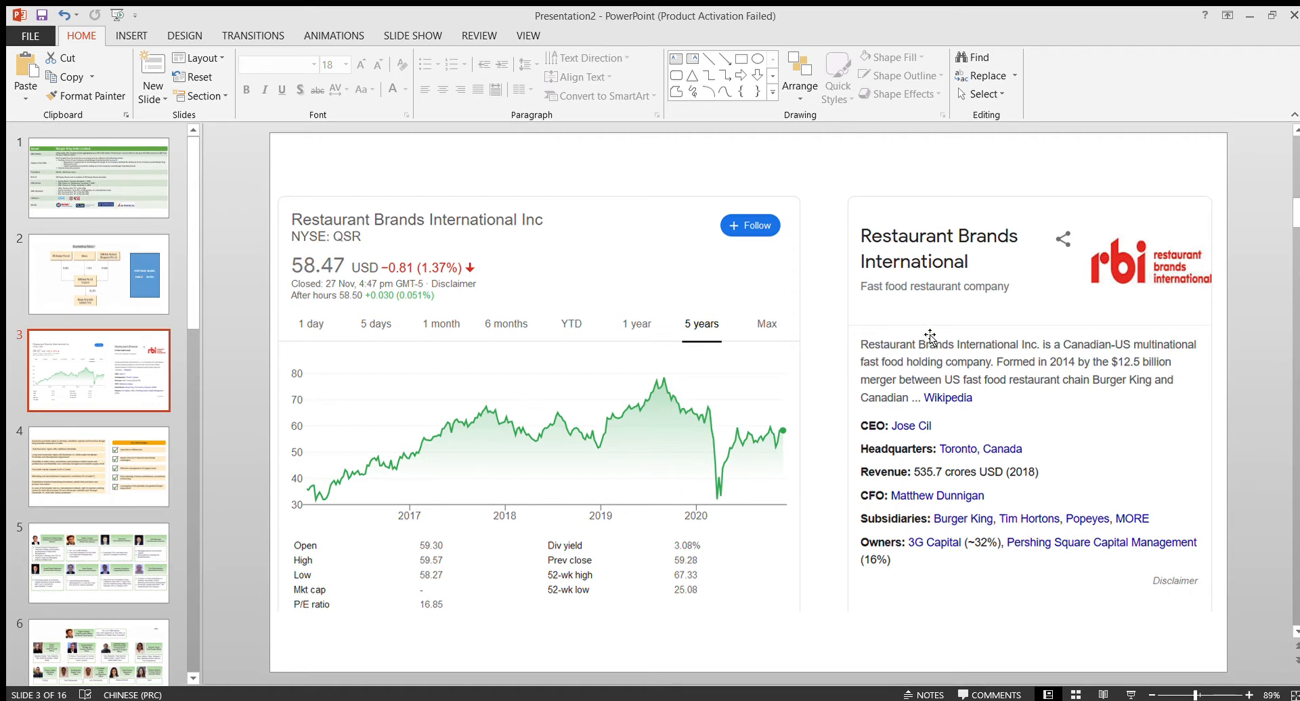
mouse_move(937, 337)
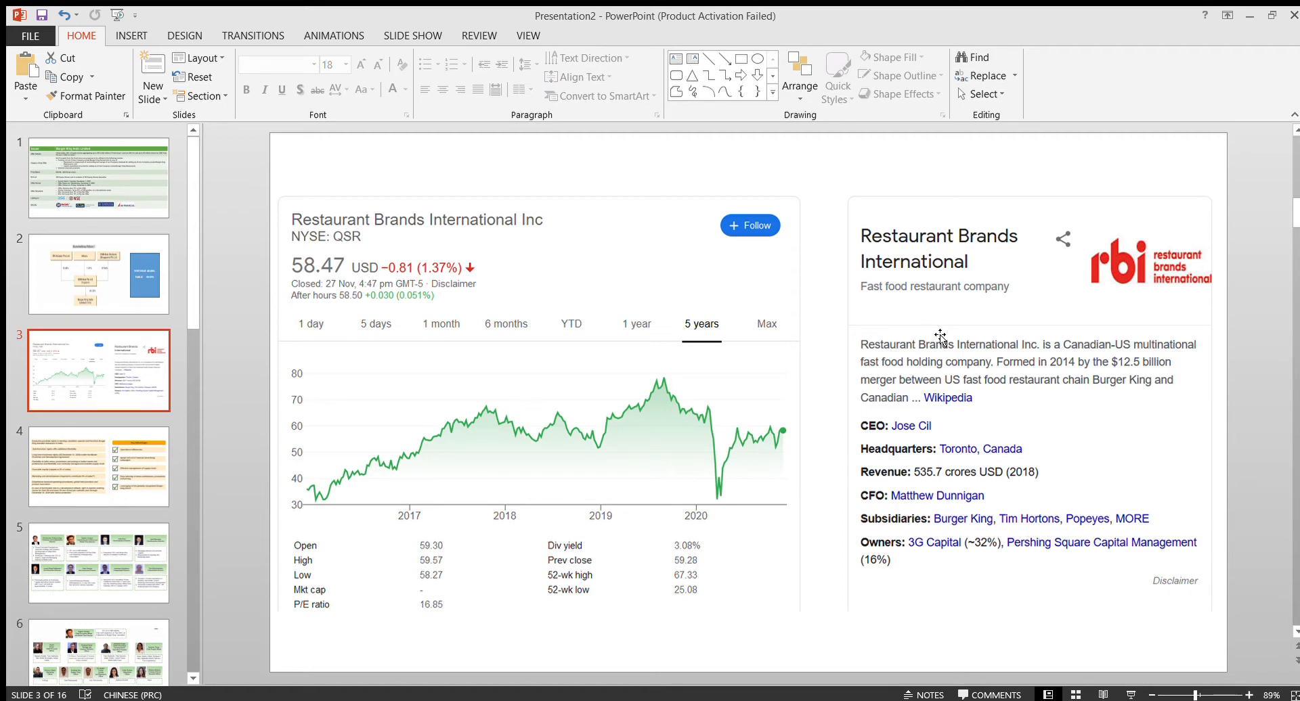
mouse_move(426, 441)
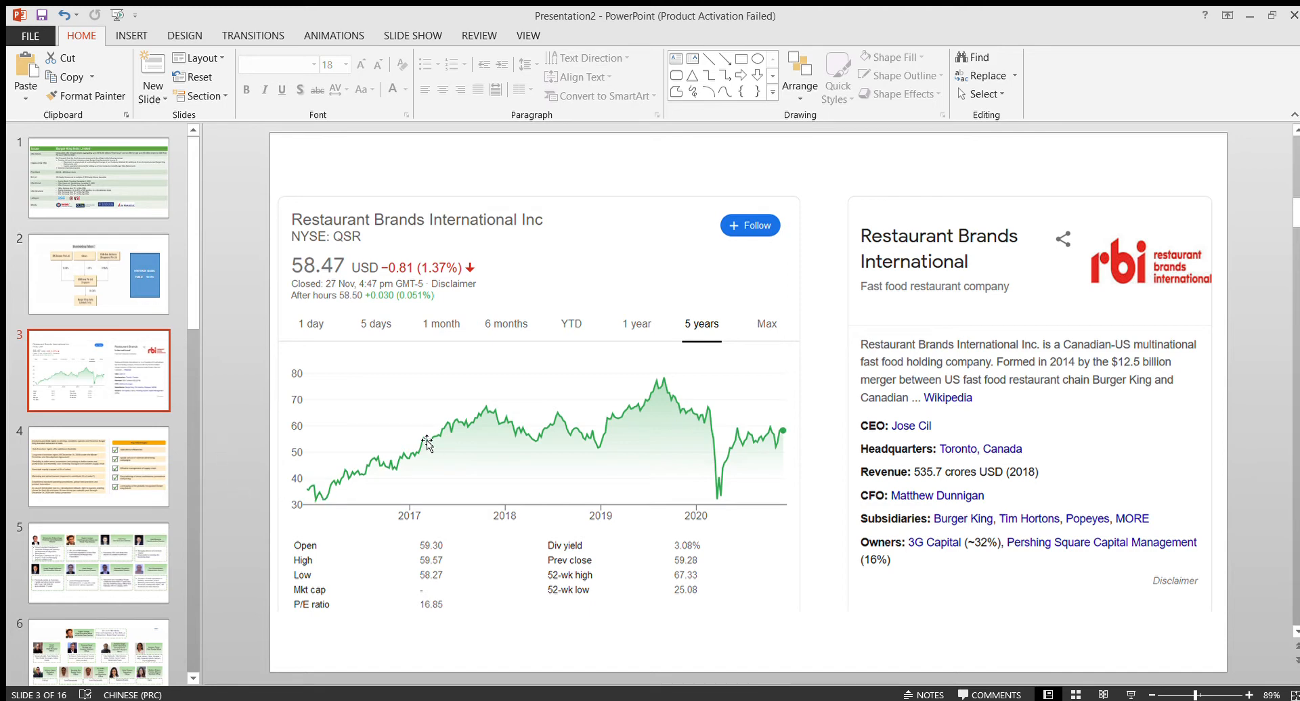
mouse_move(348, 479)
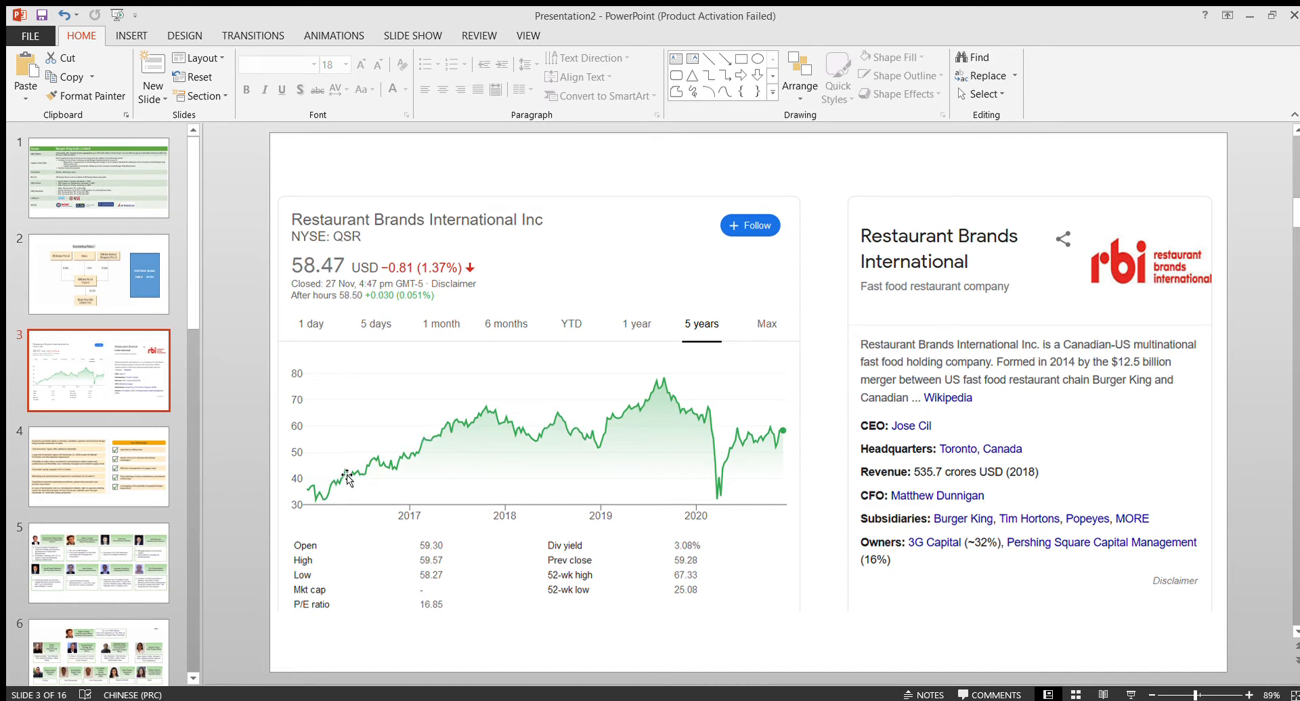
mouse_move(637, 444)
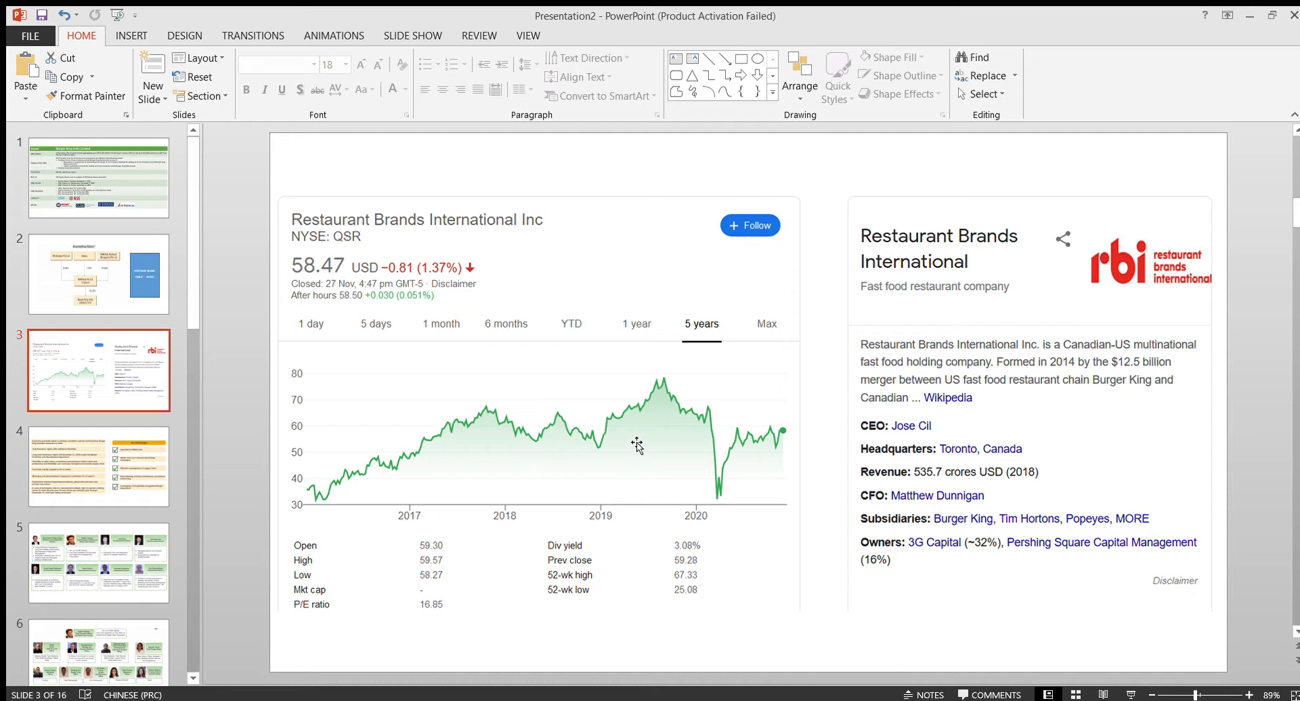
mouse_move(705, 411)
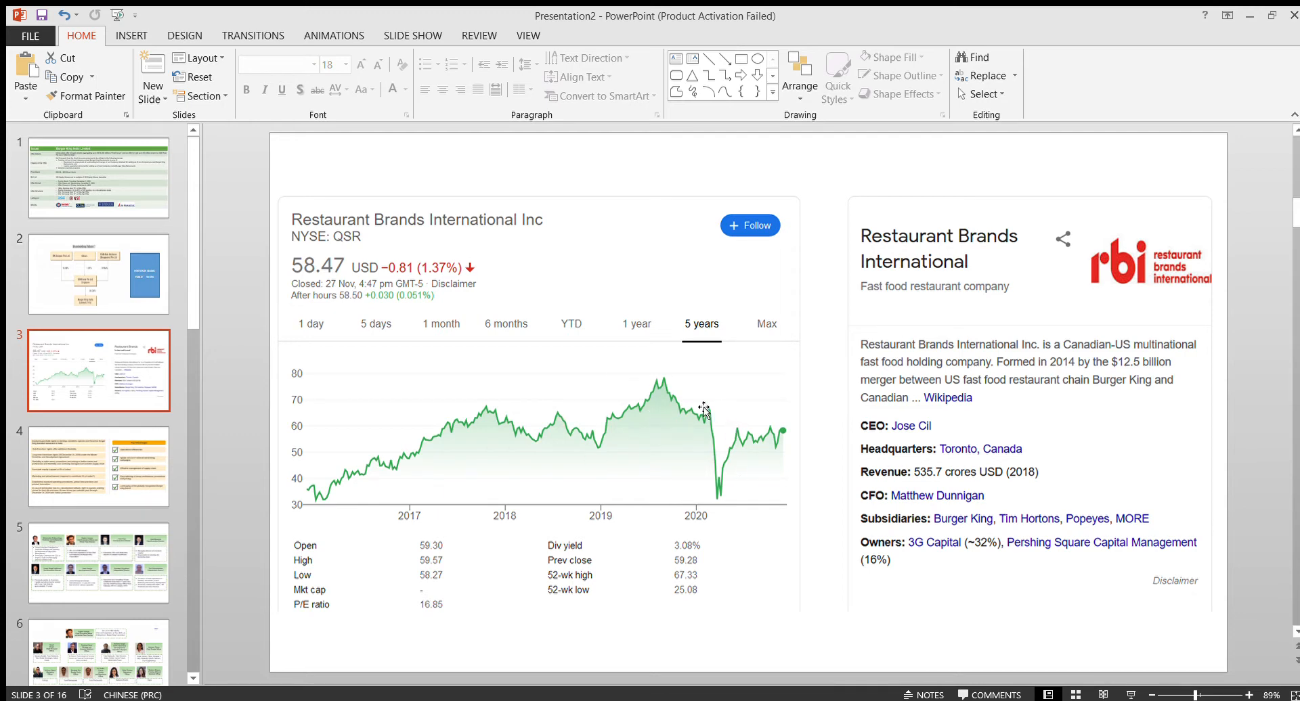
mouse_move(714, 452)
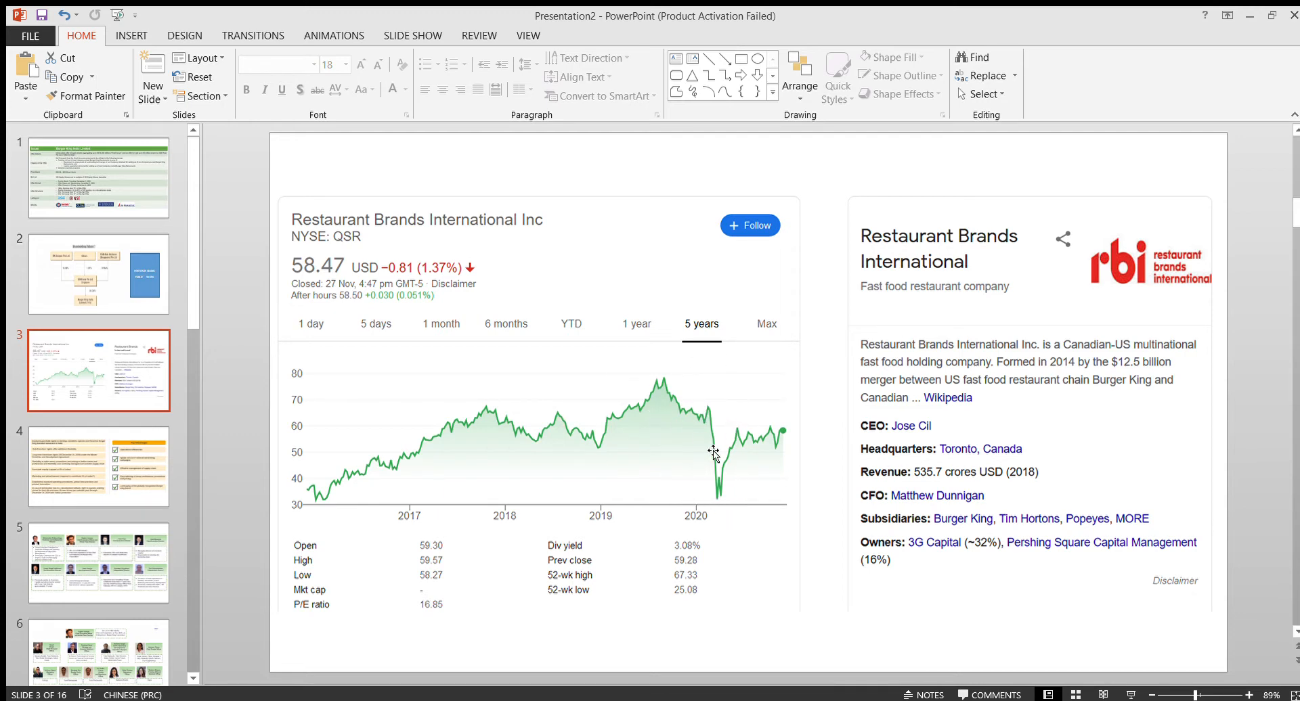
mouse_move(761, 464)
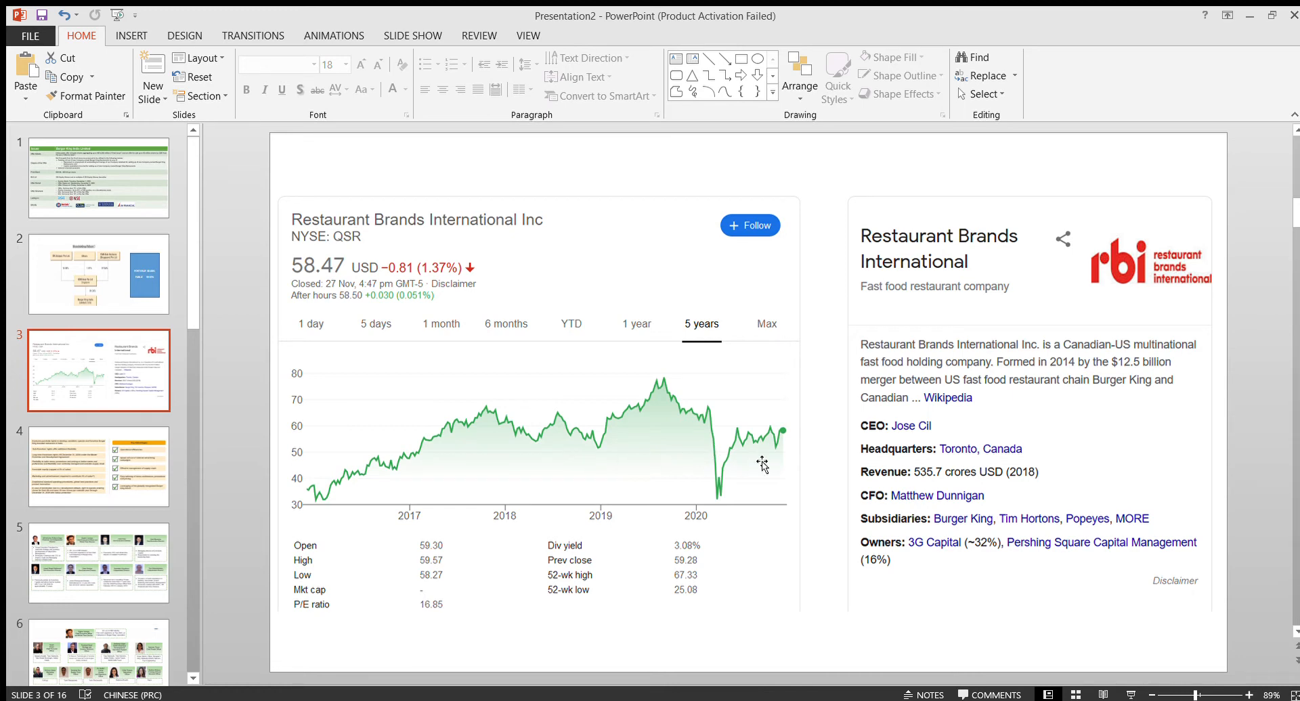
mouse_move(519, 354)
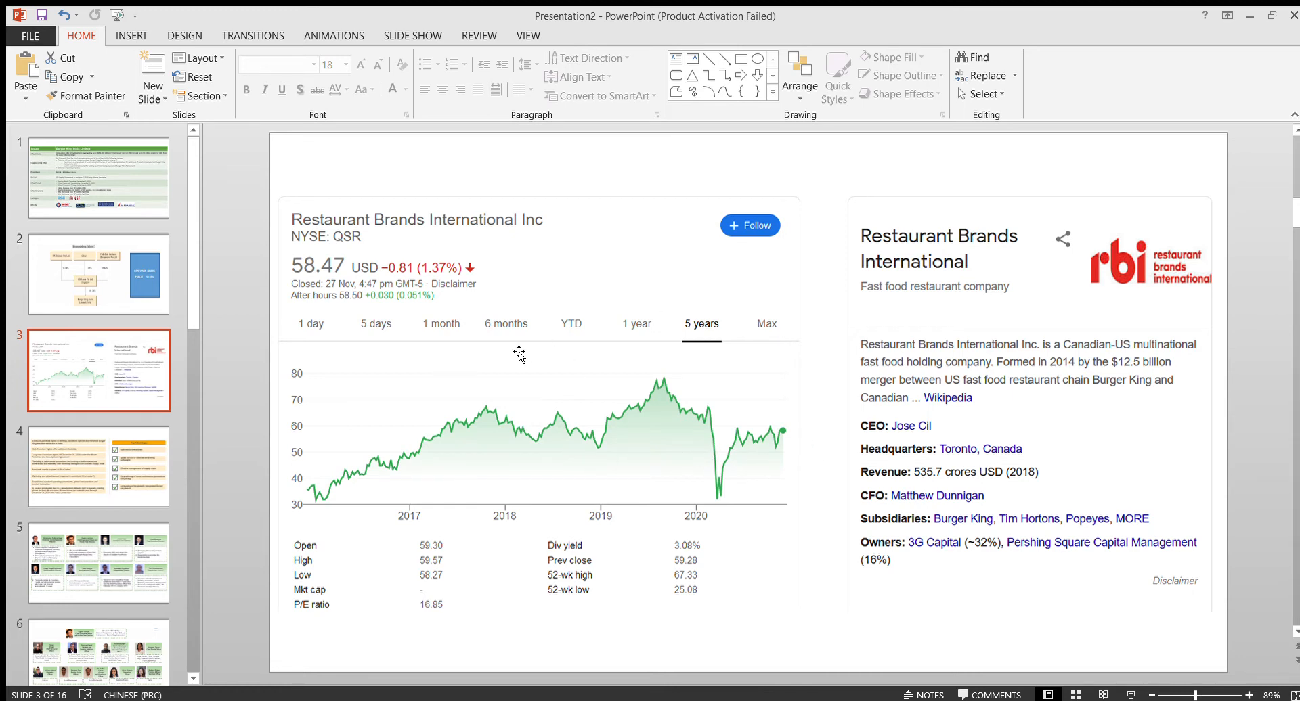
Show slide 4, the franchise rights and Key Advantages checklist
left_click(98, 466)
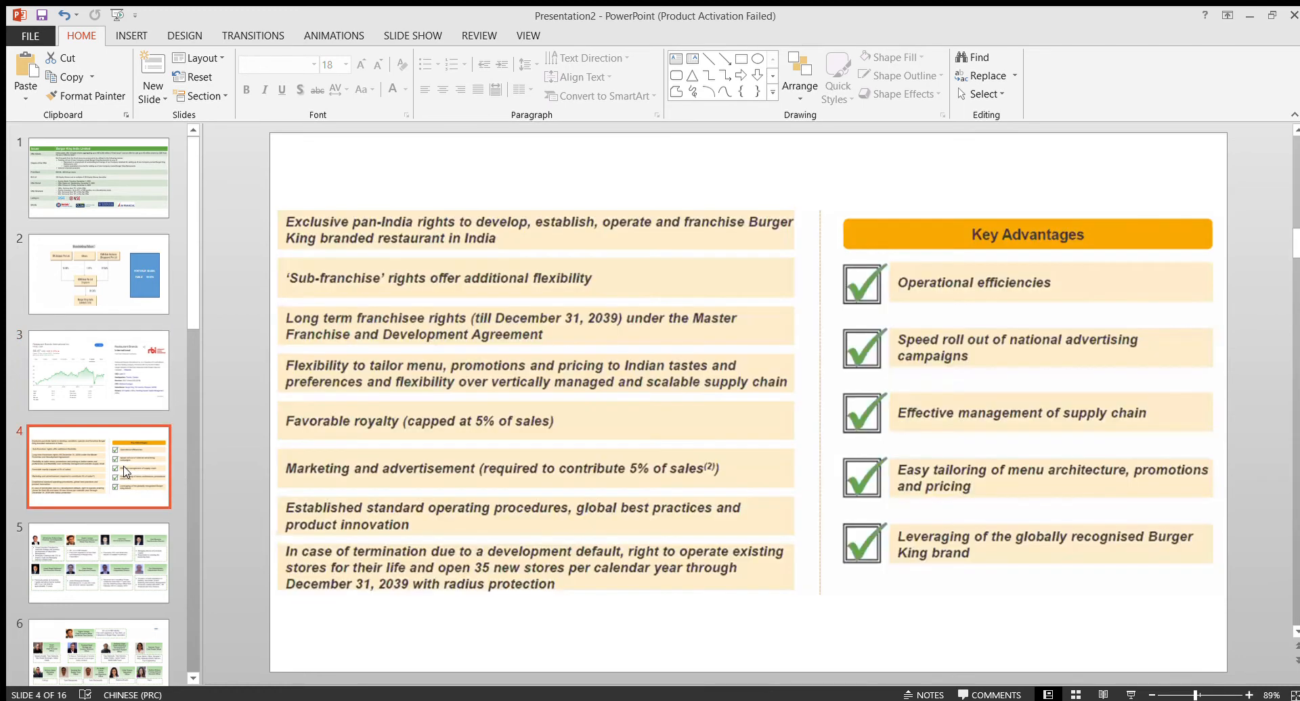
mouse_move(494, 270)
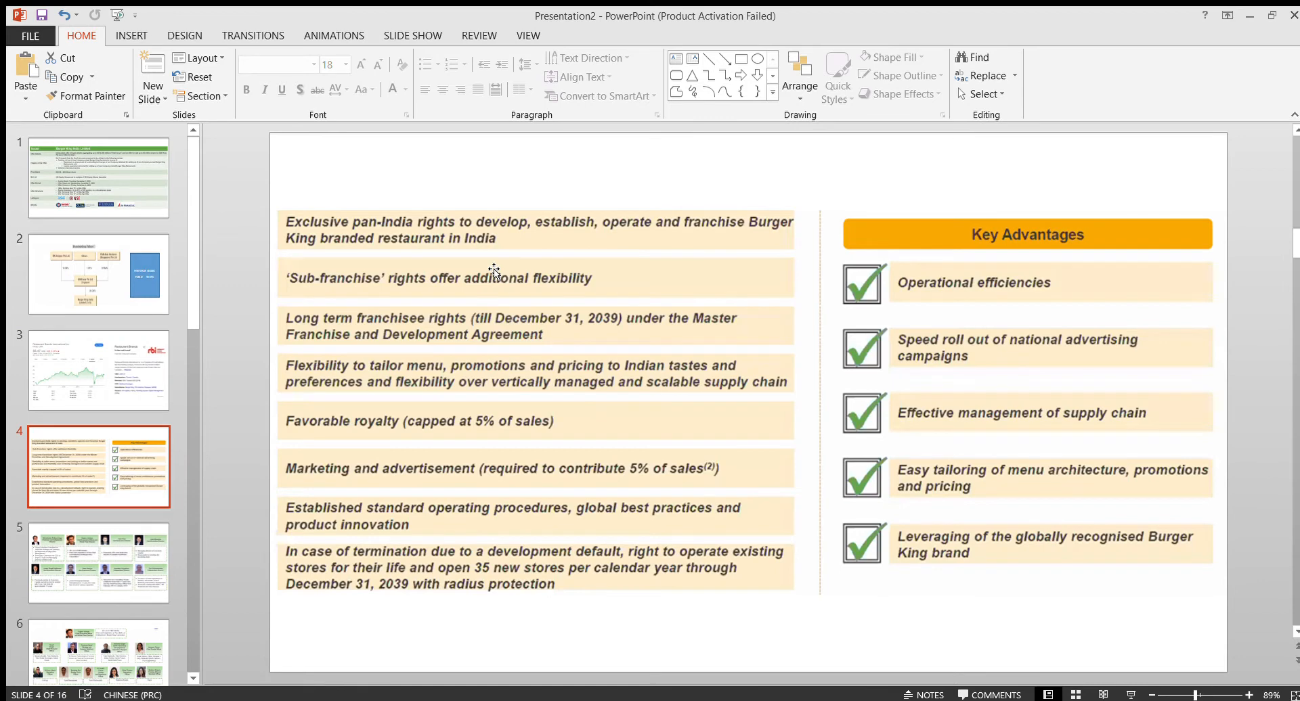
mouse_move(524, 249)
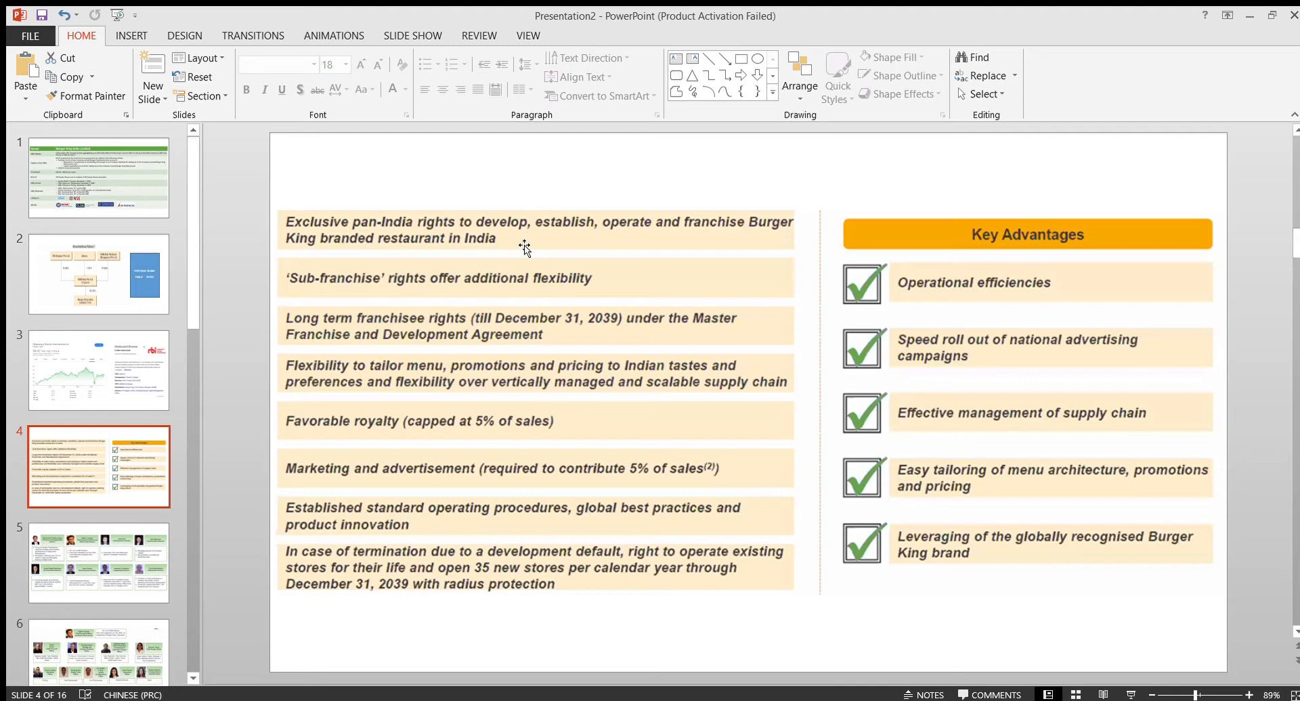
mouse_move(456, 401)
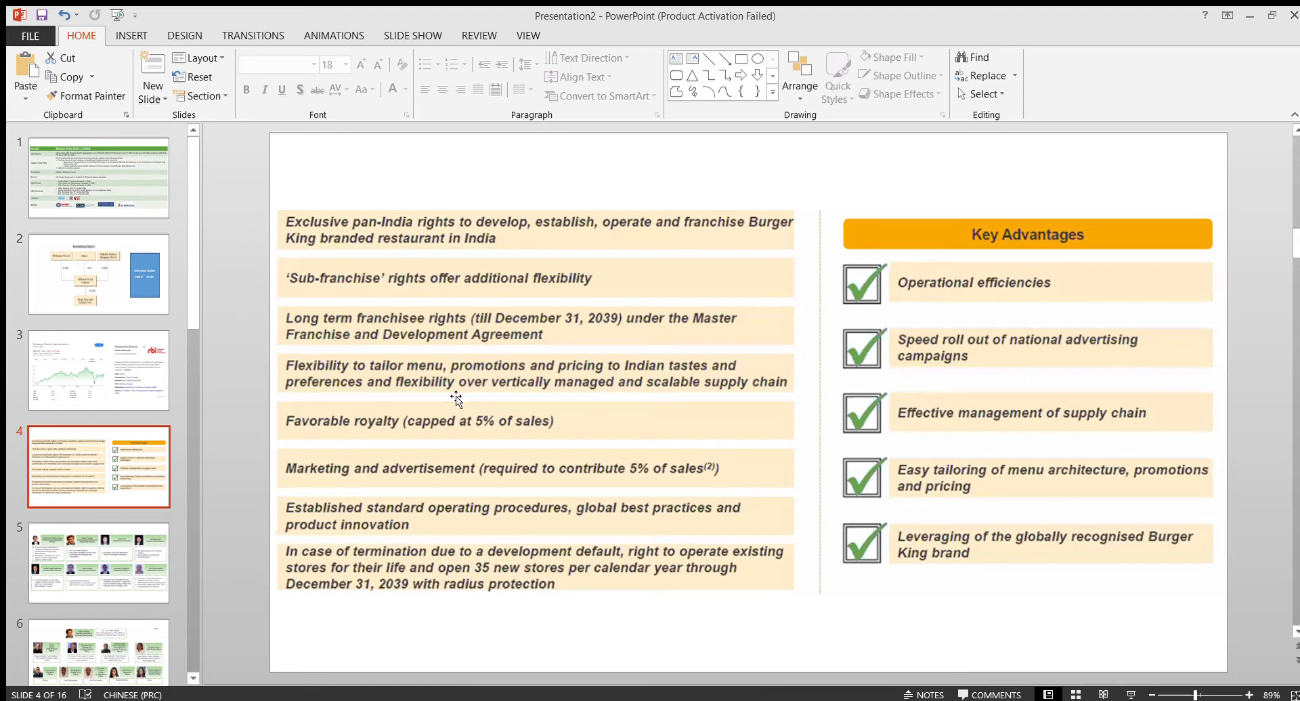
mouse_move(610, 326)
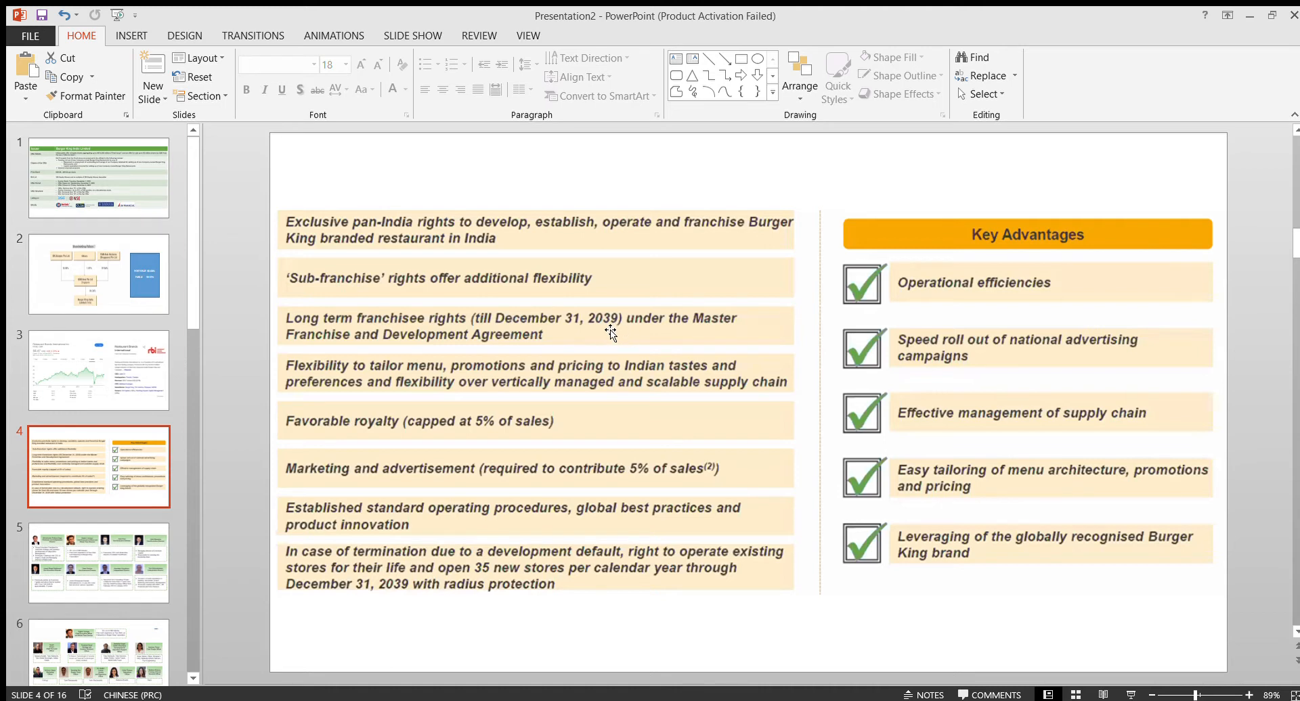
mouse_move(466, 369)
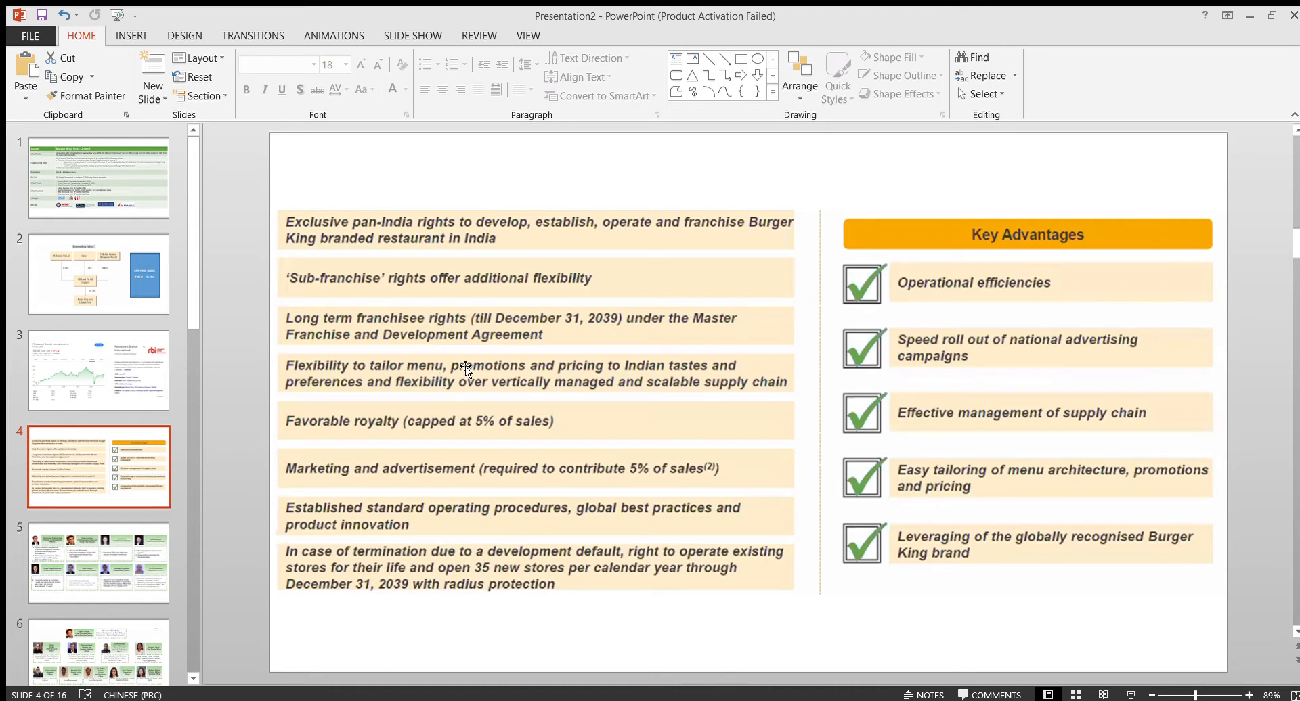
mouse_move(715, 403)
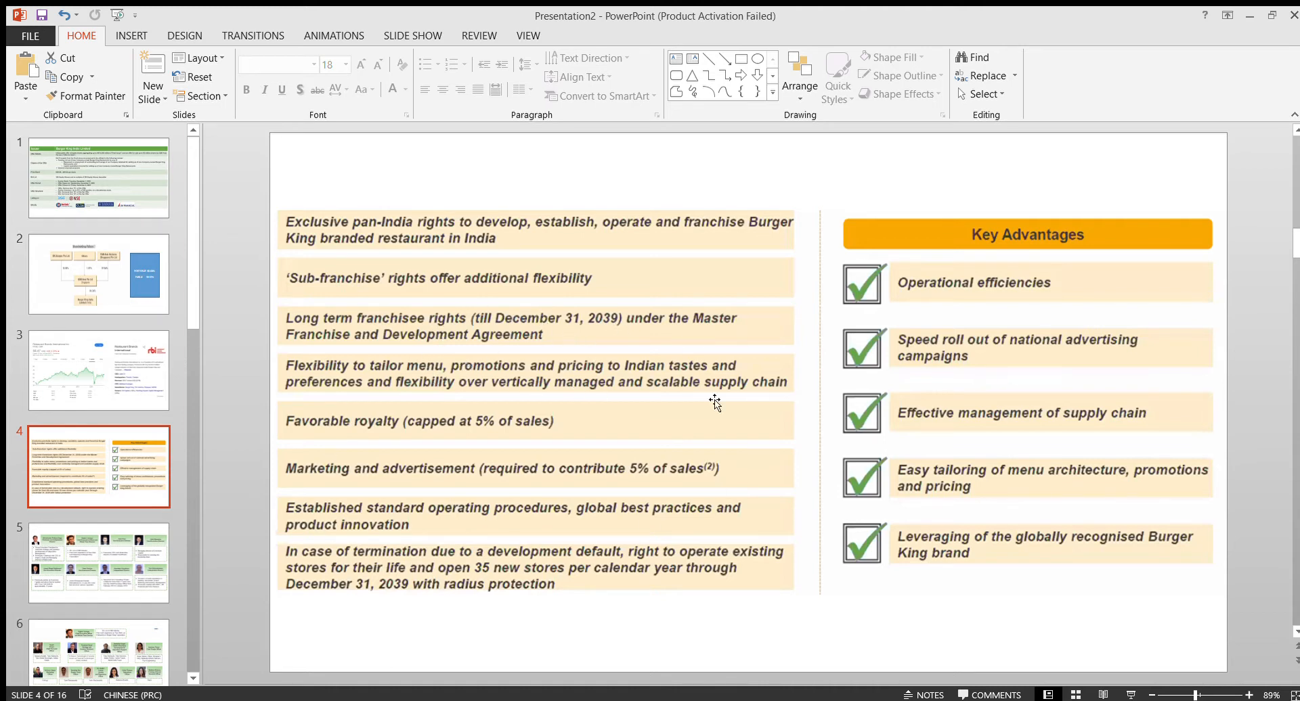
mouse_move(630, 330)
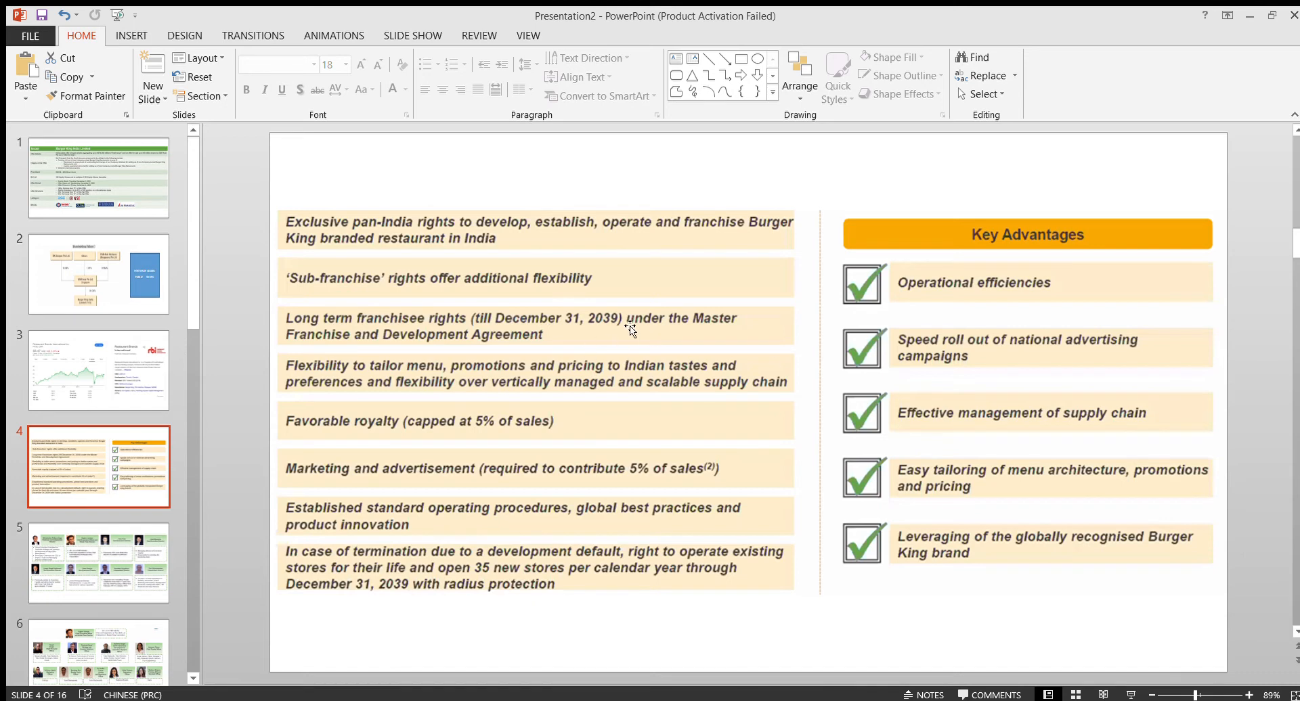
mouse_move(823, 383)
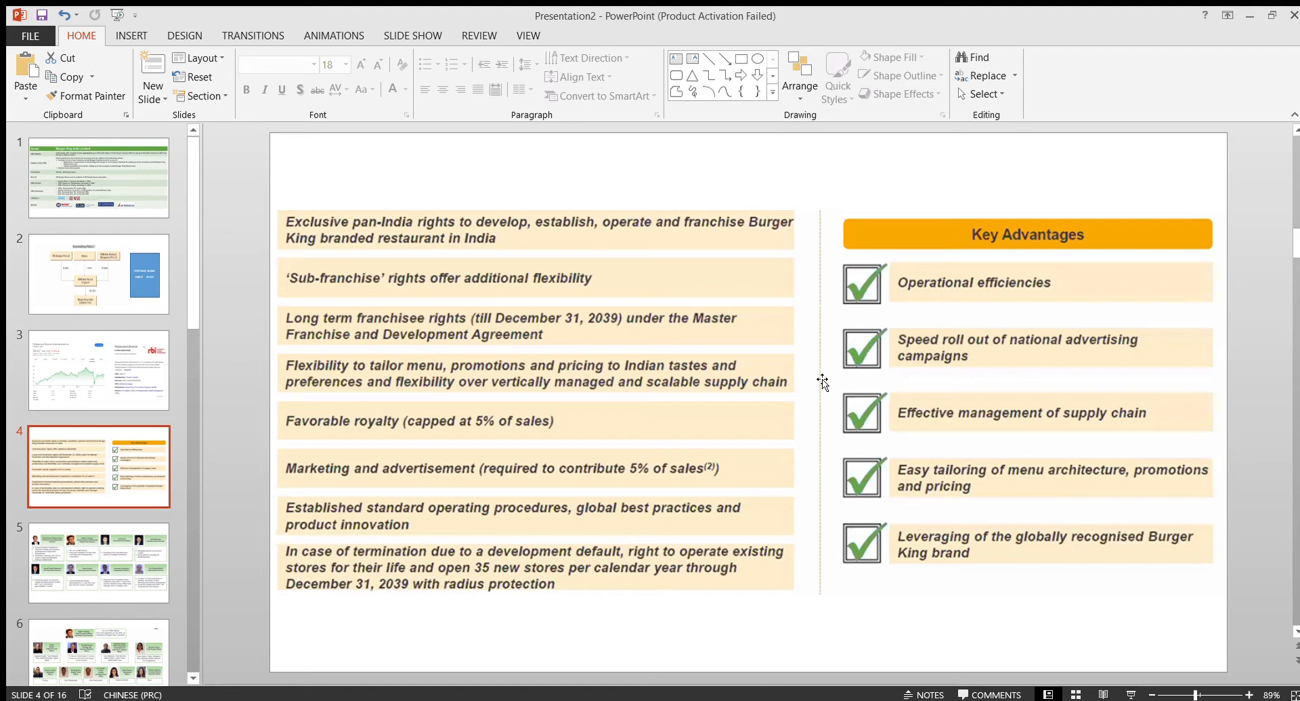
Show slide 5, the eight board directors' profiles
left_click(97, 563)
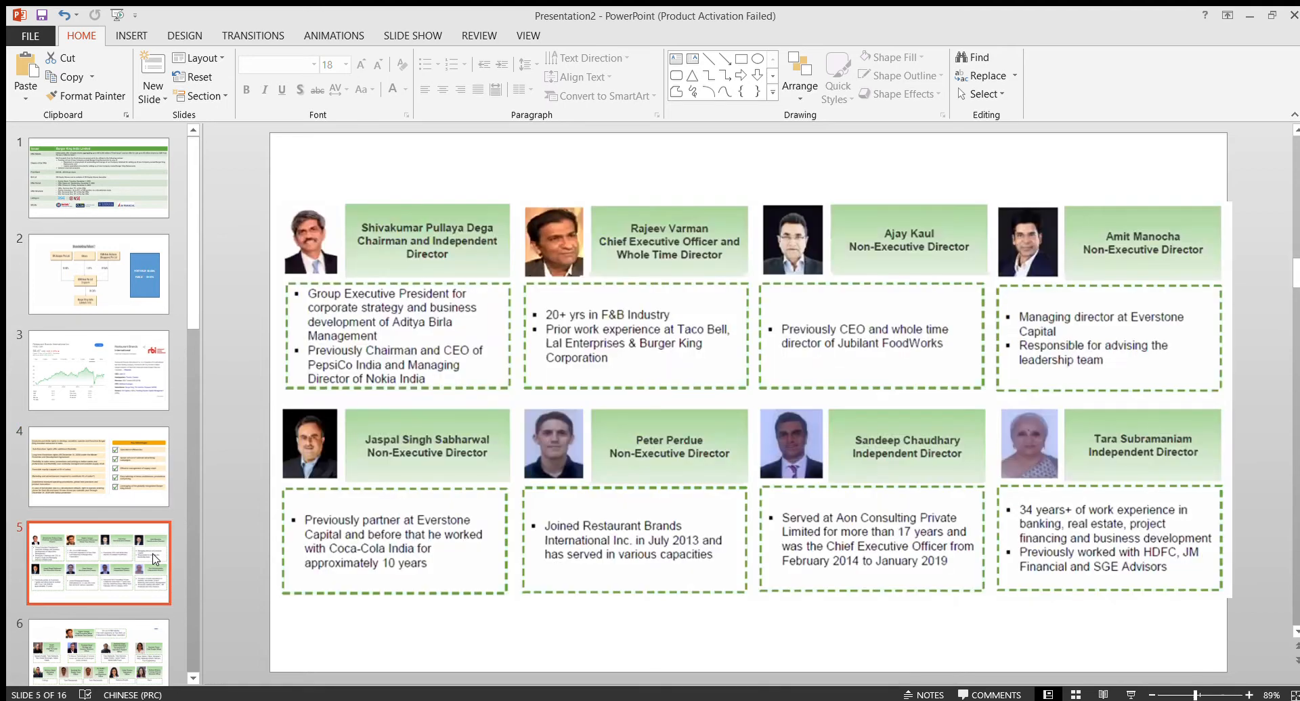
mouse_move(514, 323)
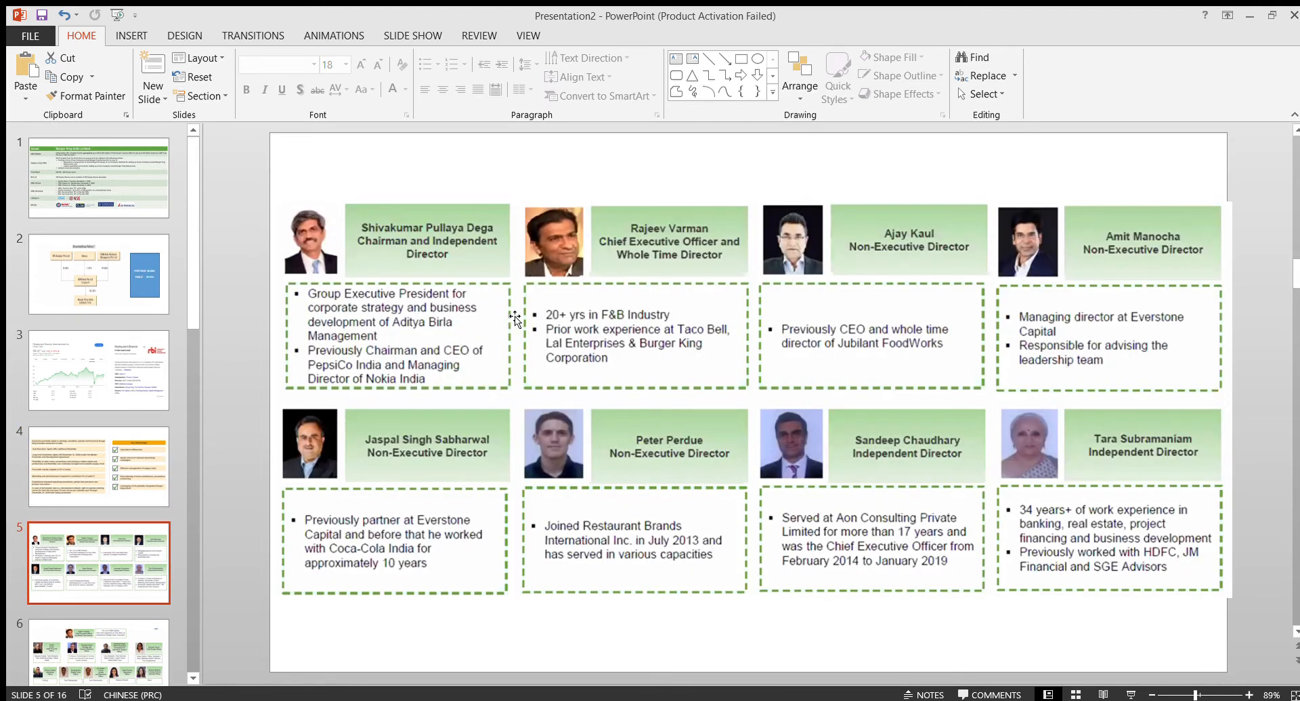
mouse_move(445, 331)
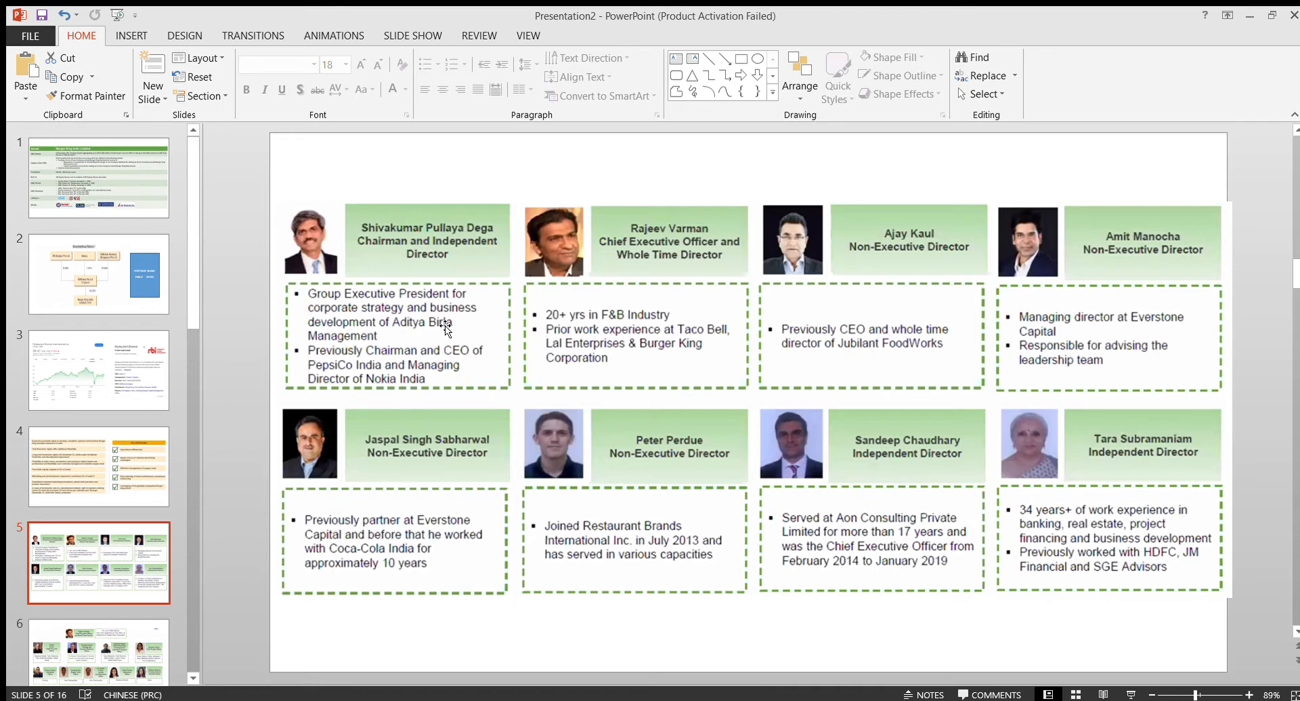
mouse_move(926, 406)
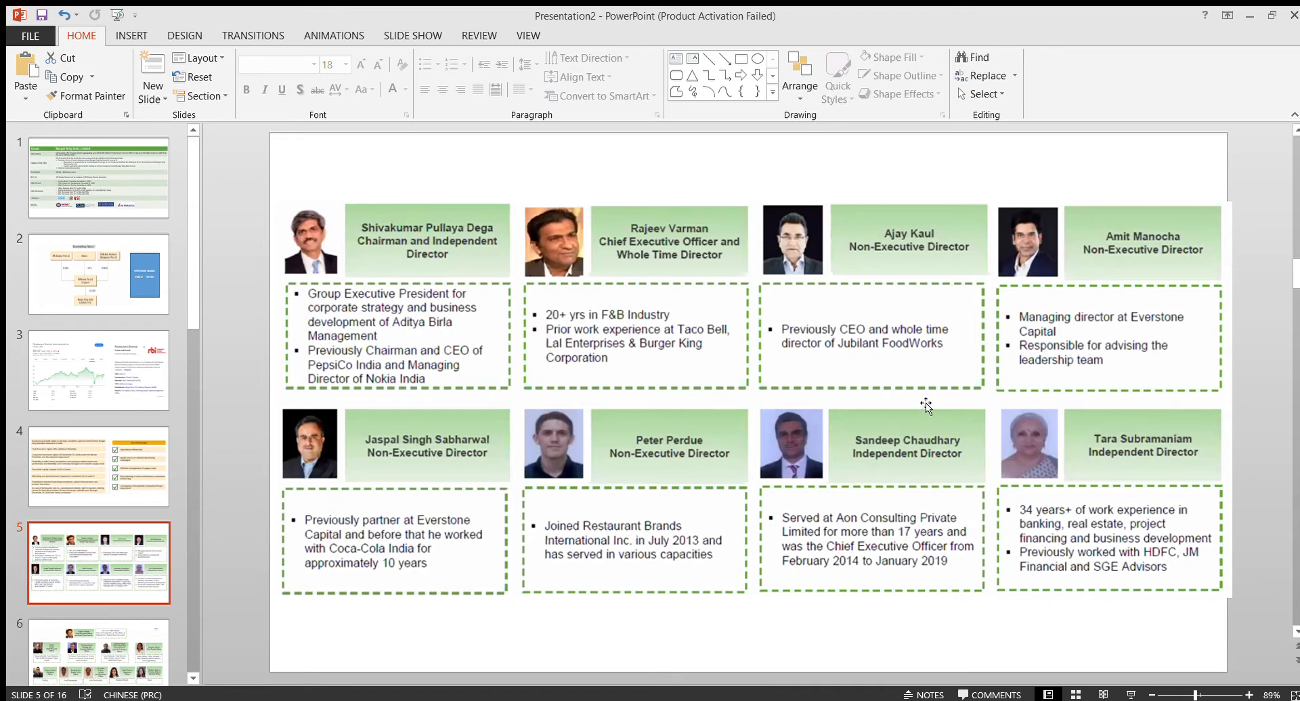
mouse_move(940, 398)
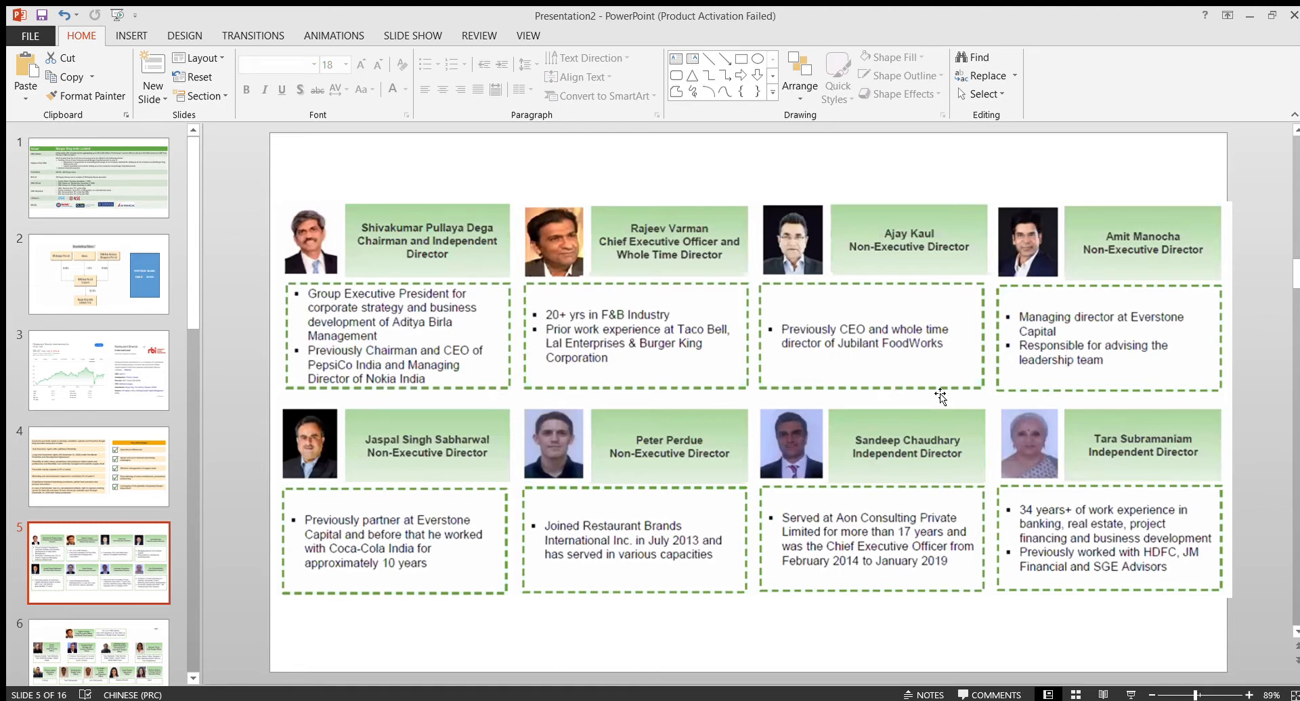
mouse_move(472, 344)
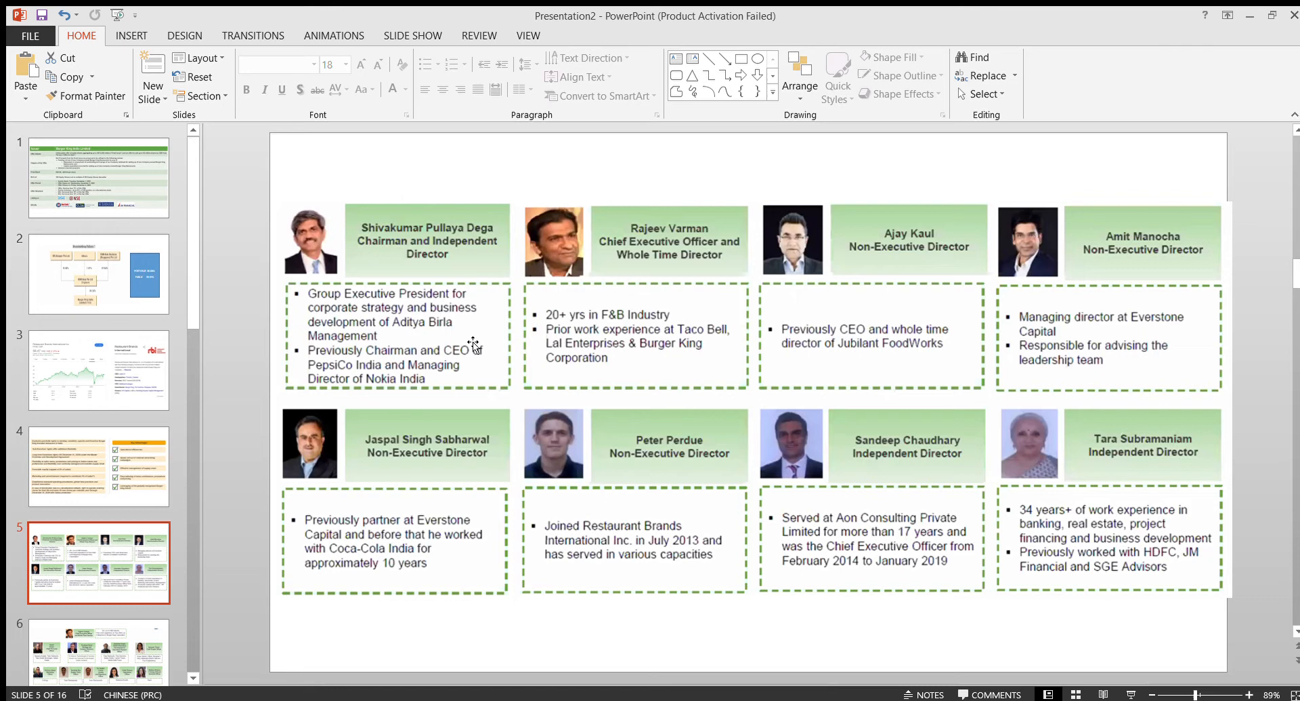
mouse_move(877, 363)
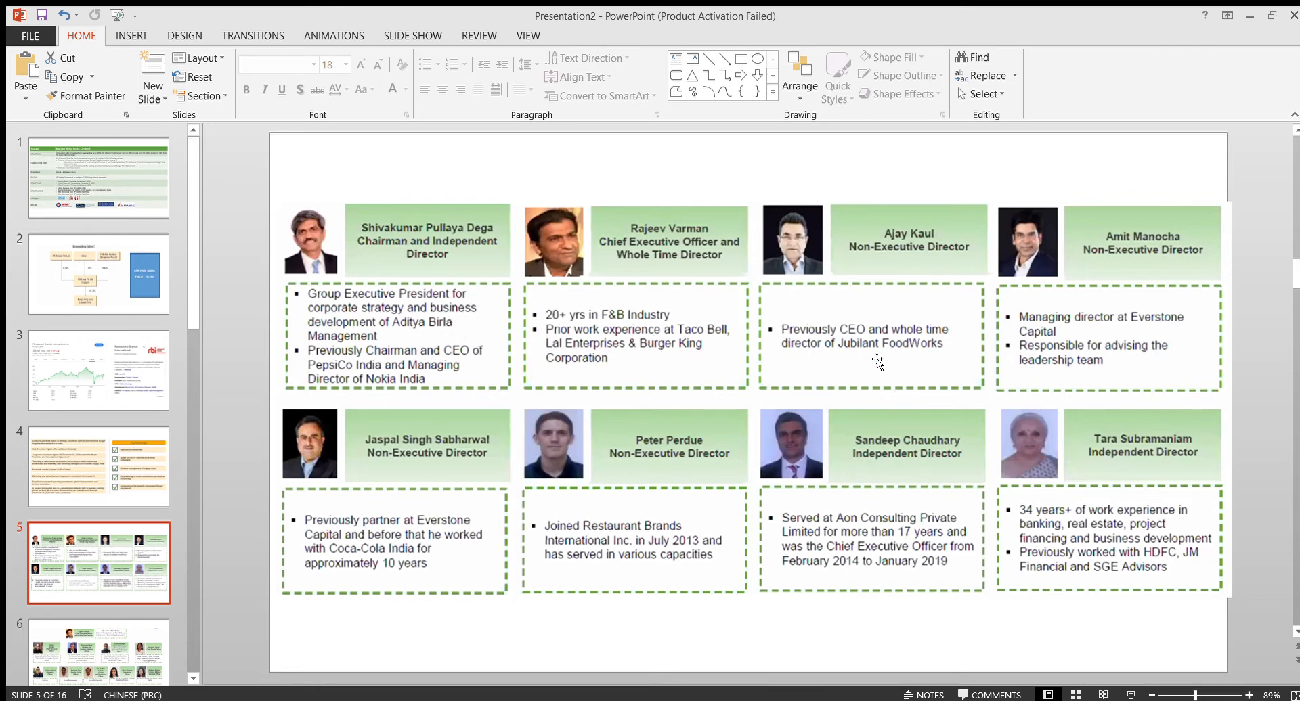
mouse_move(820, 230)
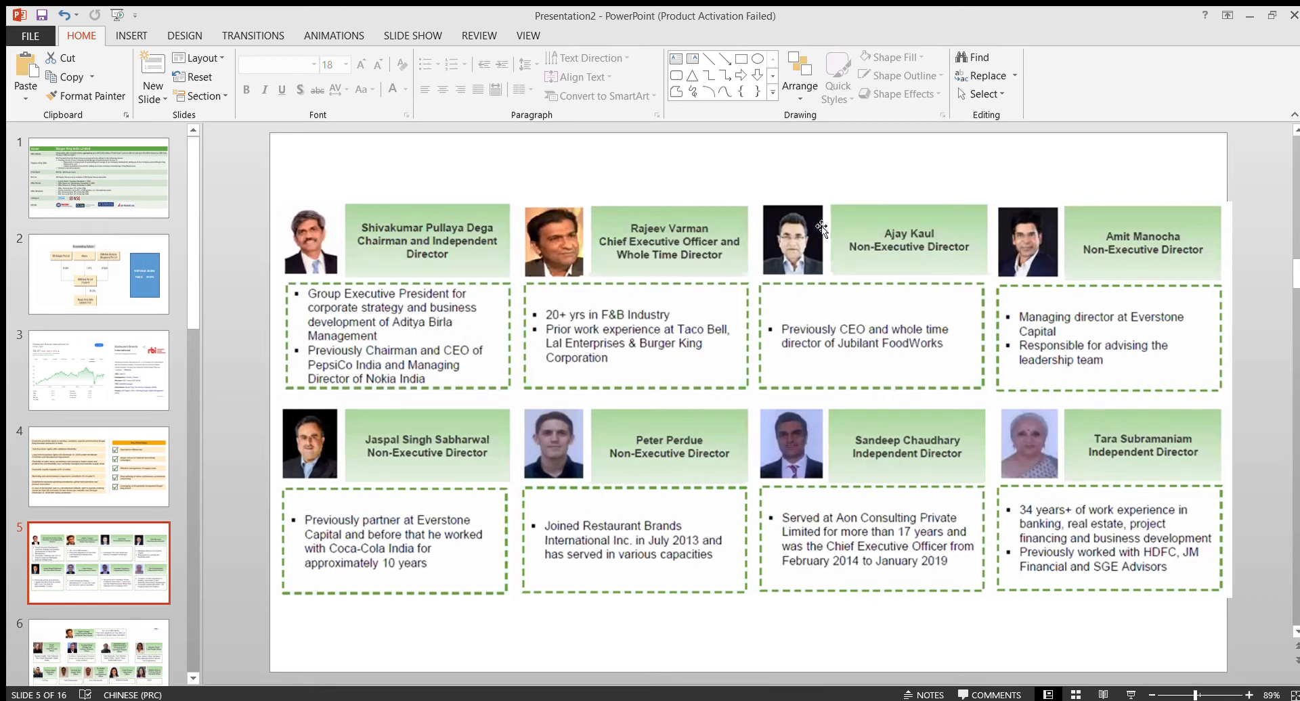
Scroll the thumbnail pane down to reach slide 6, the senior management team profiles
scroll("down", 3)
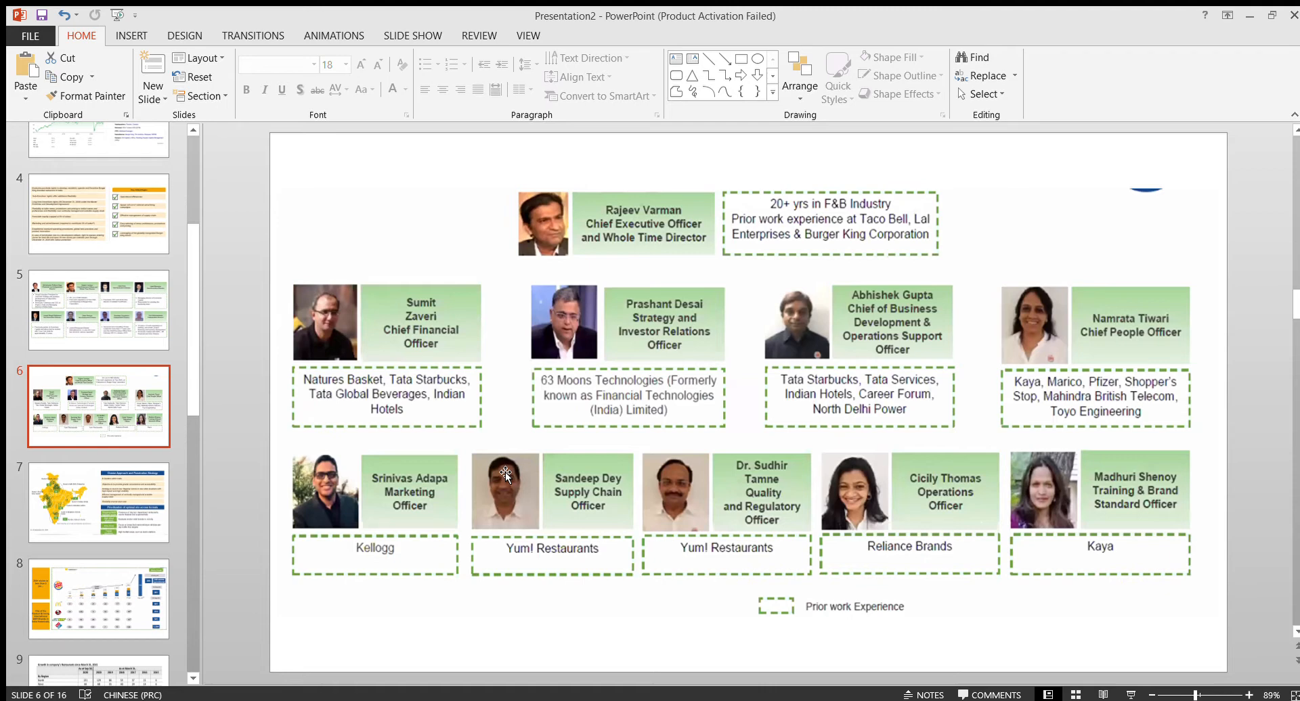
mouse_move(501, 365)
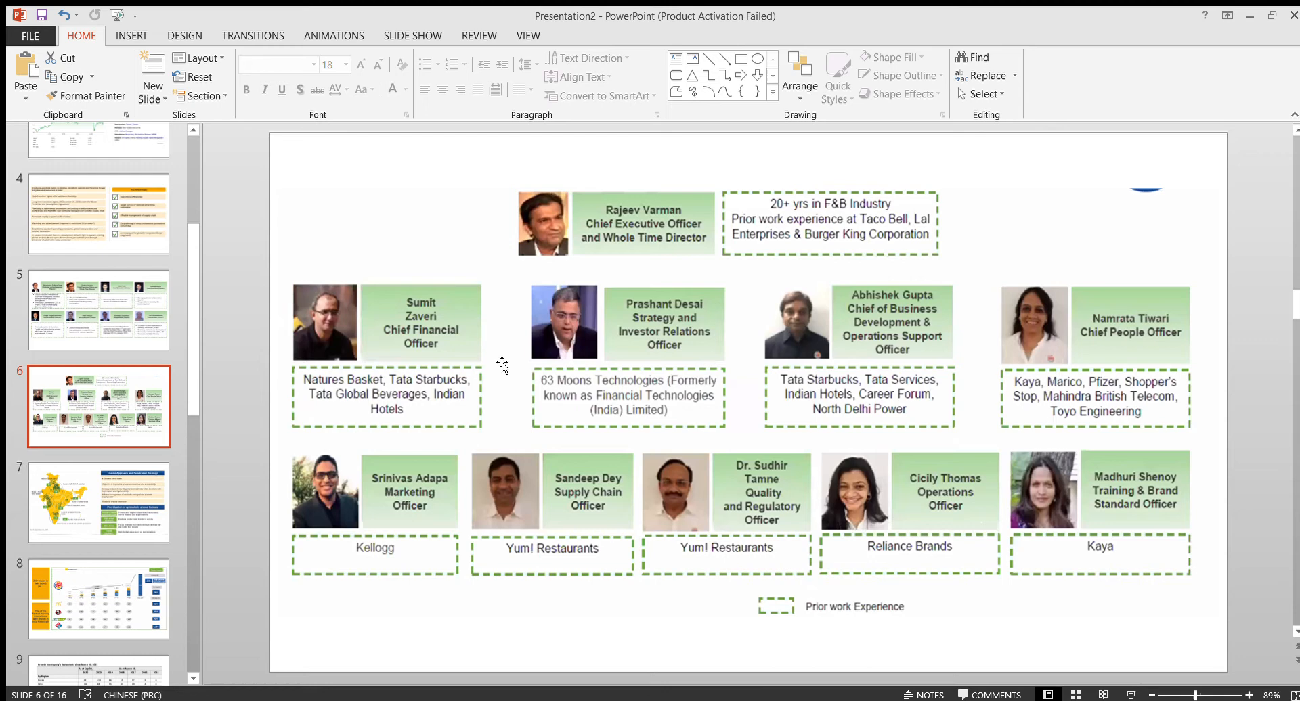
Show slide 7's India store cluster map, then slide 8's store growth chart
left_click(97, 501)
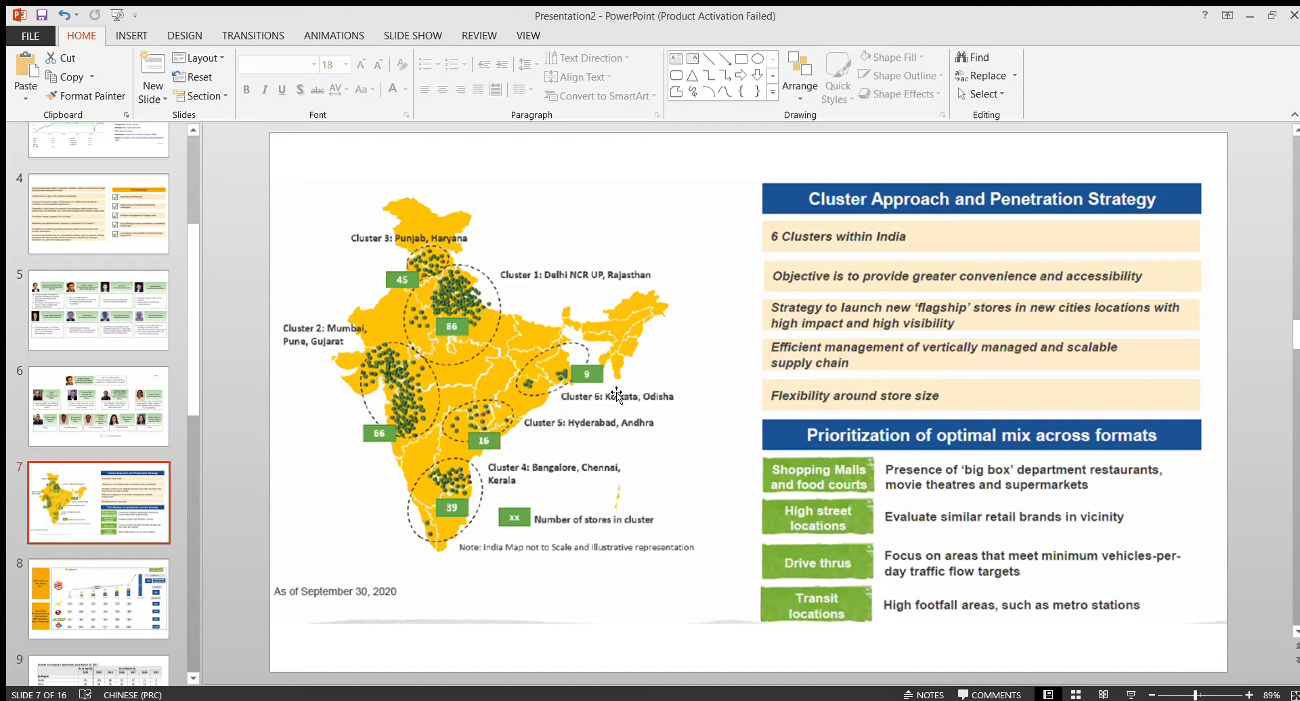
mouse_move(780, 383)
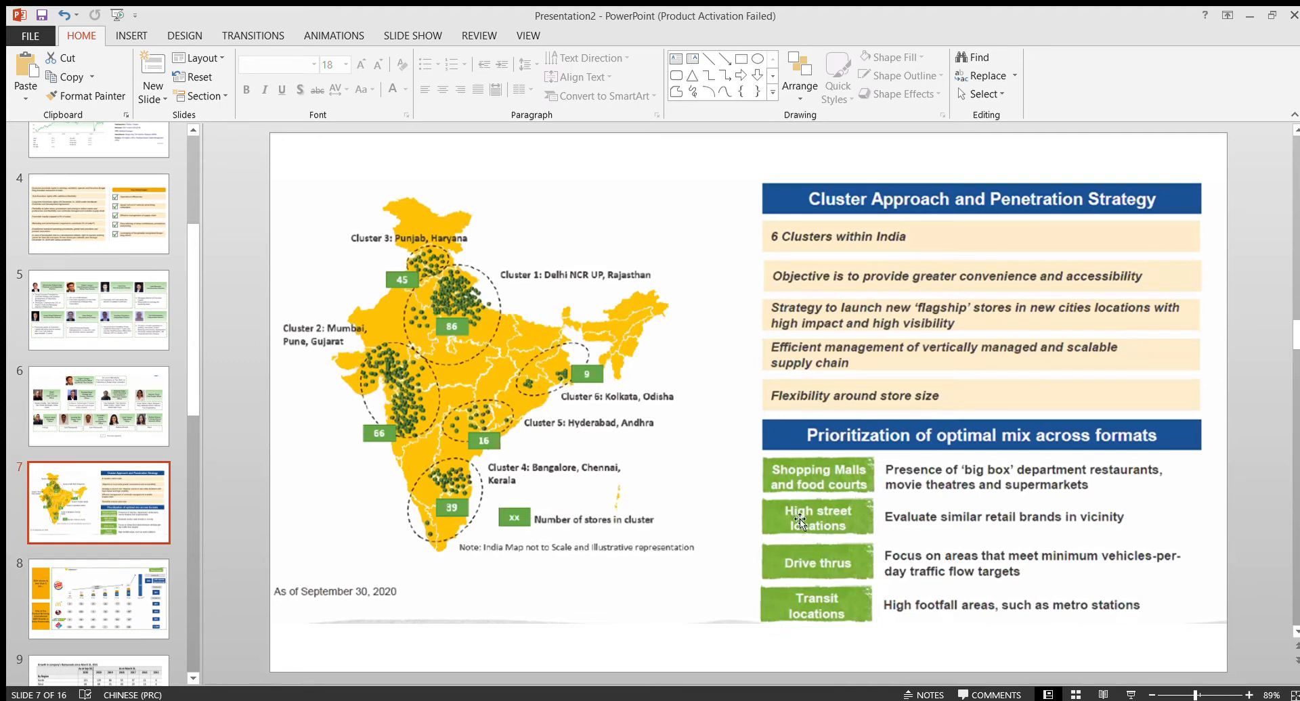
mouse_move(796, 457)
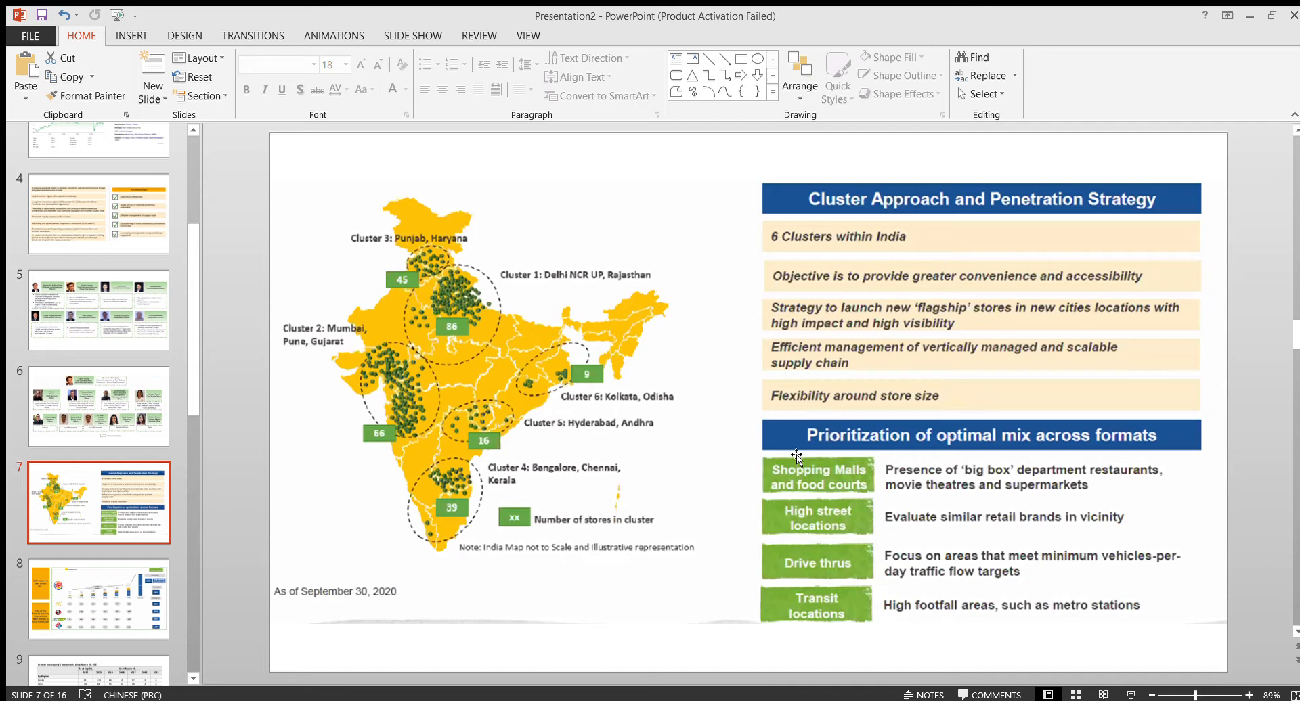
mouse_move(798, 485)
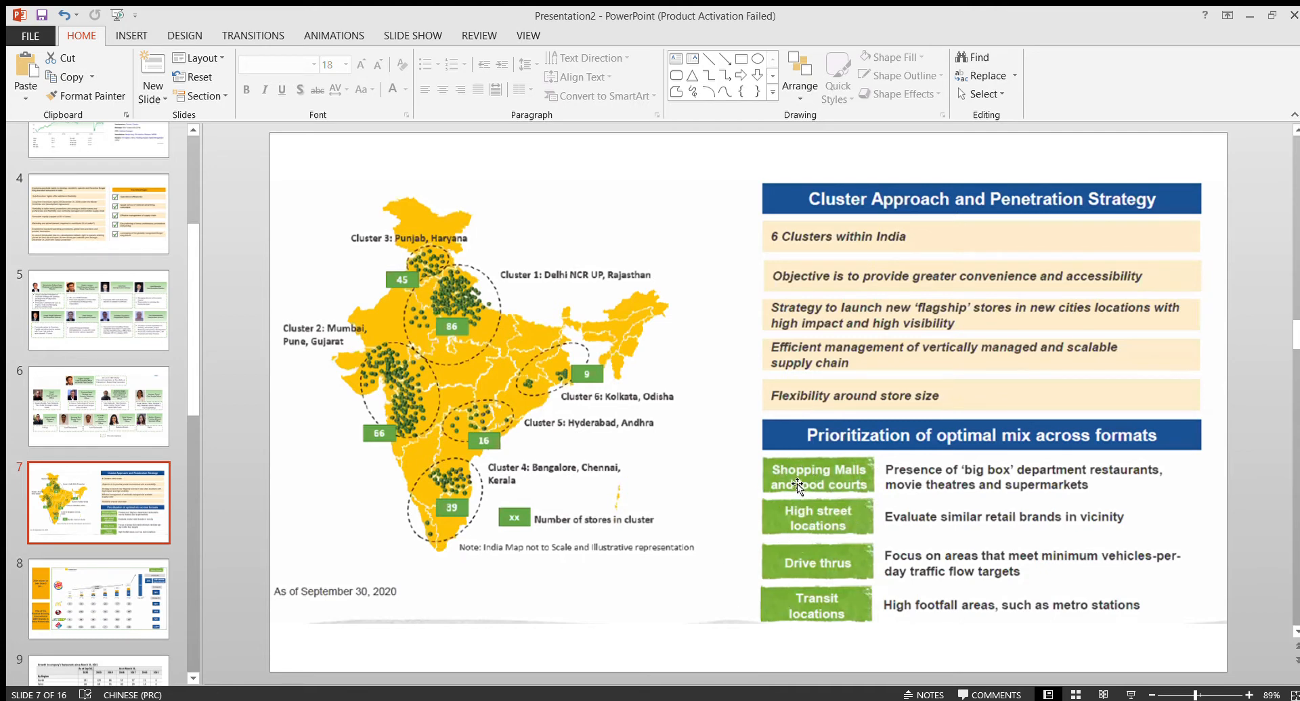
mouse_move(797, 488)
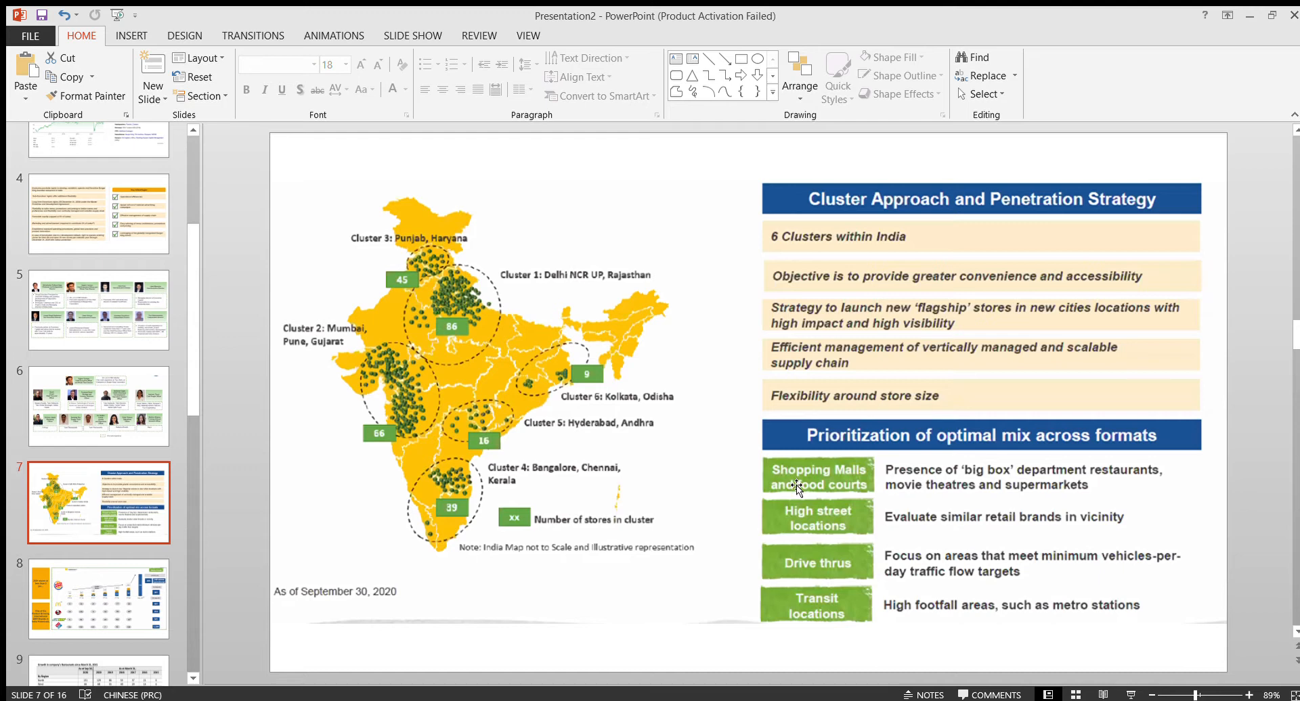
mouse_move(841, 528)
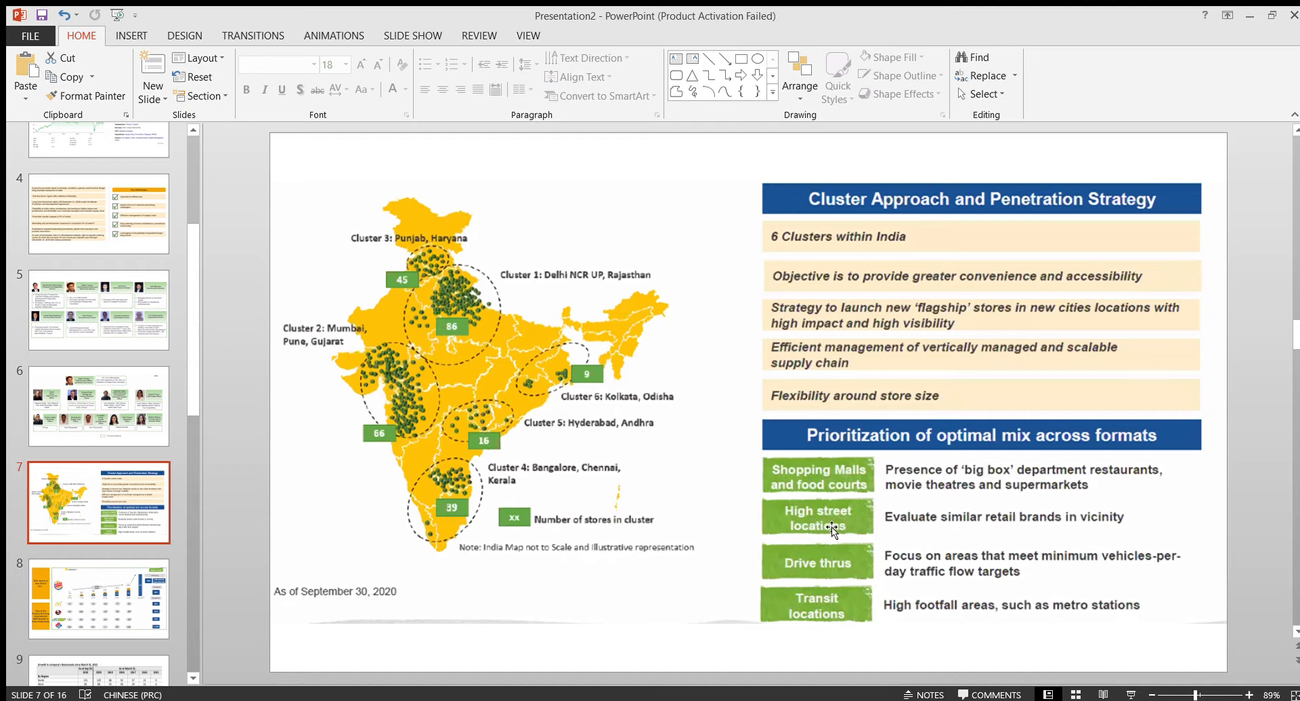
mouse_move(735, 632)
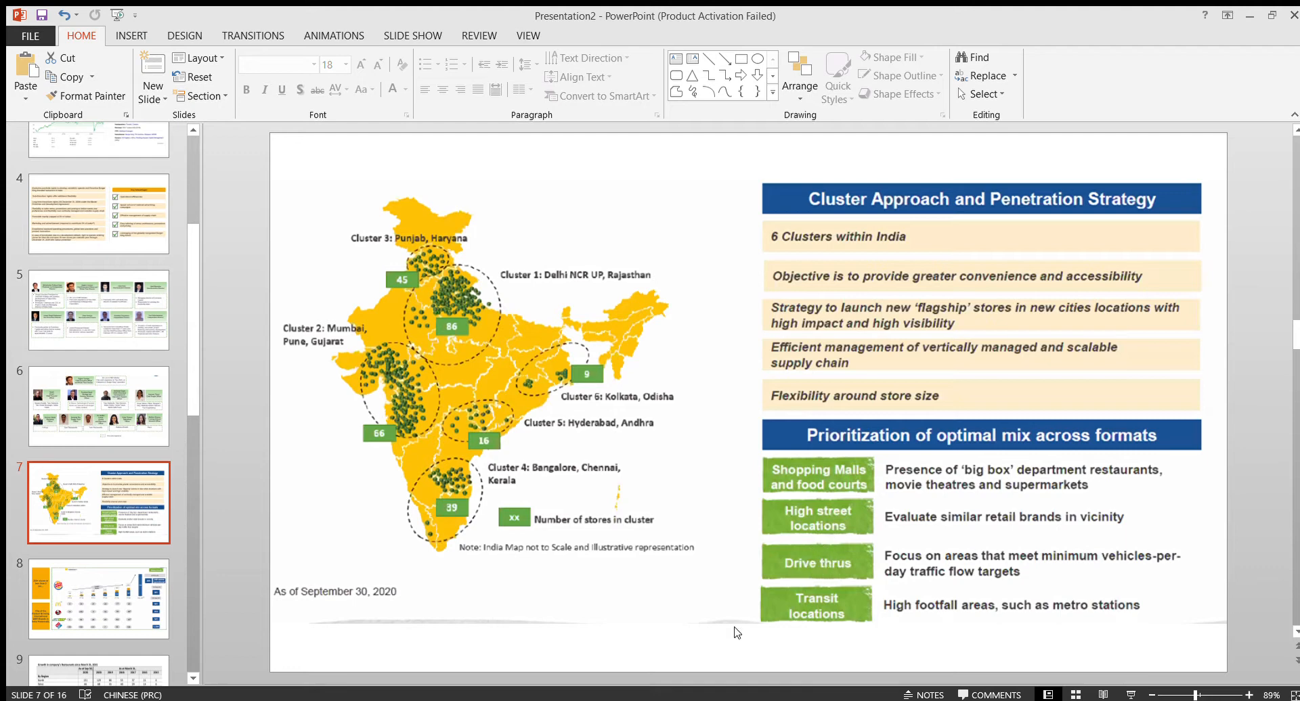
mouse_move(836, 611)
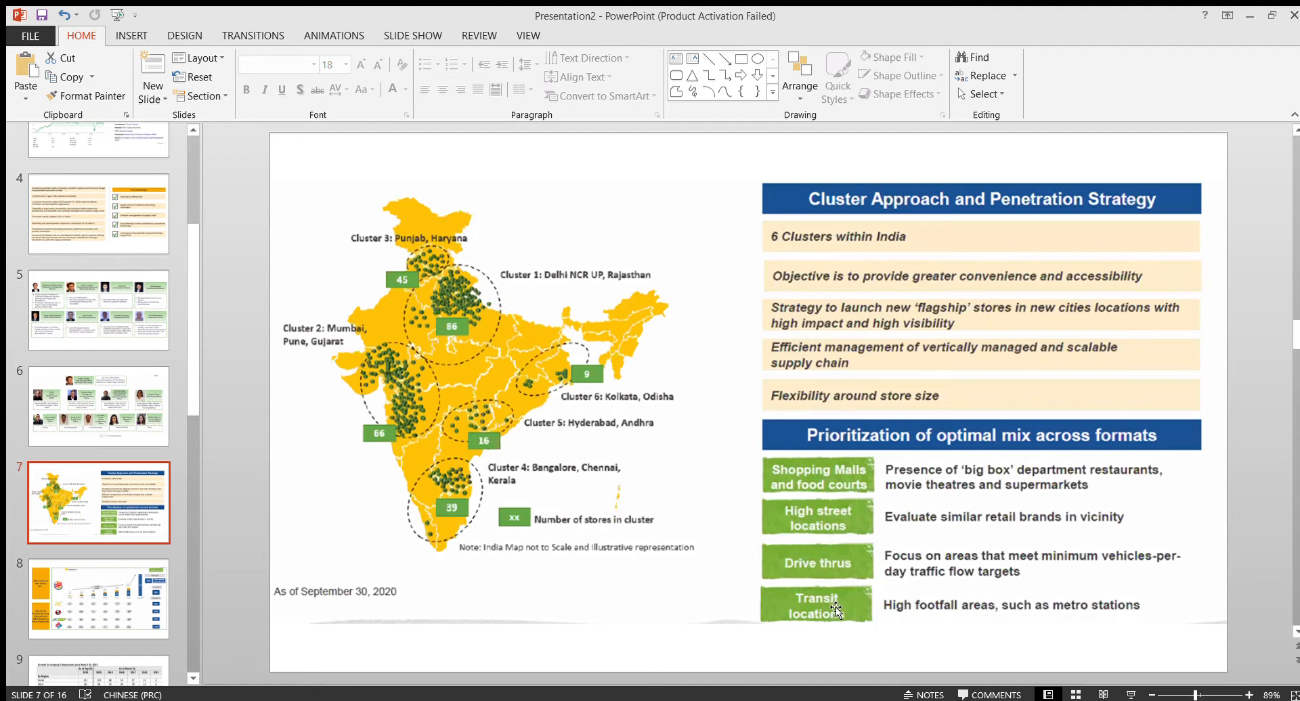
mouse_move(539, 458)
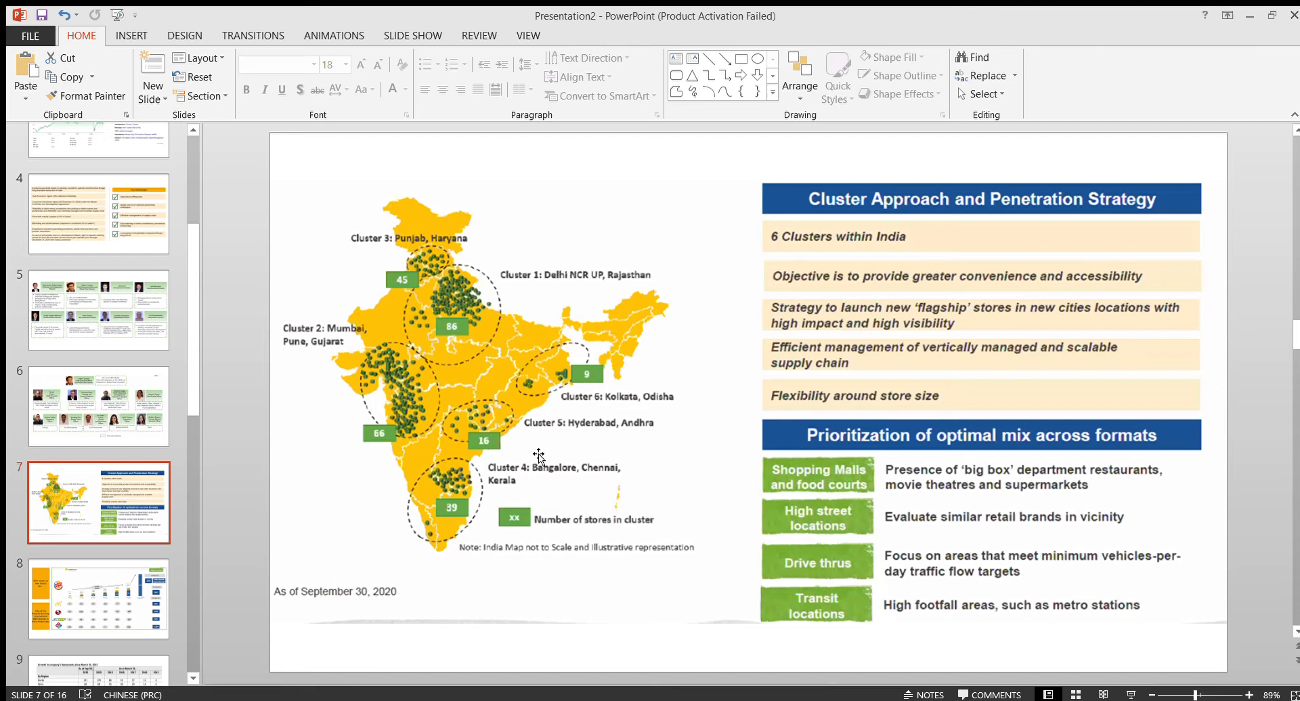
mouse_move(427, 374)
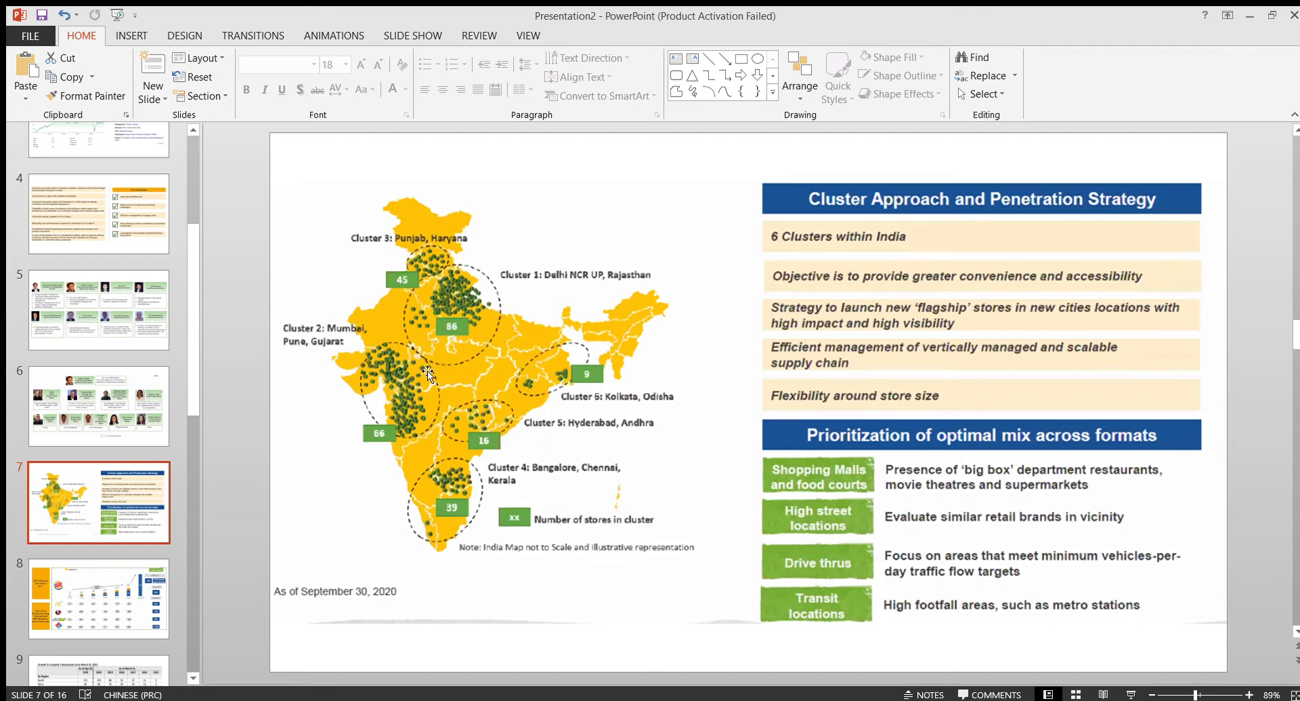
mouse_move(546, 390)
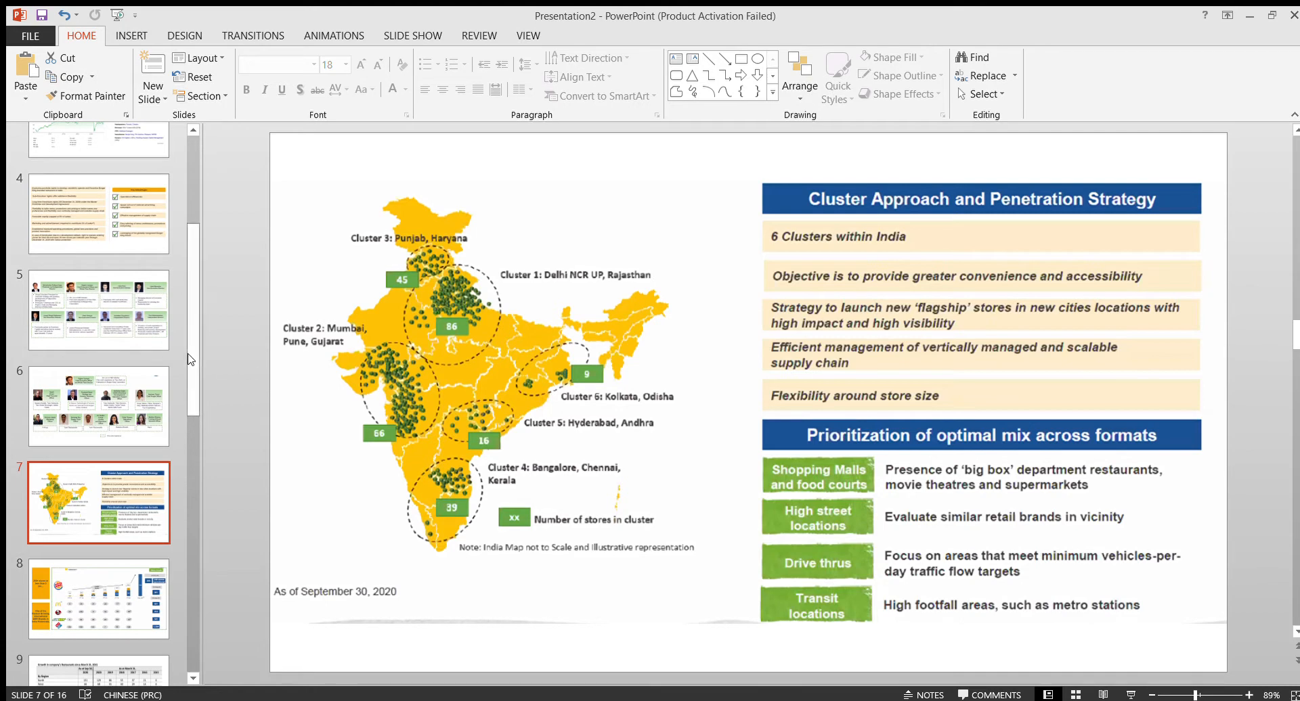
left_click(97, 472)
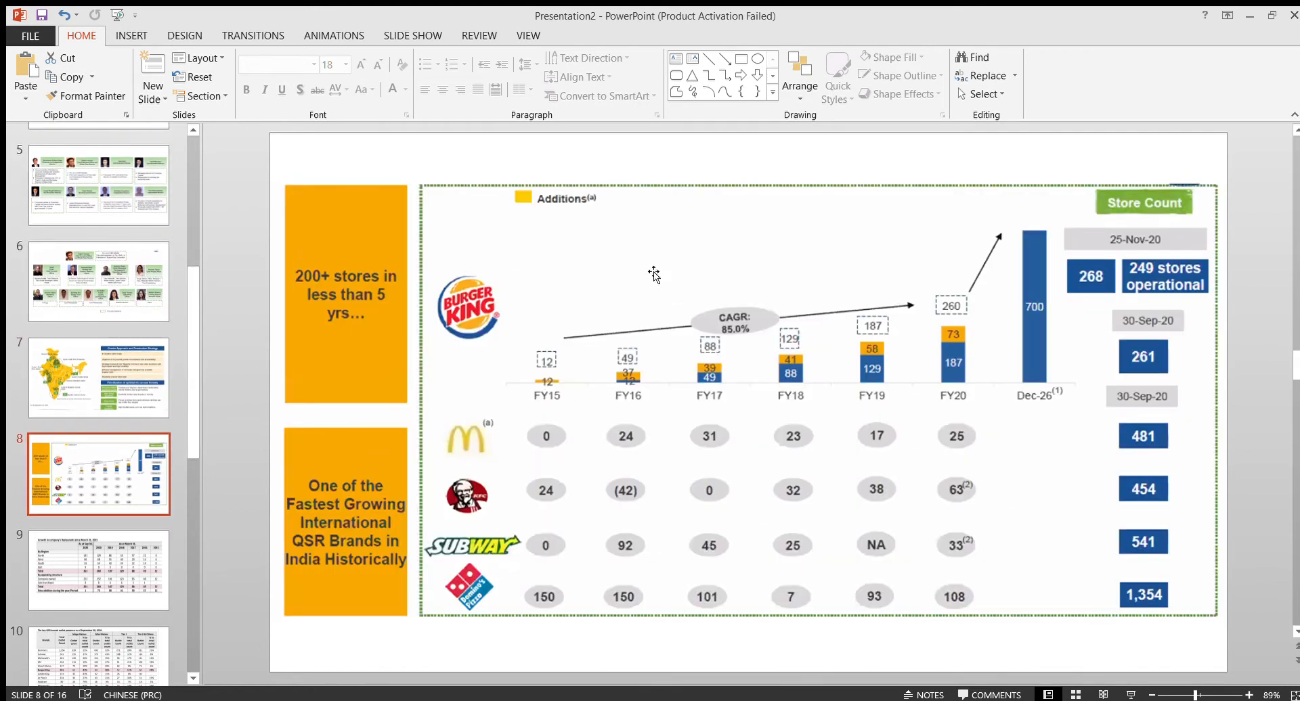
mouse_move(547, 484)
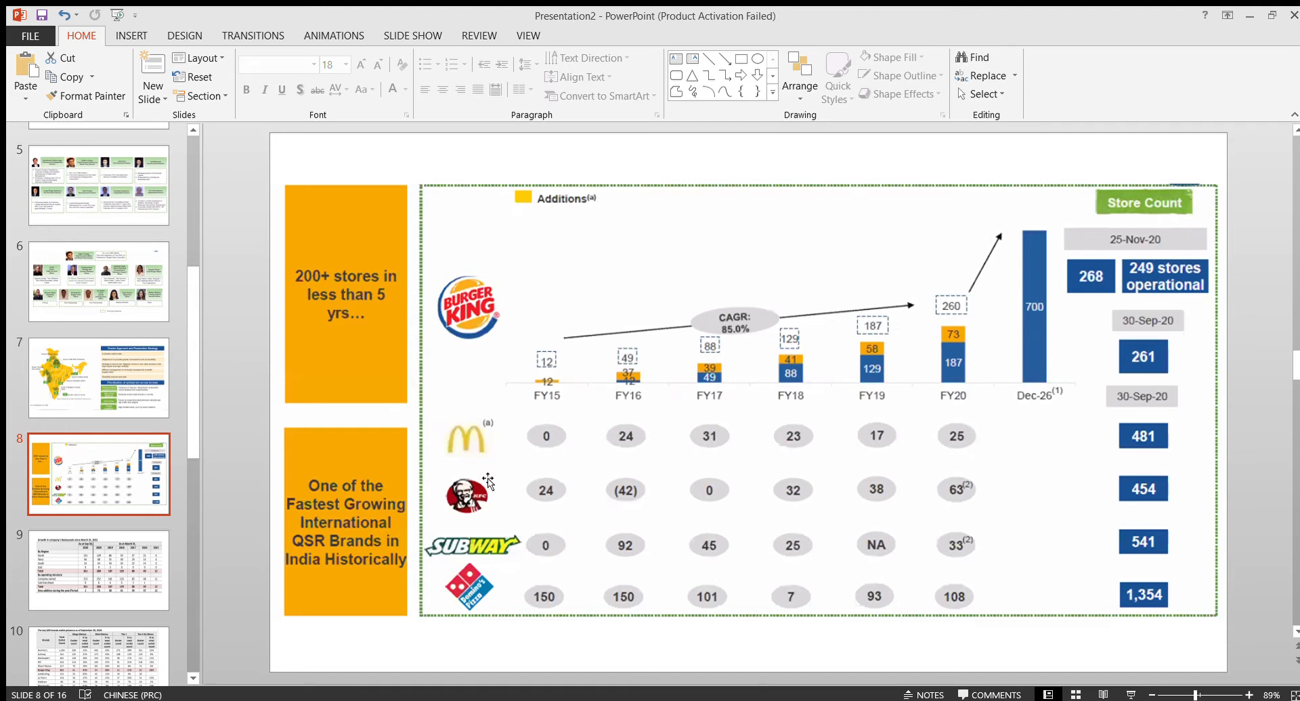
Show slide 9, the table of restaurant growth since March 2015 by region
left_click(546, 359)
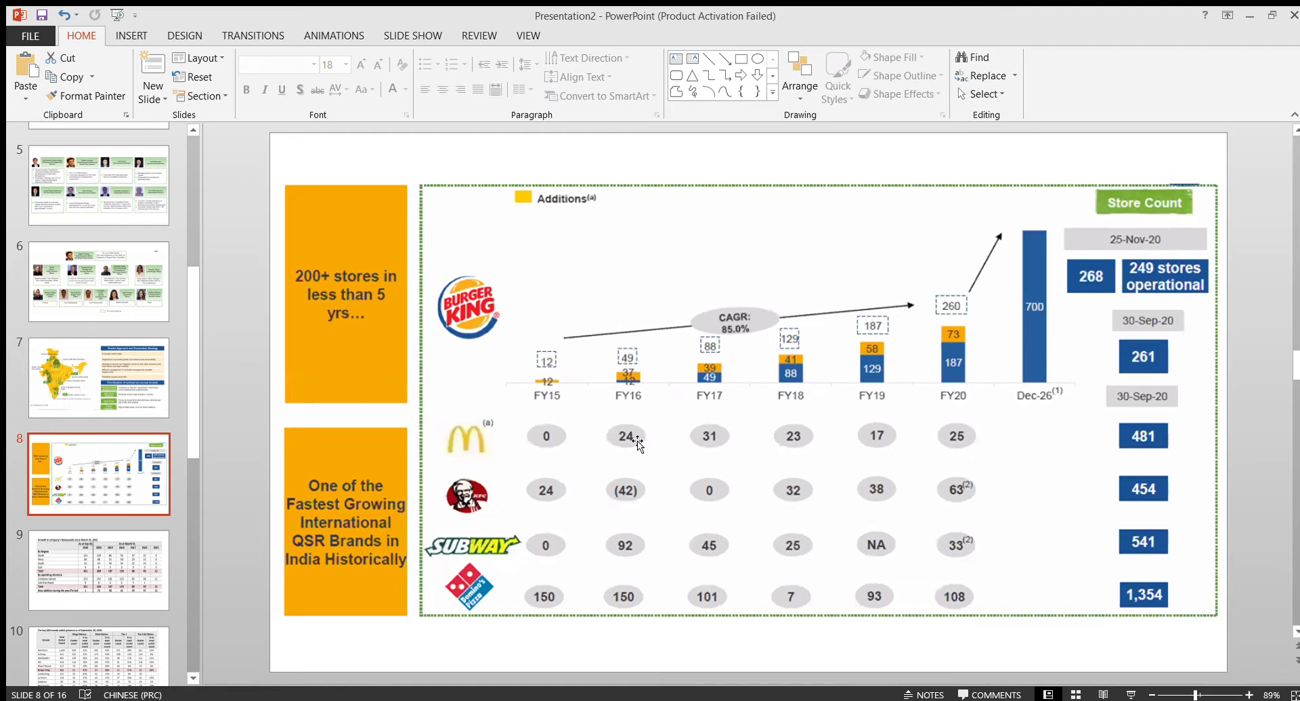
mouse_move(1024, 255)
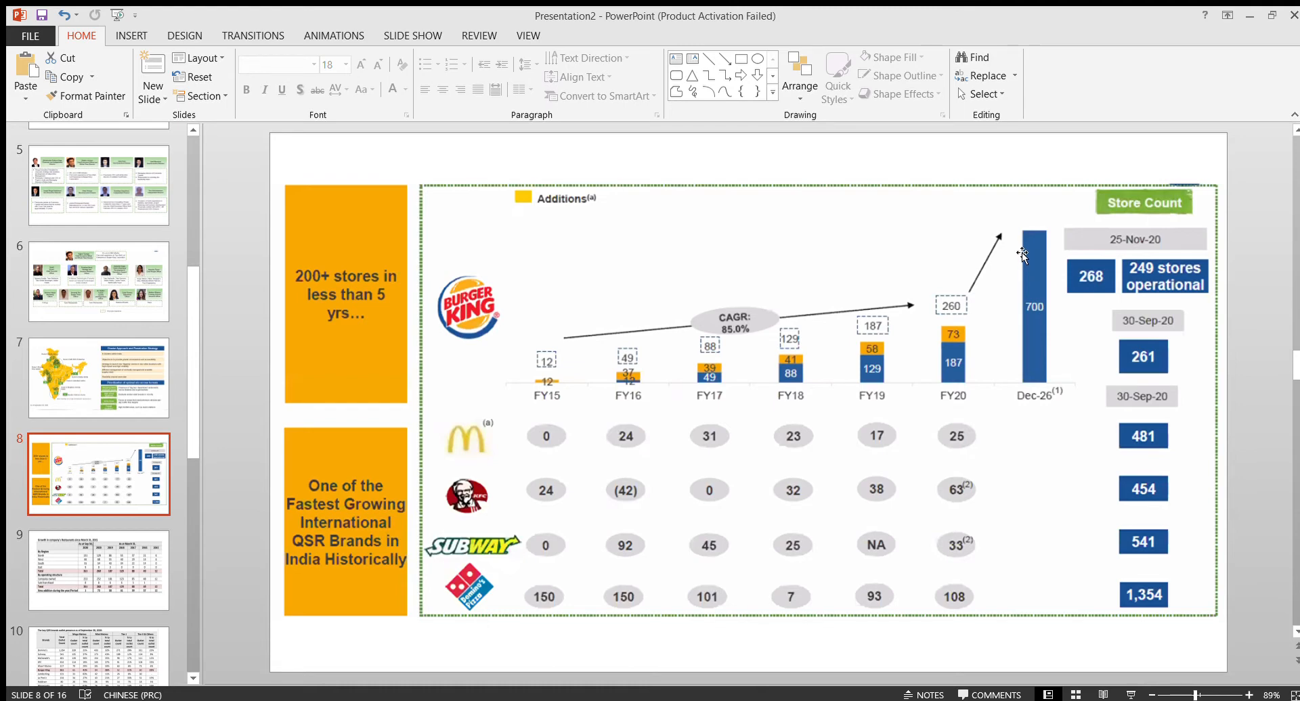
mouse_move(658, 343)
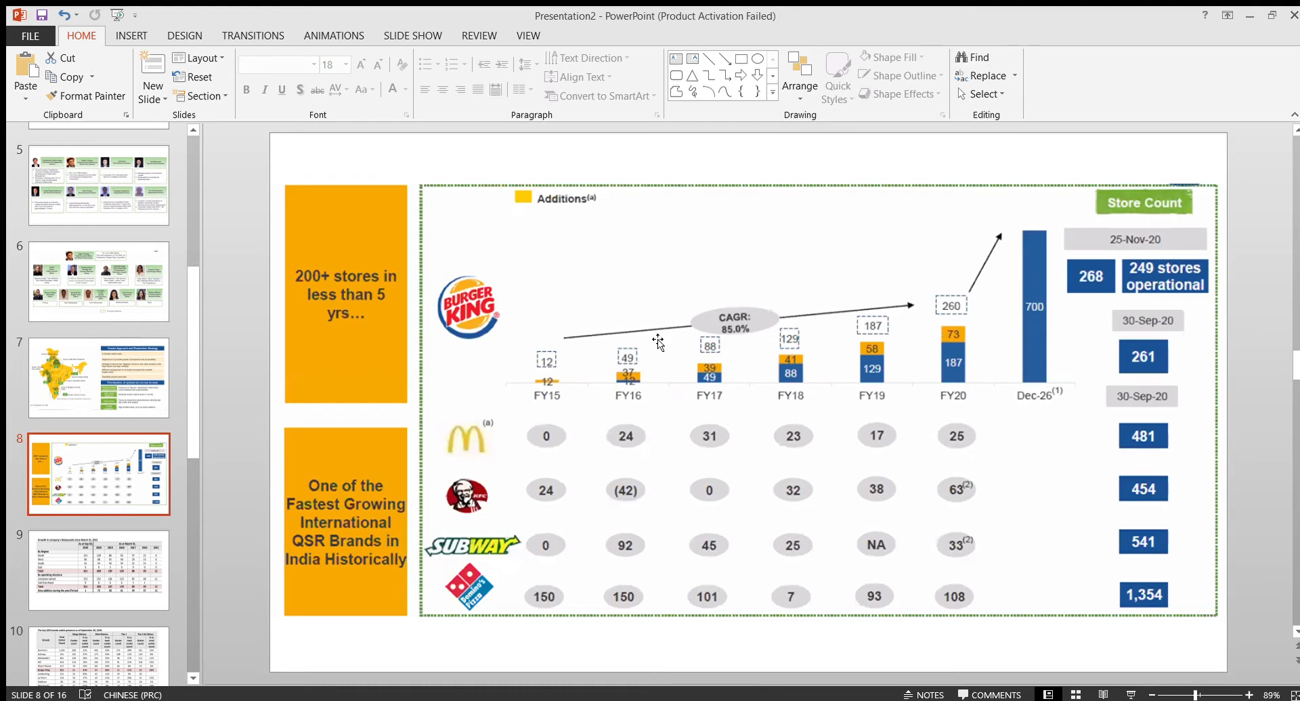
mouse_move(333, 575)
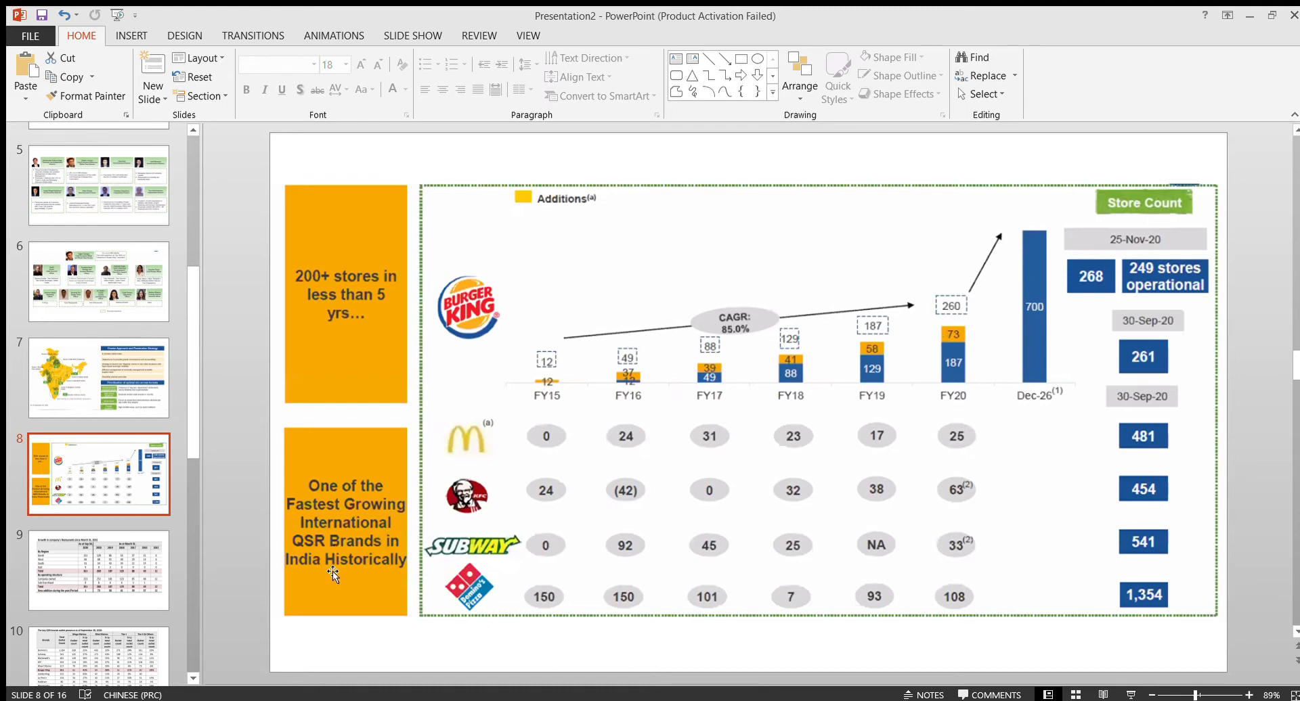
mouse_move(448, 446)
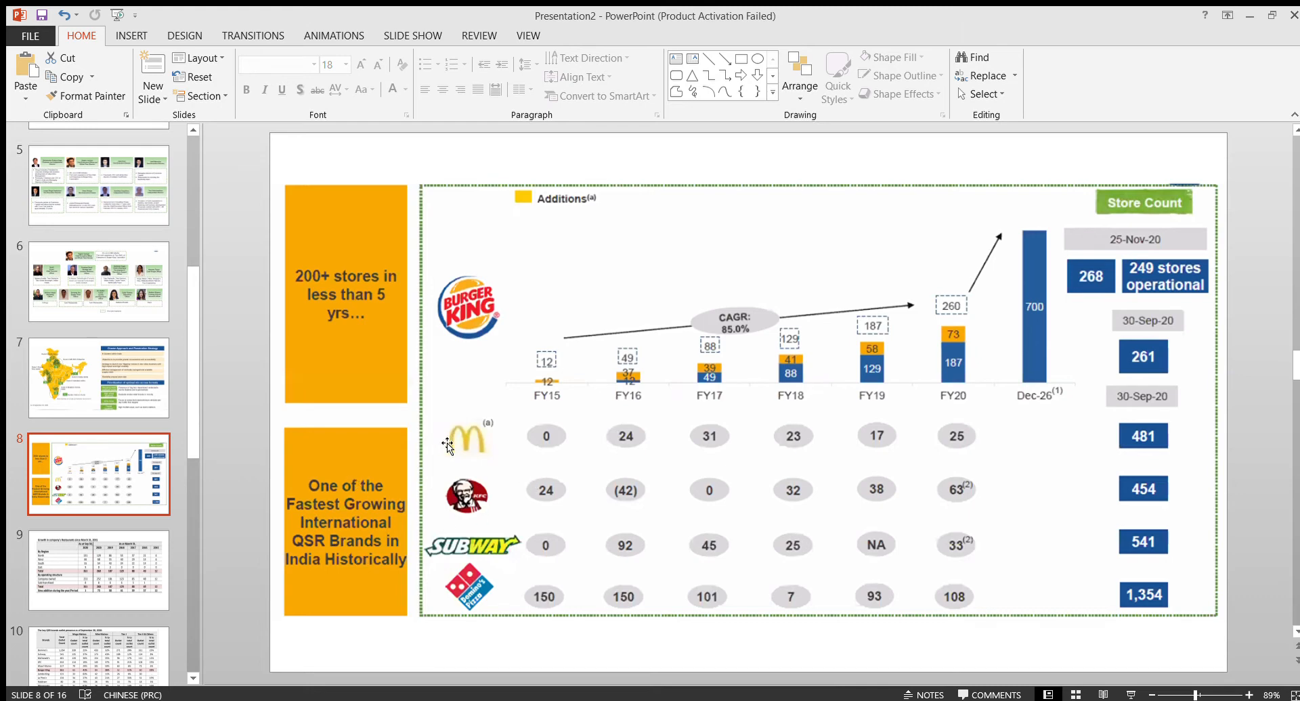
mouse_move(452, 453)
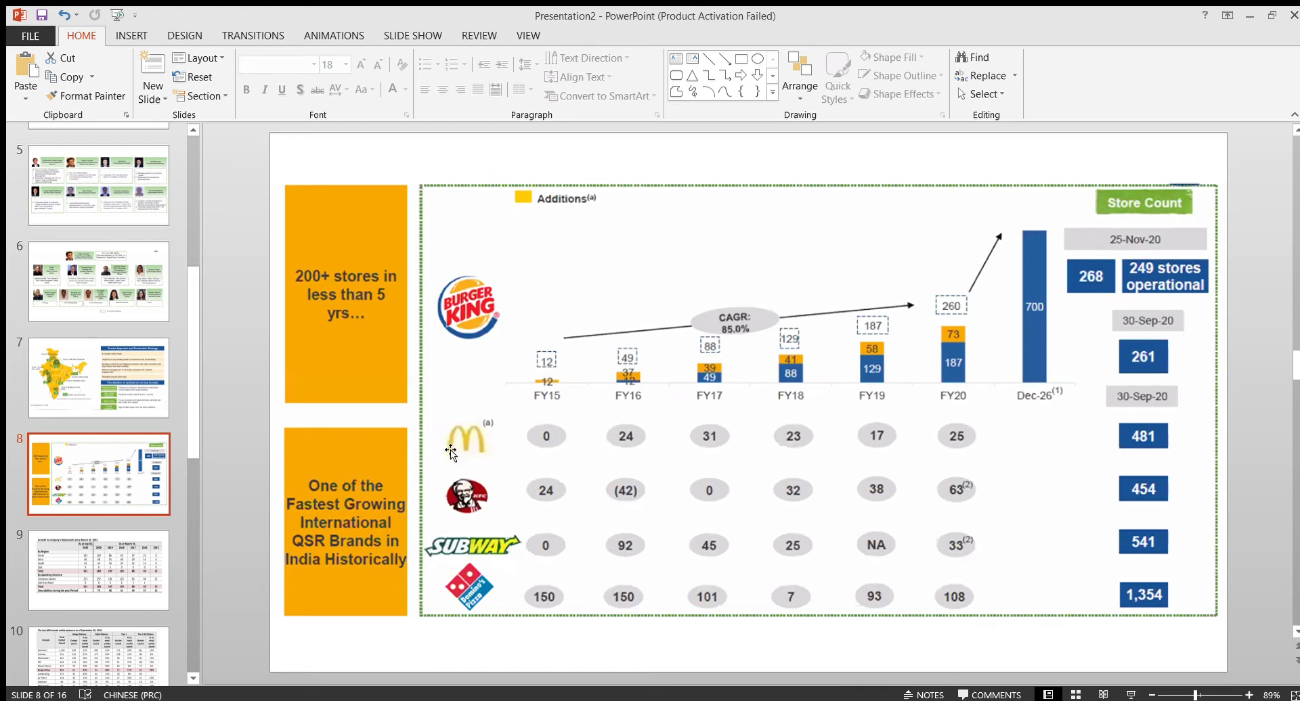
scroll("down", 3)
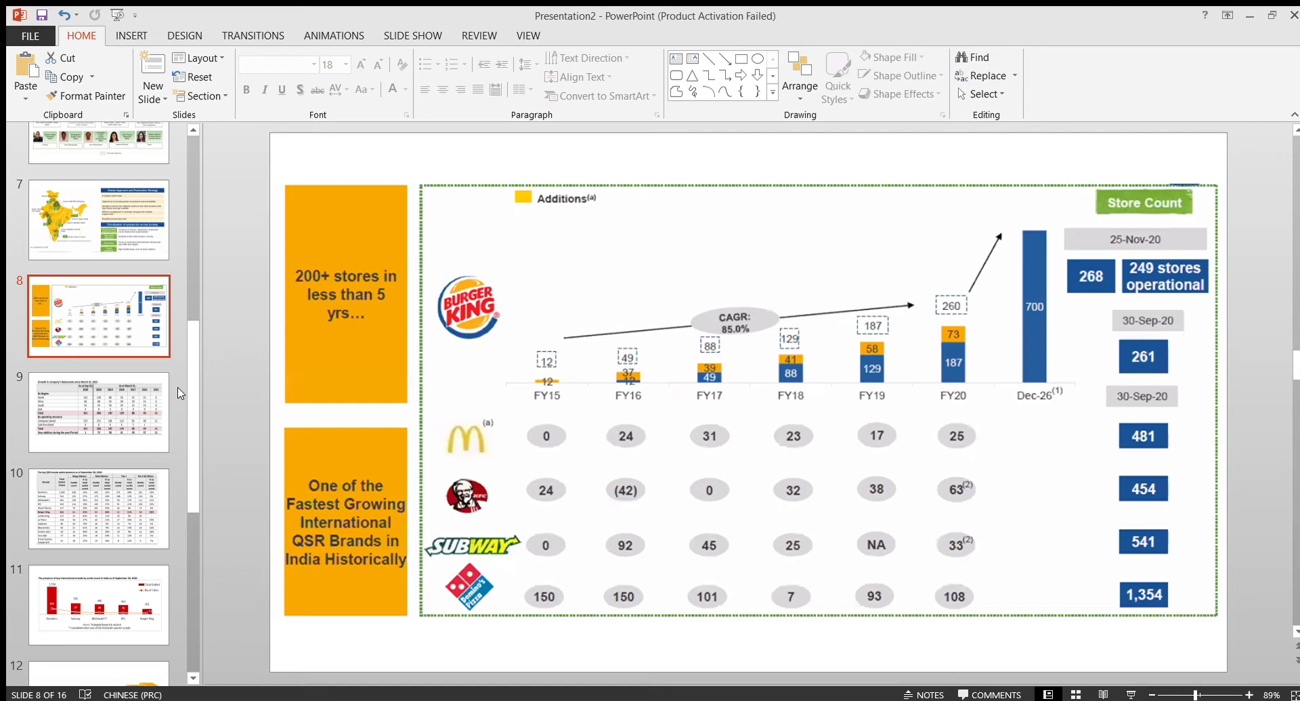
left_click(97, 411)
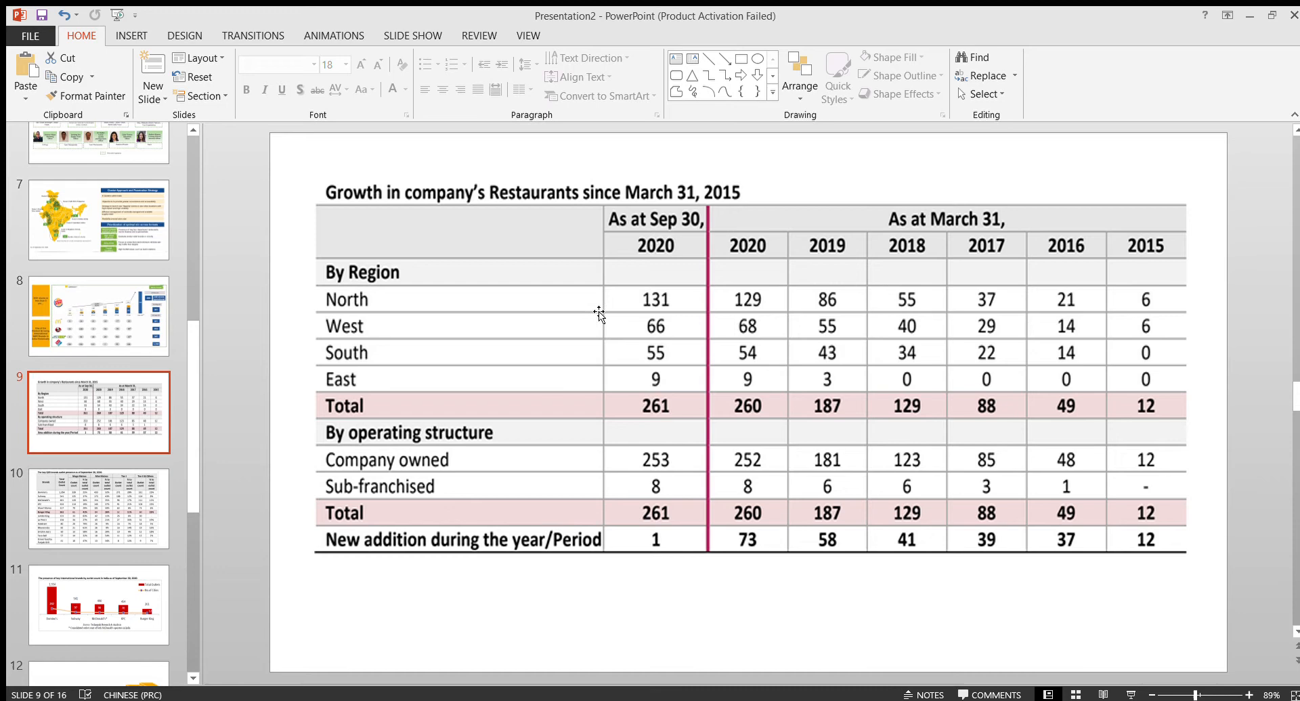
mouse_move(459, 299)
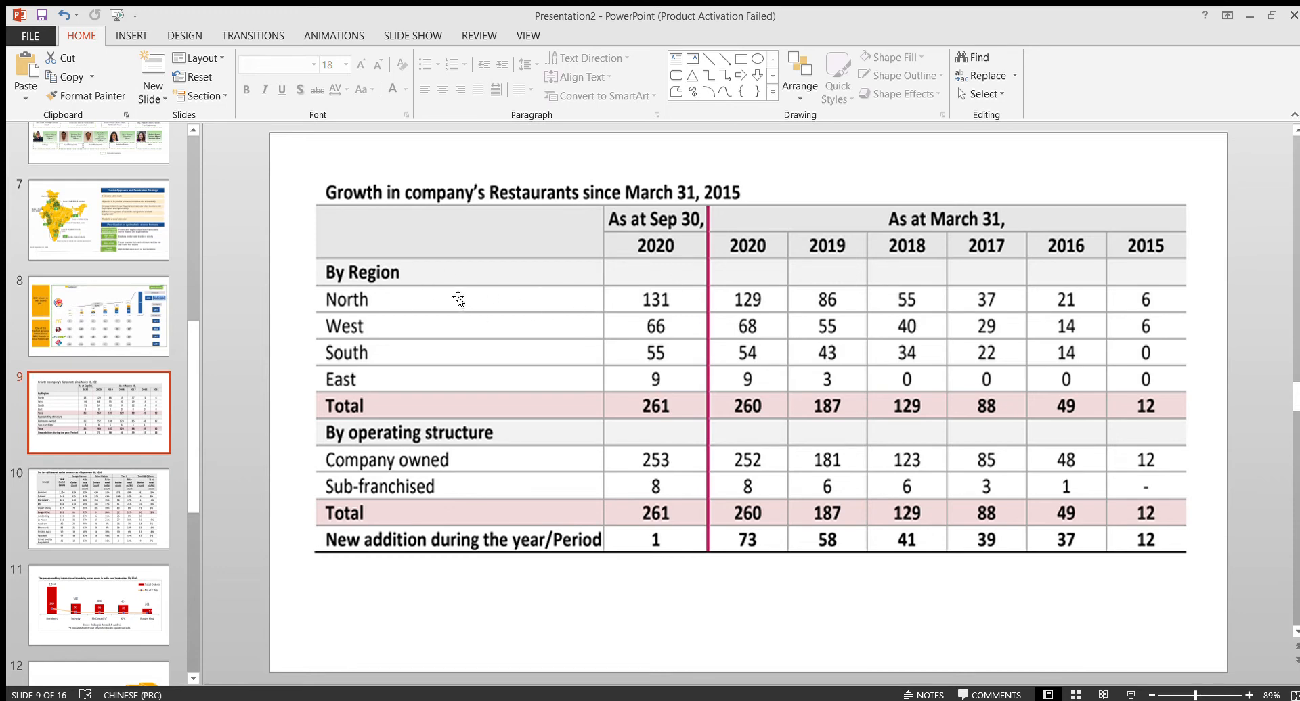
mouse_move(404, 346)
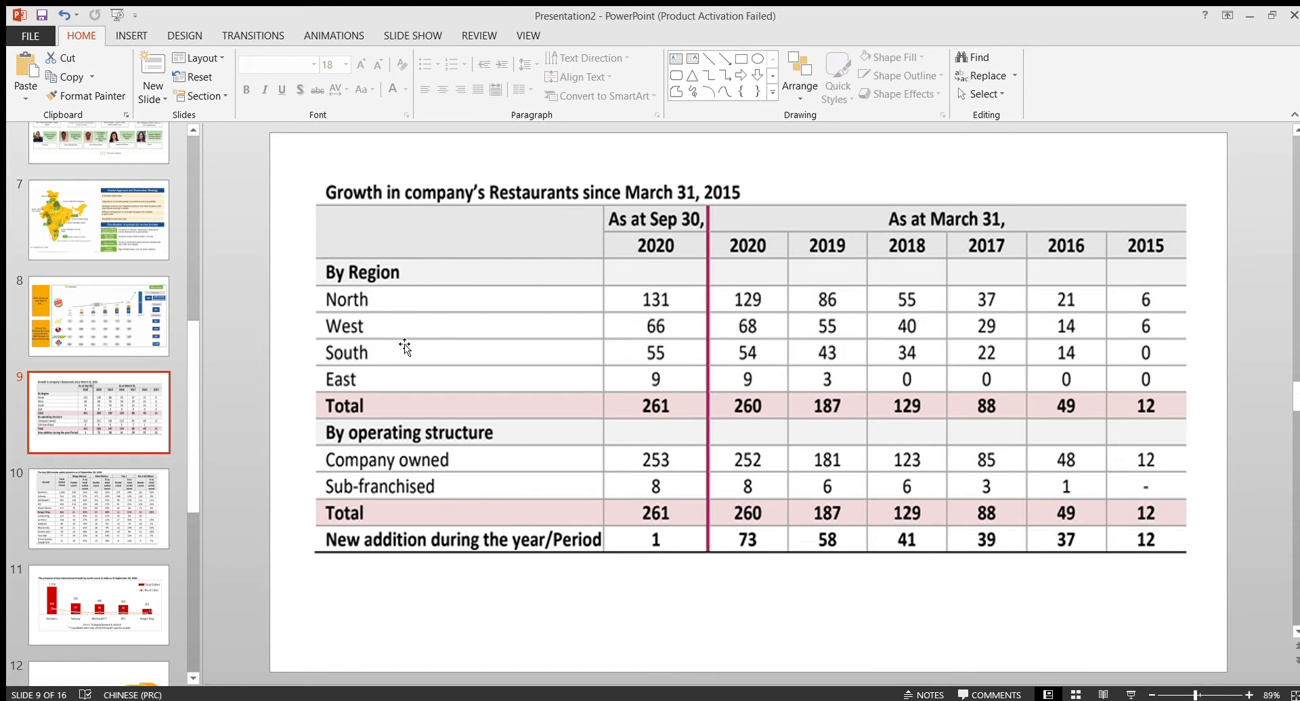
mouse_move(670, 258)
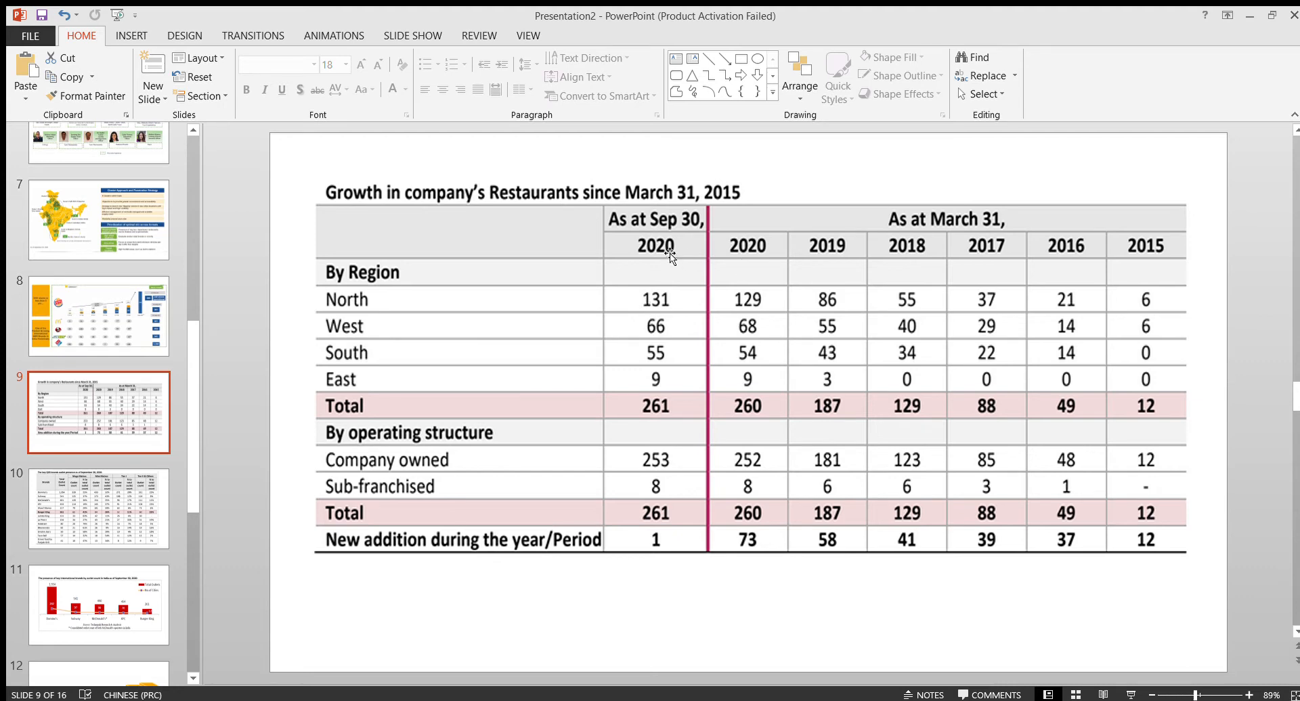
mouse_move(672, 297)
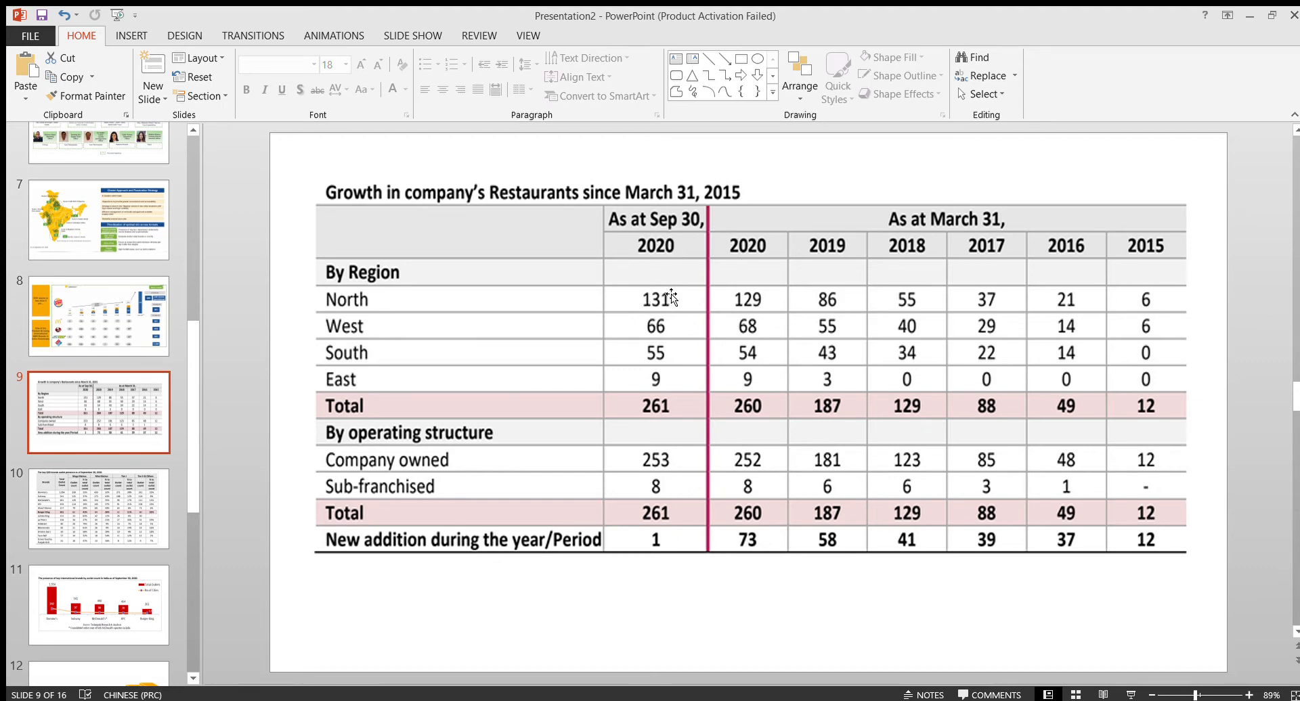
mouse_move(601, 321)
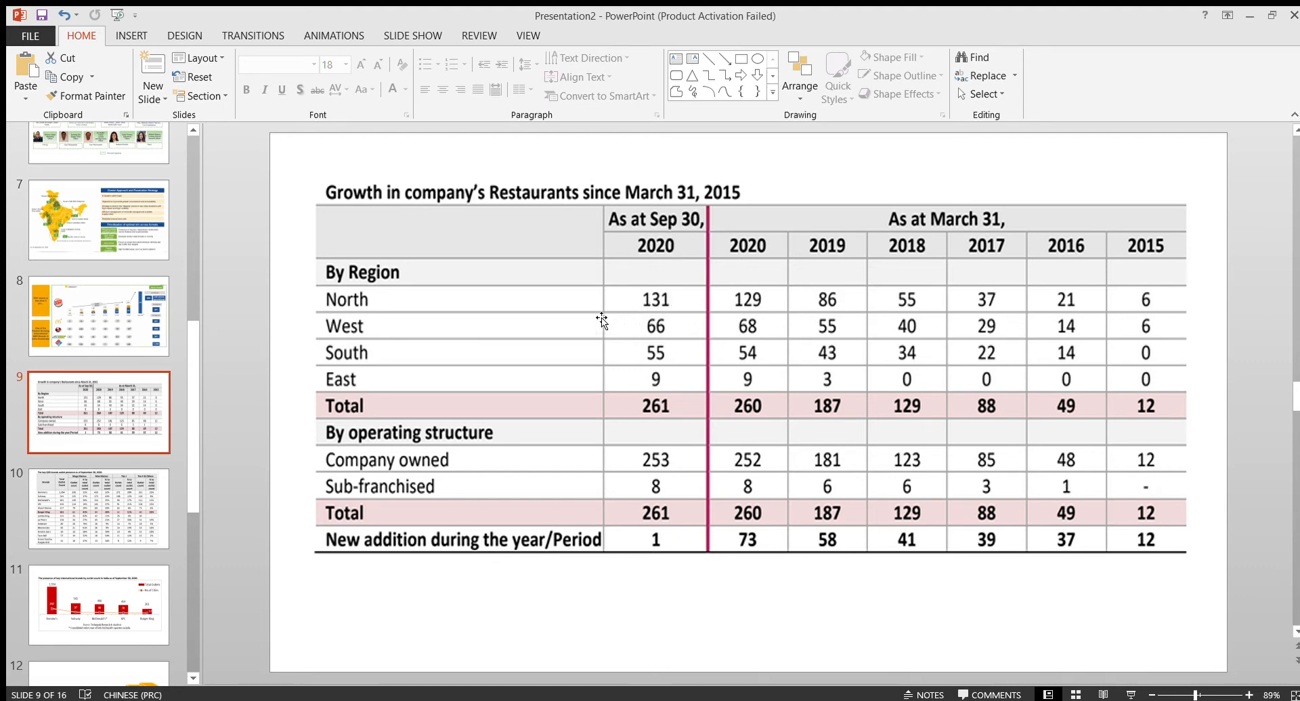
mouse_move(676, 359)
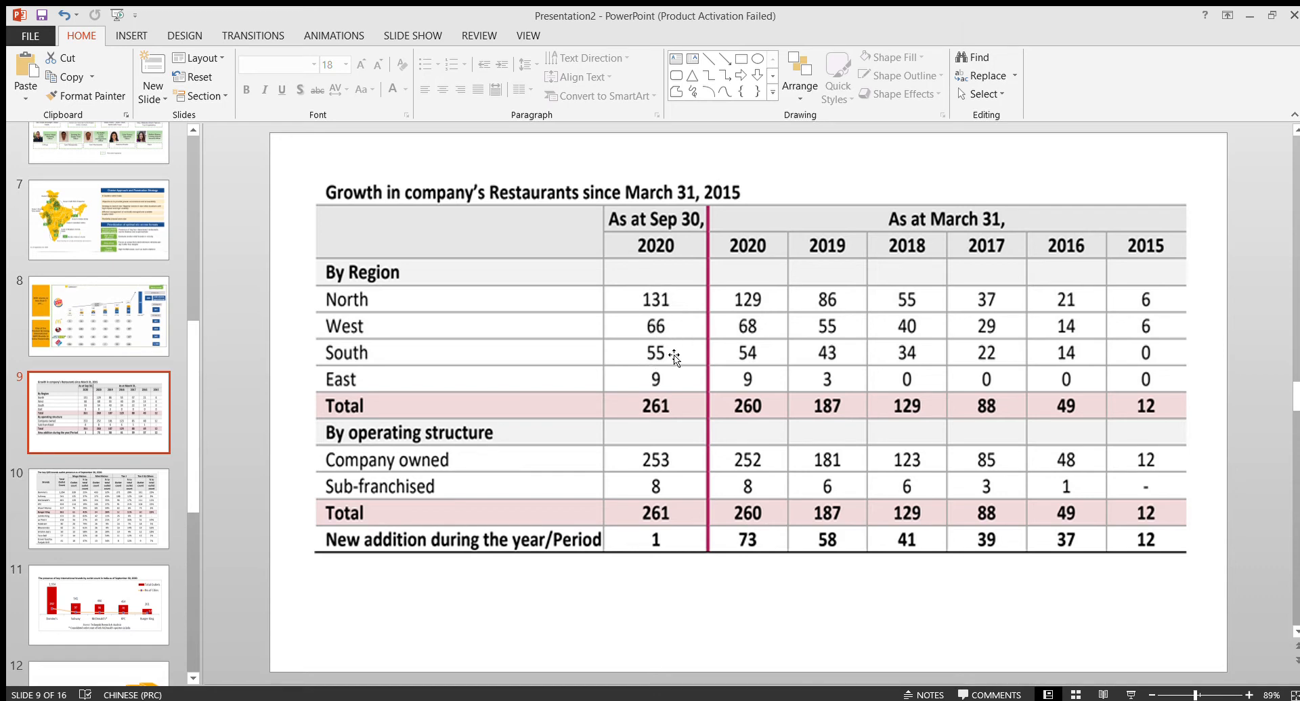
mouse_move(666, 393)
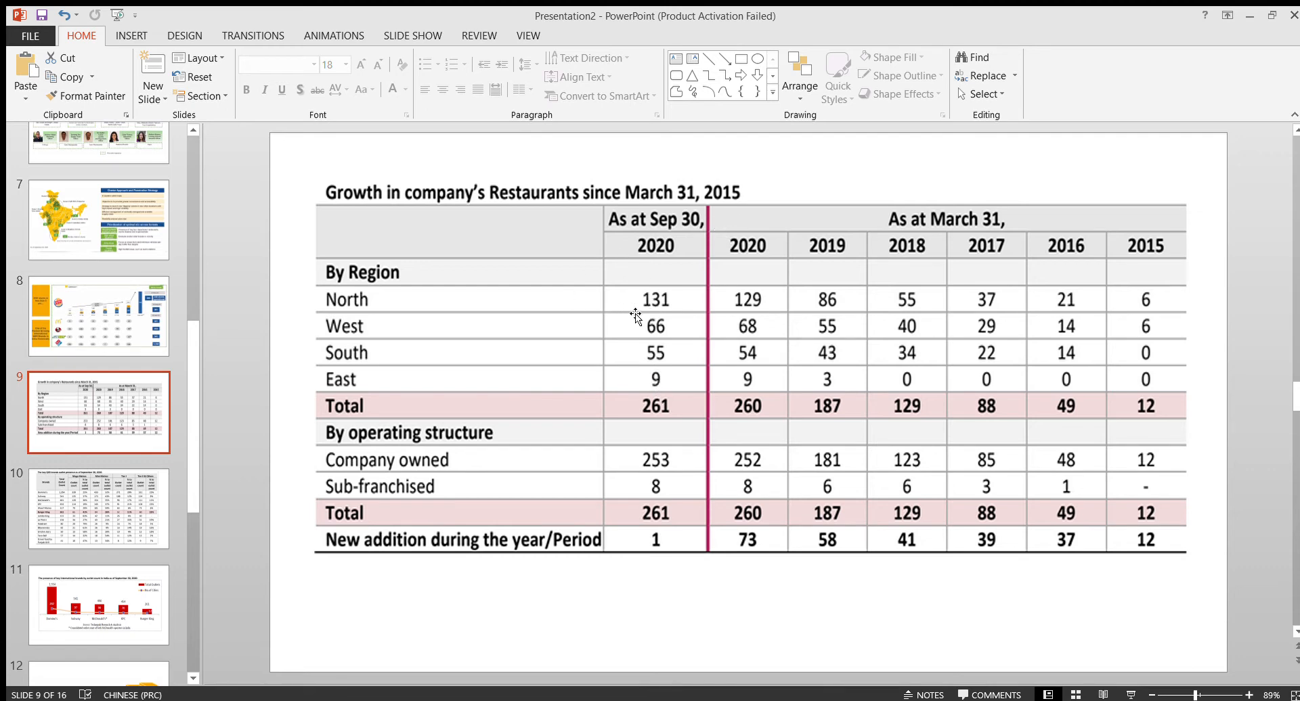
mouse_move(582, 297)
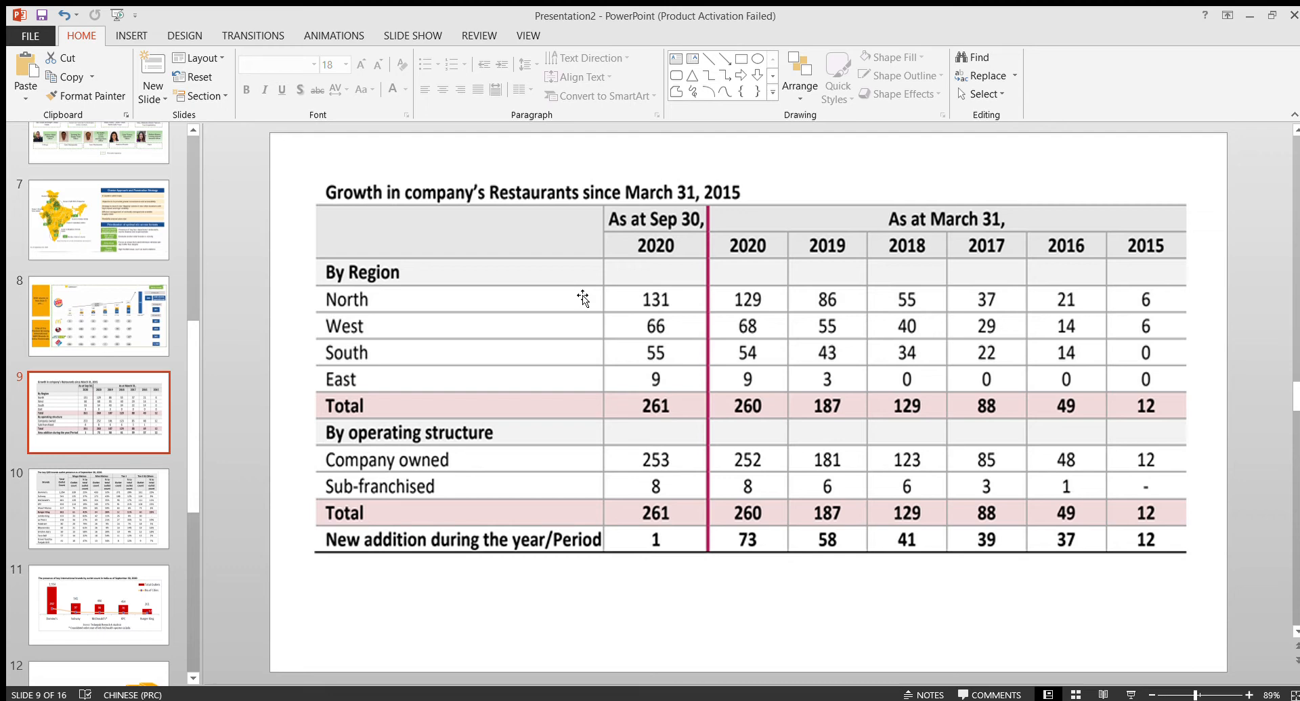
mouse_move(663, 331)
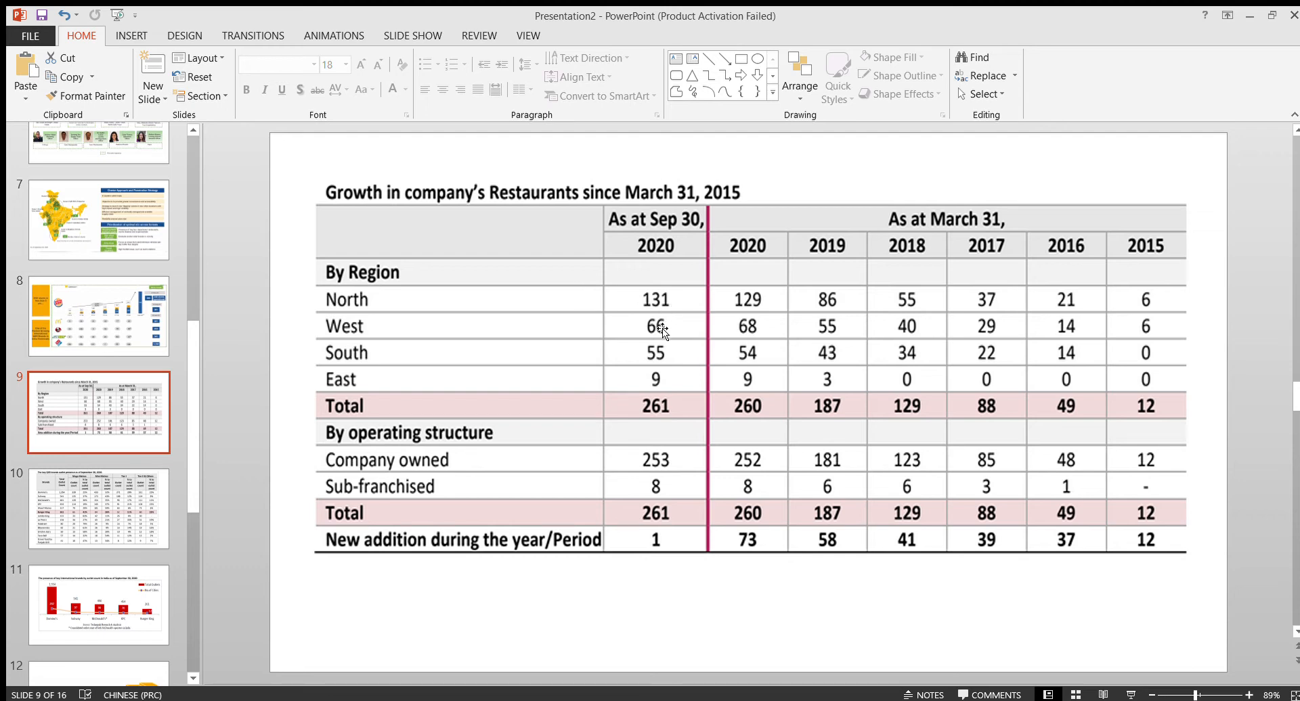
mouse_move(664, 347)
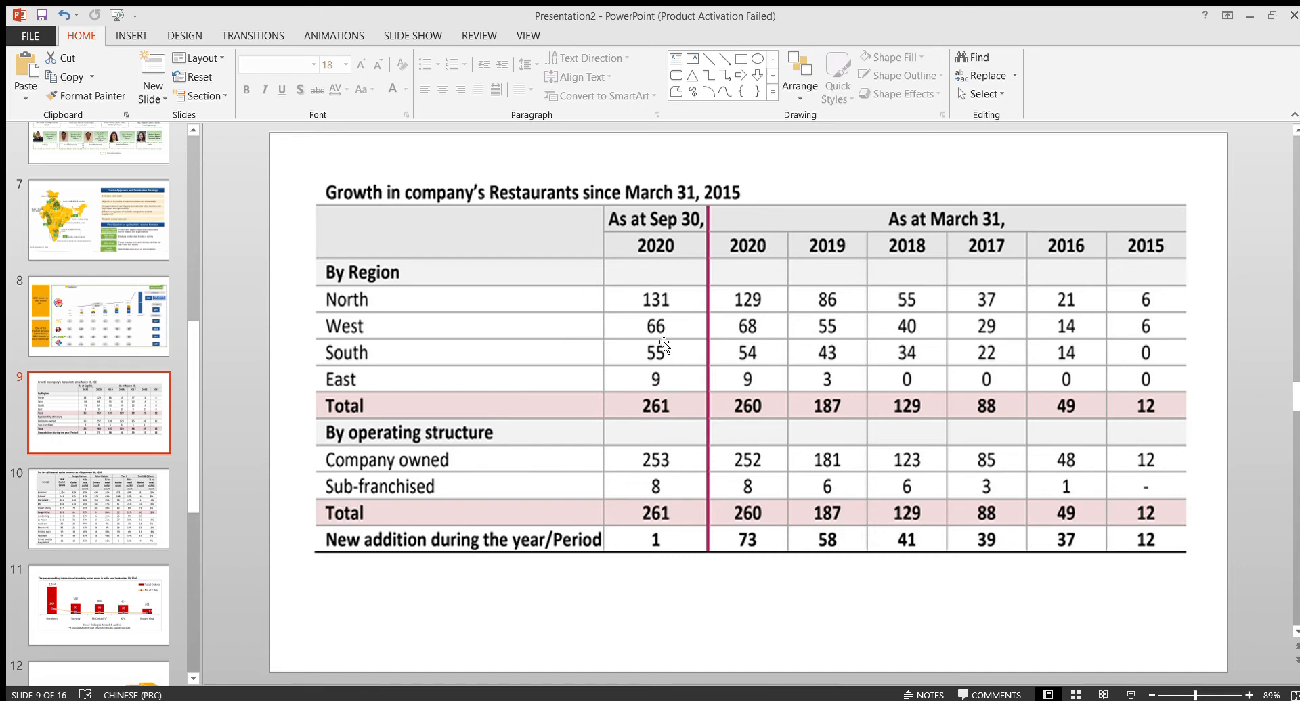
mouse_move(766, 272)
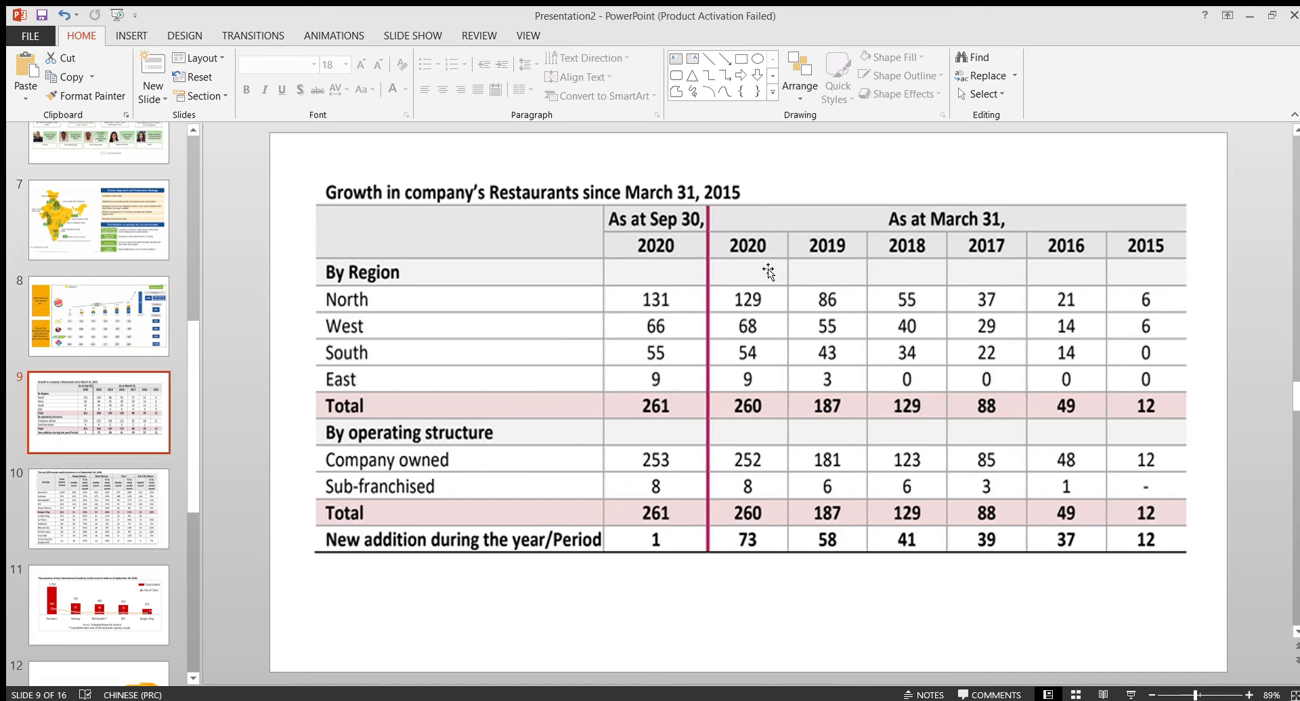
Show slide 11, the chart of international brands' outlet counts in India
scroll("down", 3)
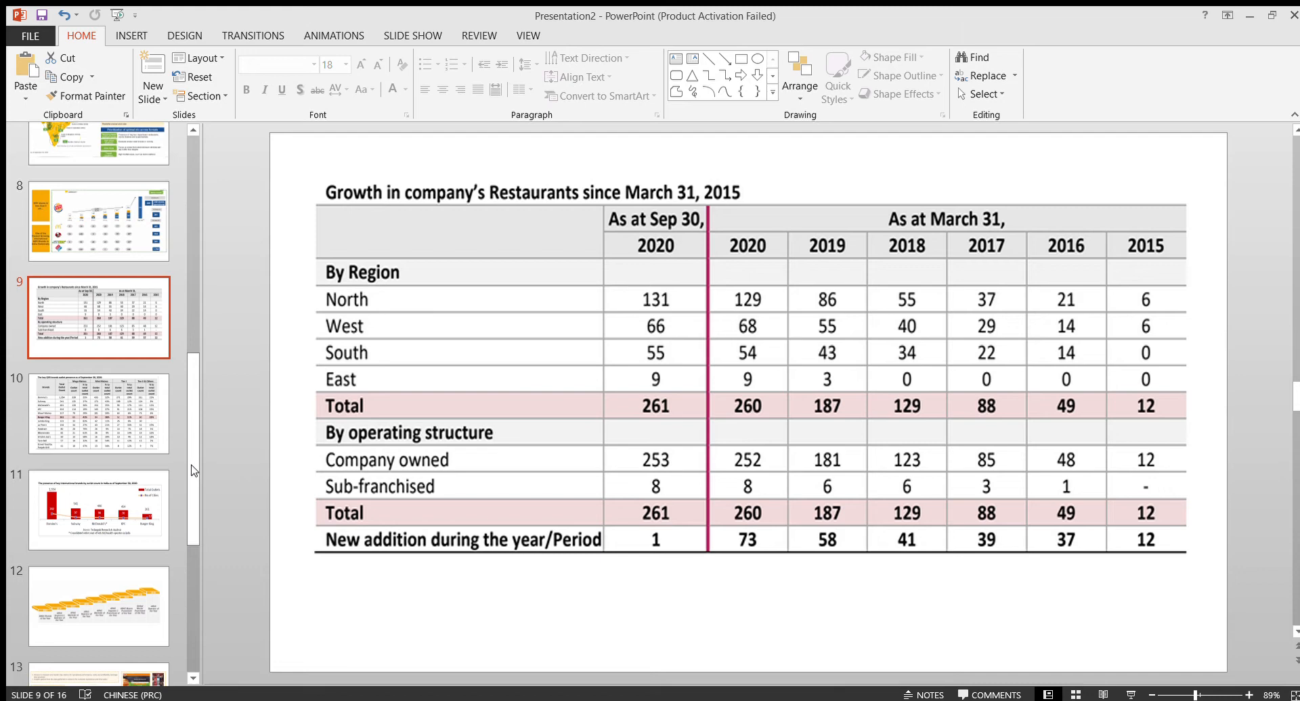
left_click(97, 510)
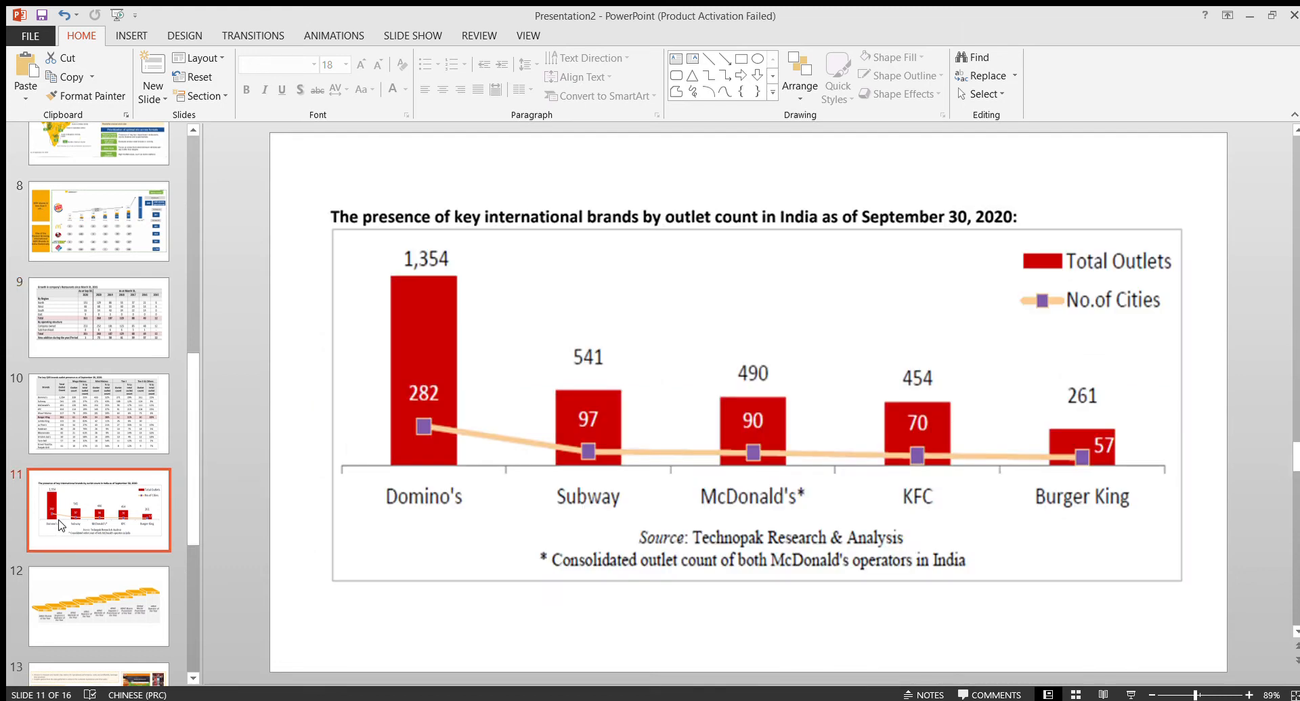
mouse_move(582, 400)
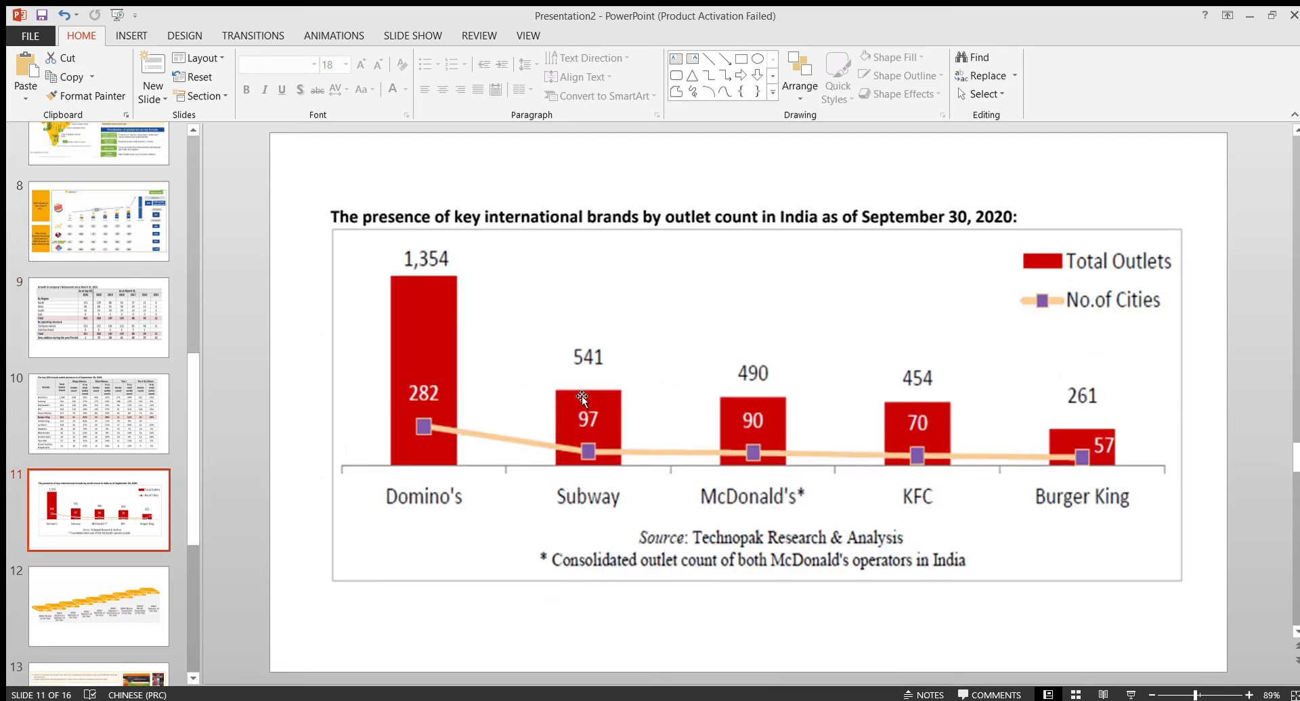
mouse_move(509, 394)
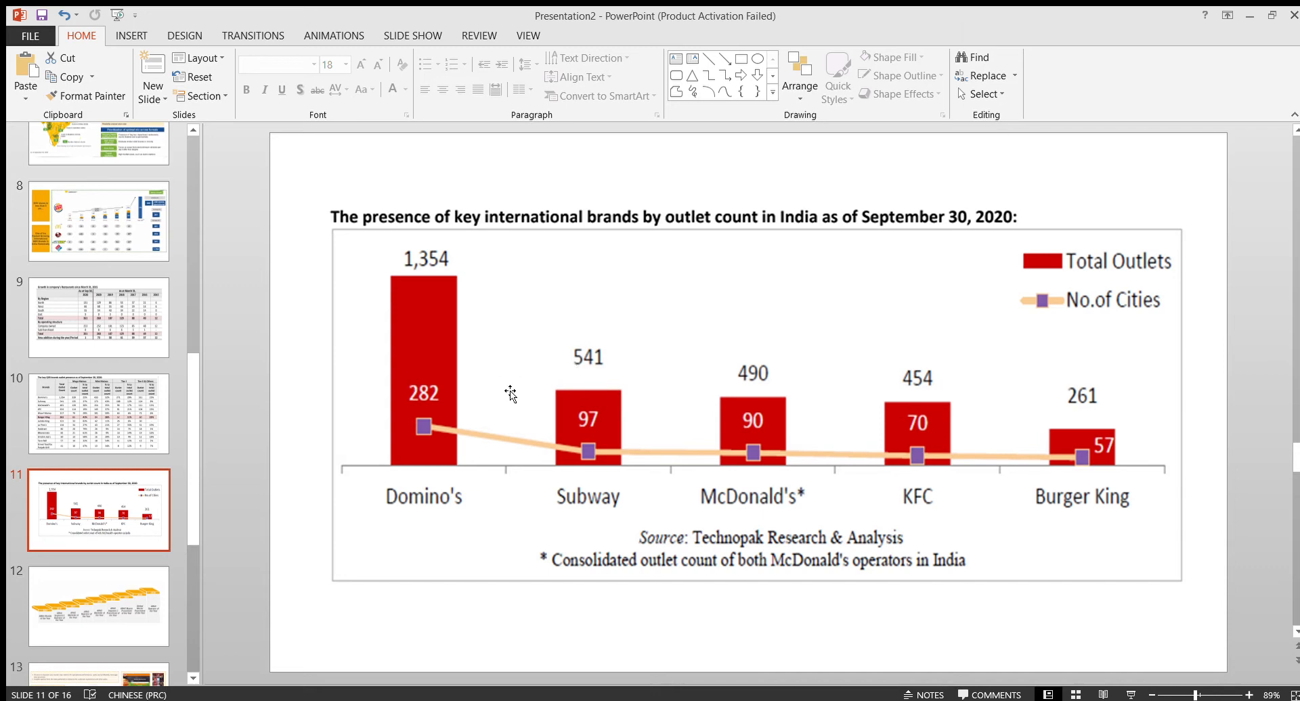
mouse_move(484, 478)
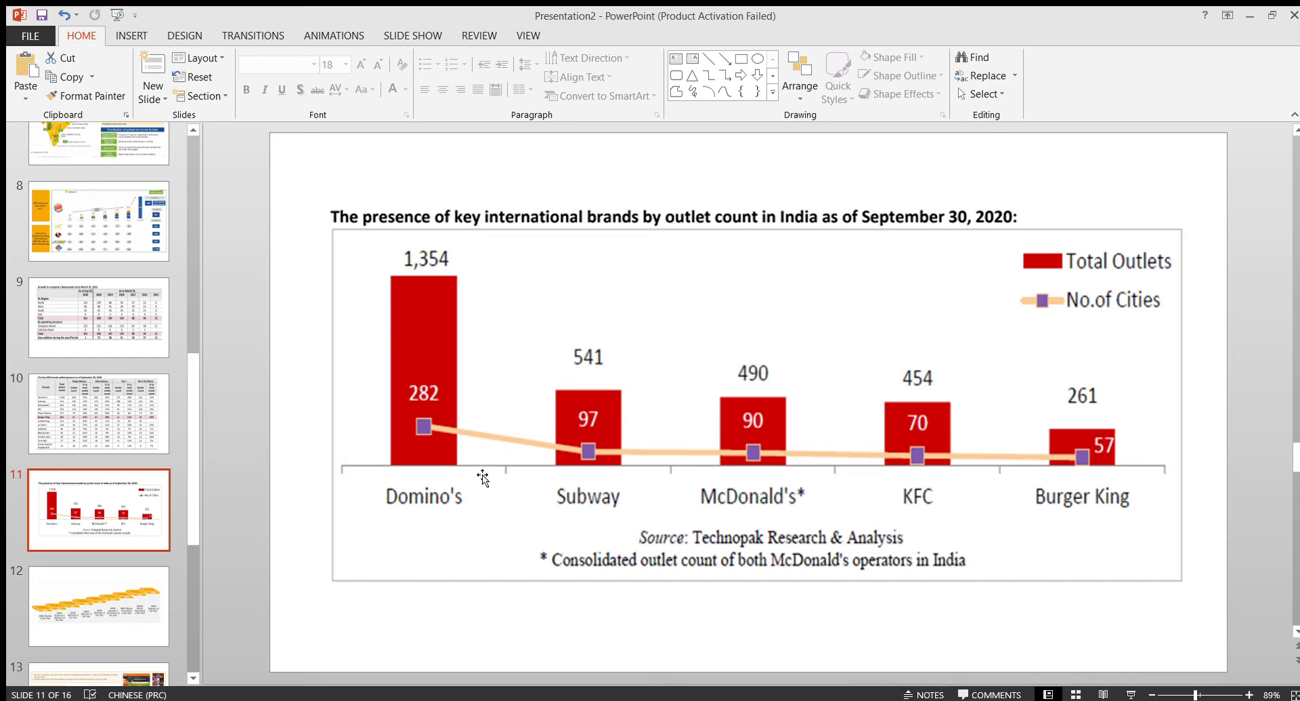
mouse_move(514, 402)
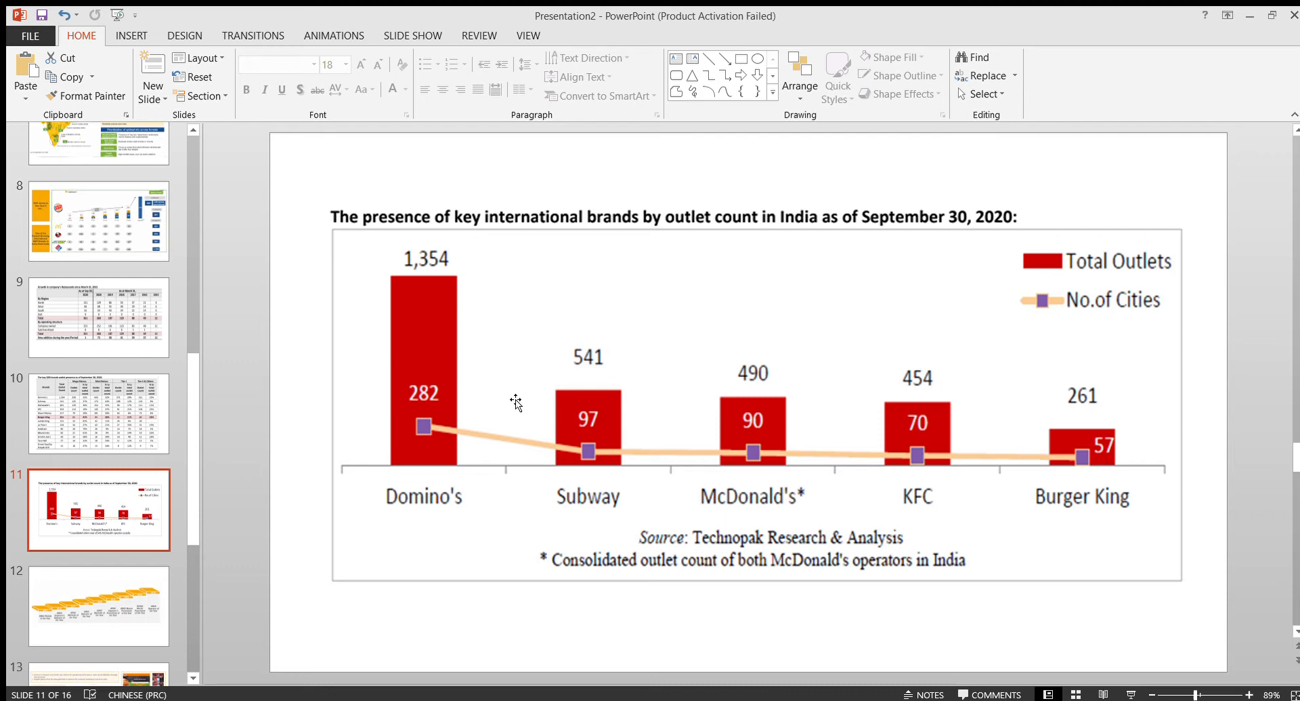
mouse_move(506, 290)
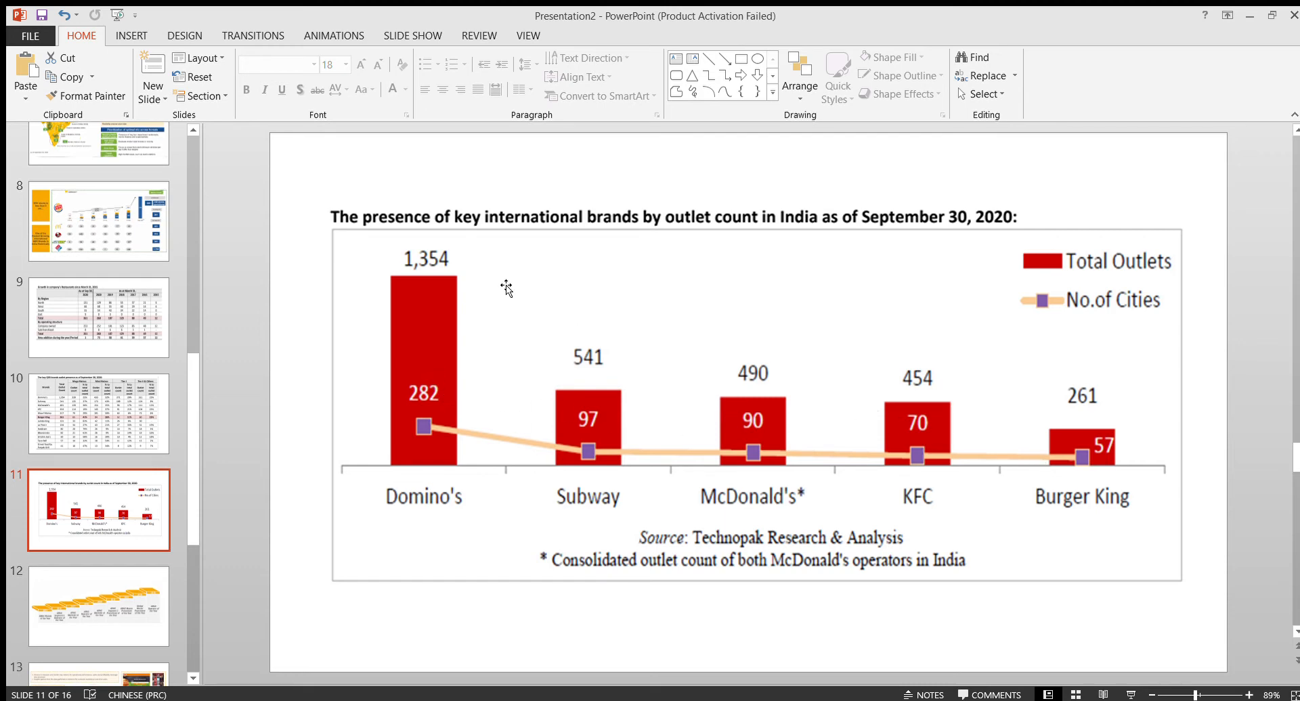
mouse_move(1159, 274)
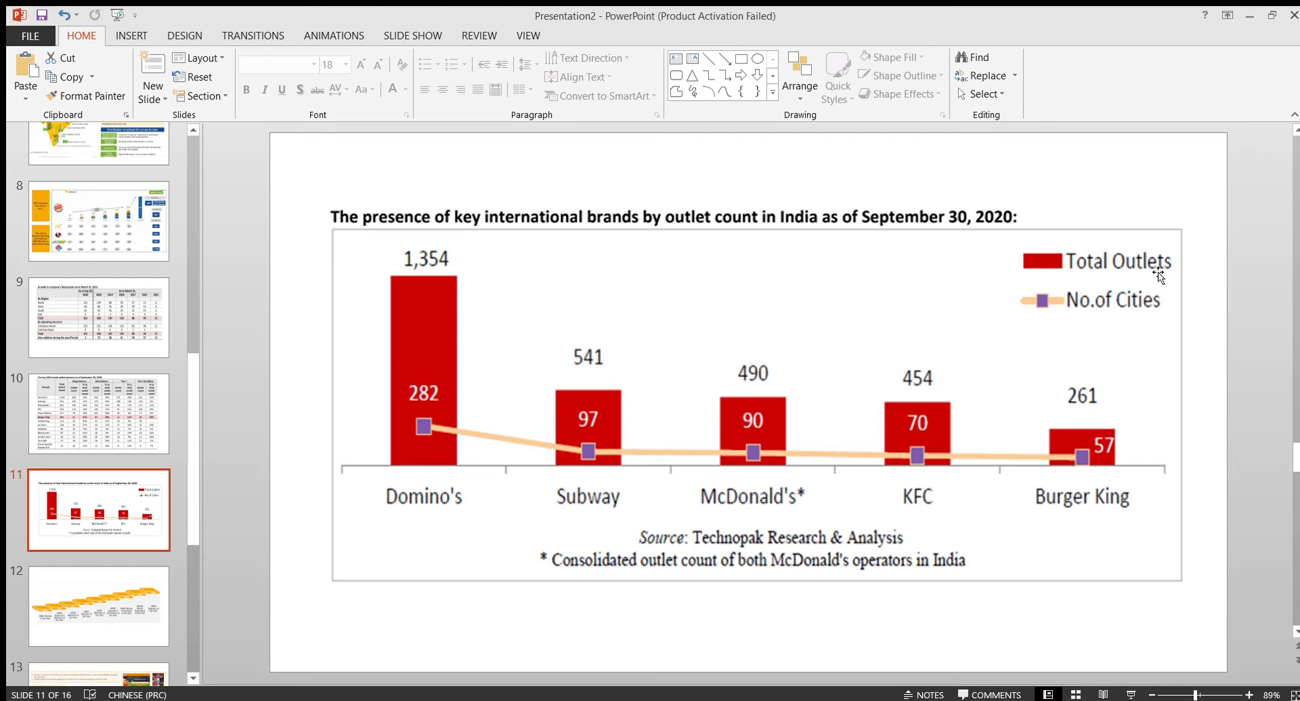
mouse_move(586, 446)
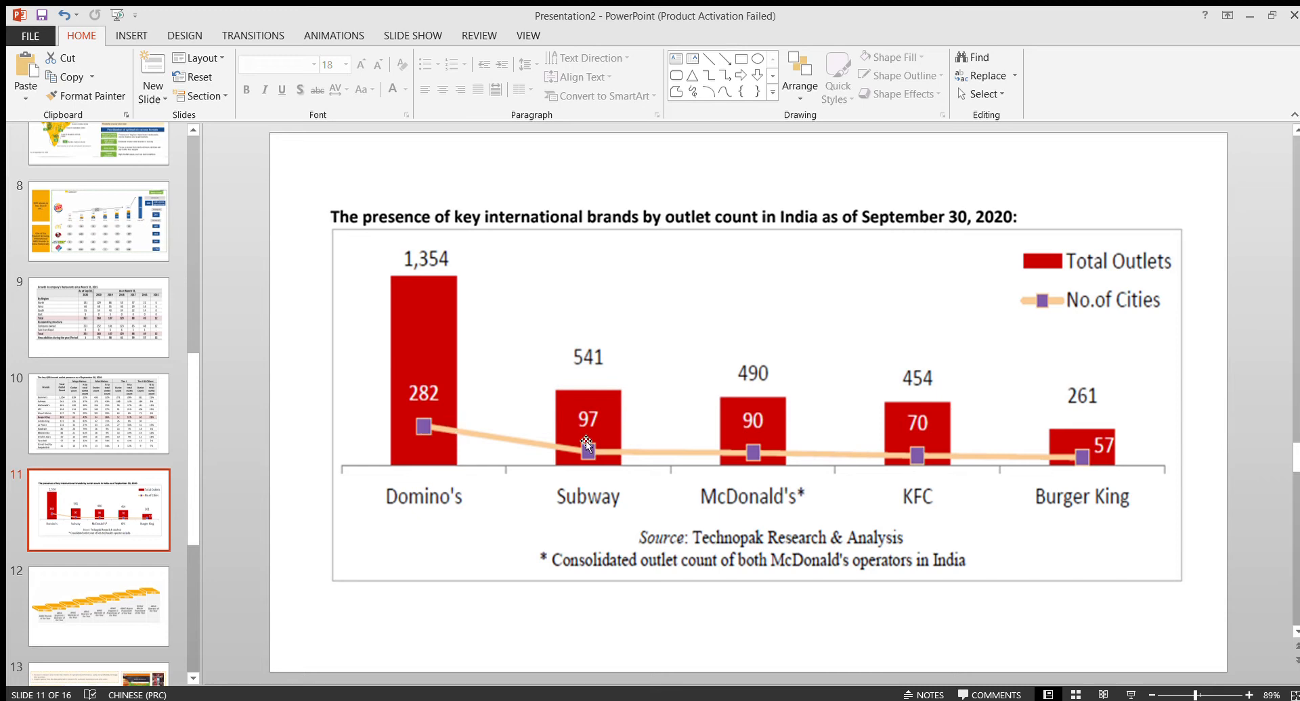
mouse_move(1098, 456)
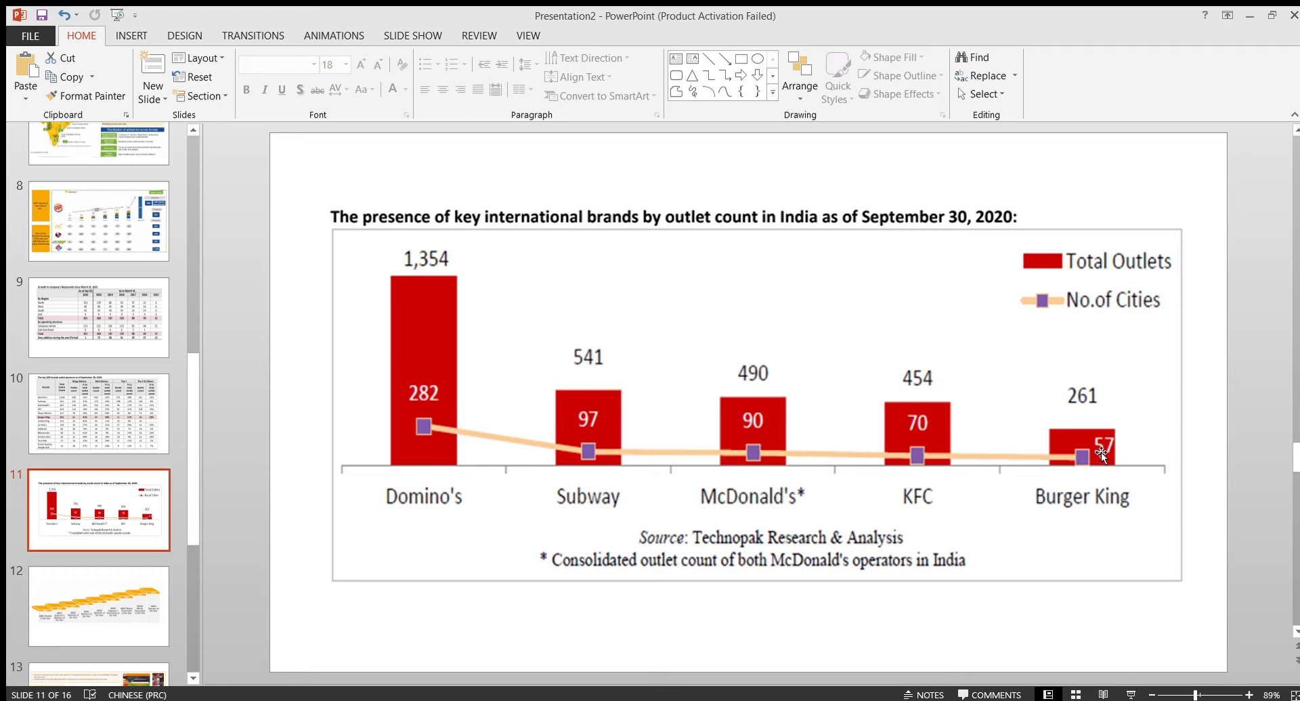
mouse_move(1110, 479)
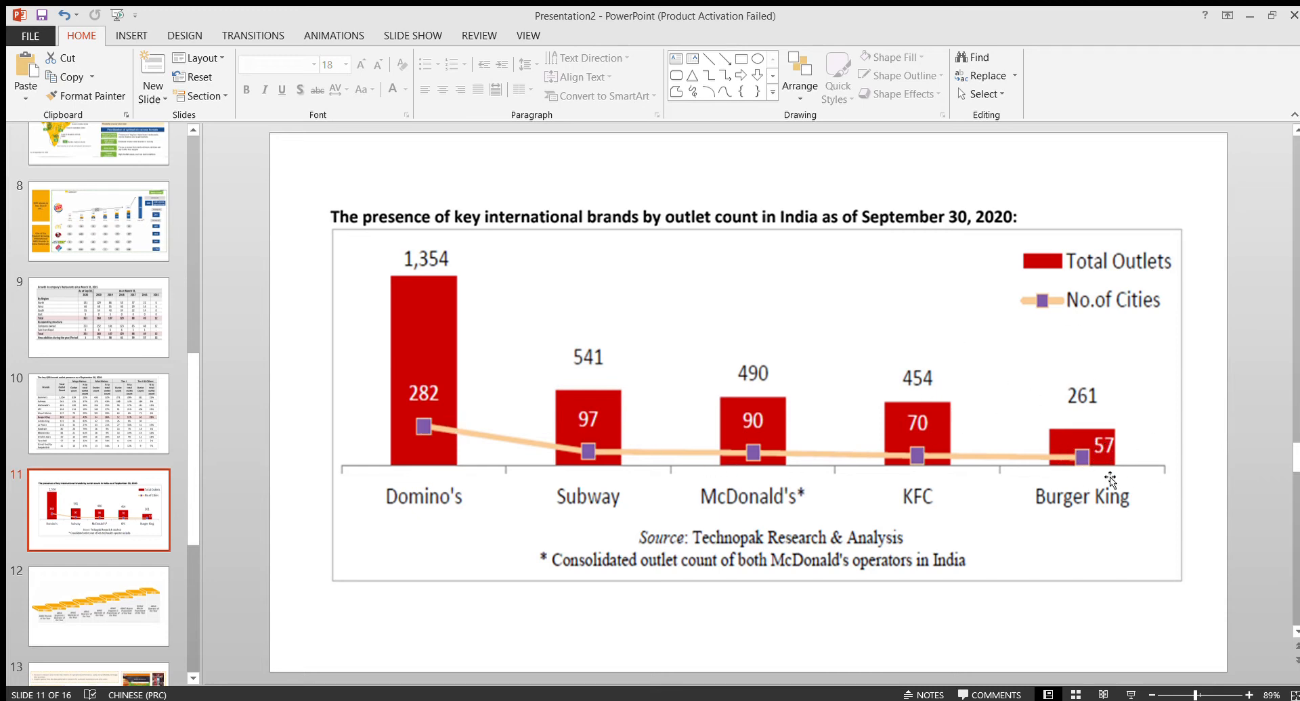
mouse_move(937, 469)
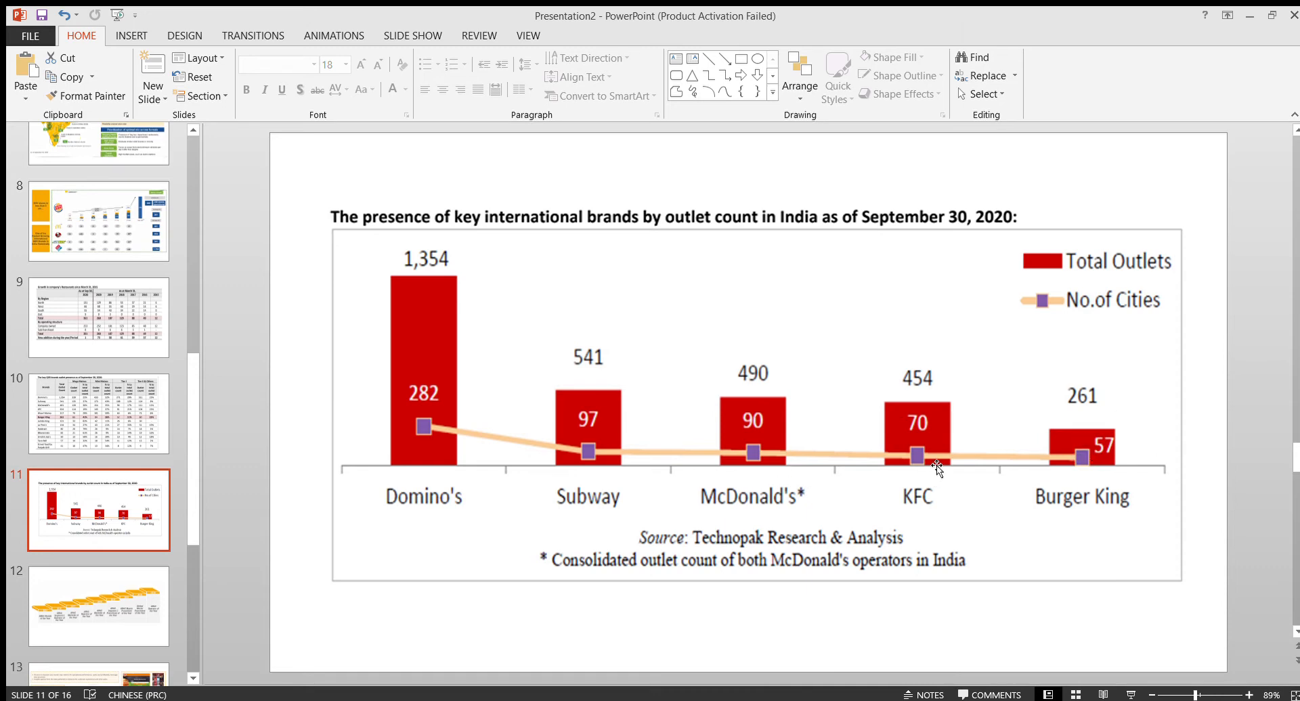
mouse_move(517, 414)
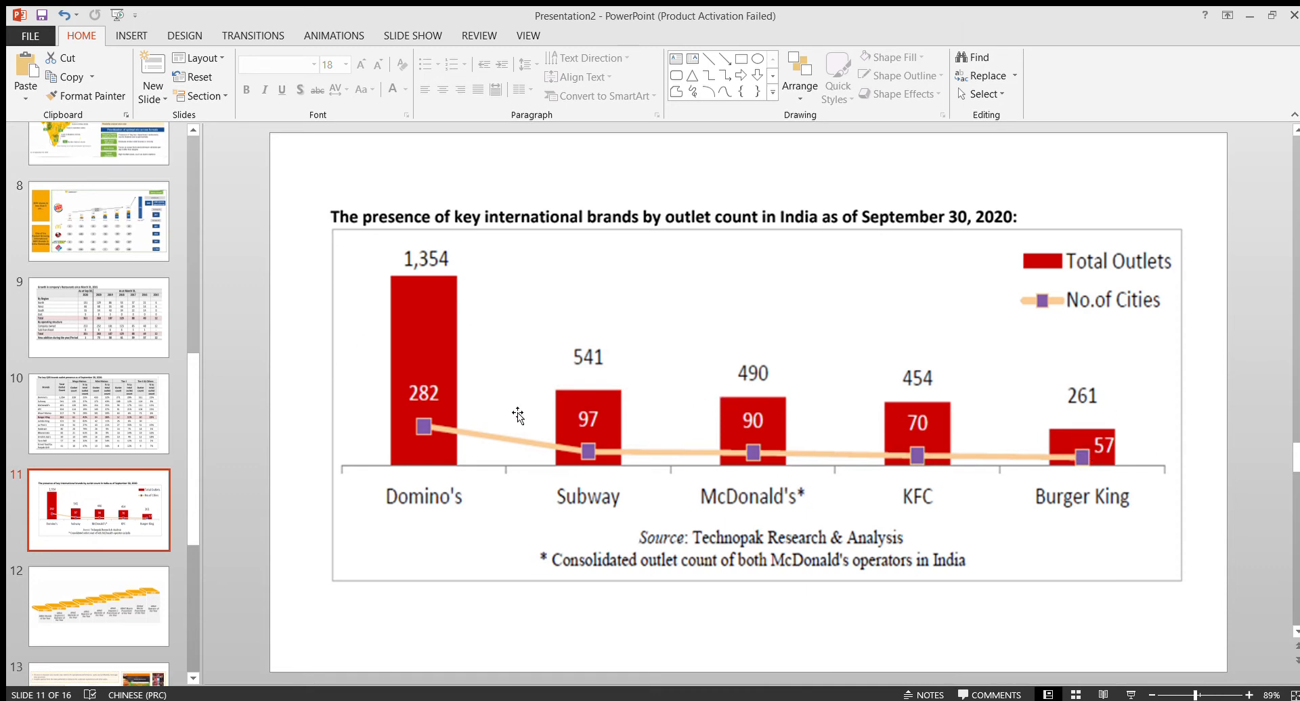
mouse_move(325, 419)
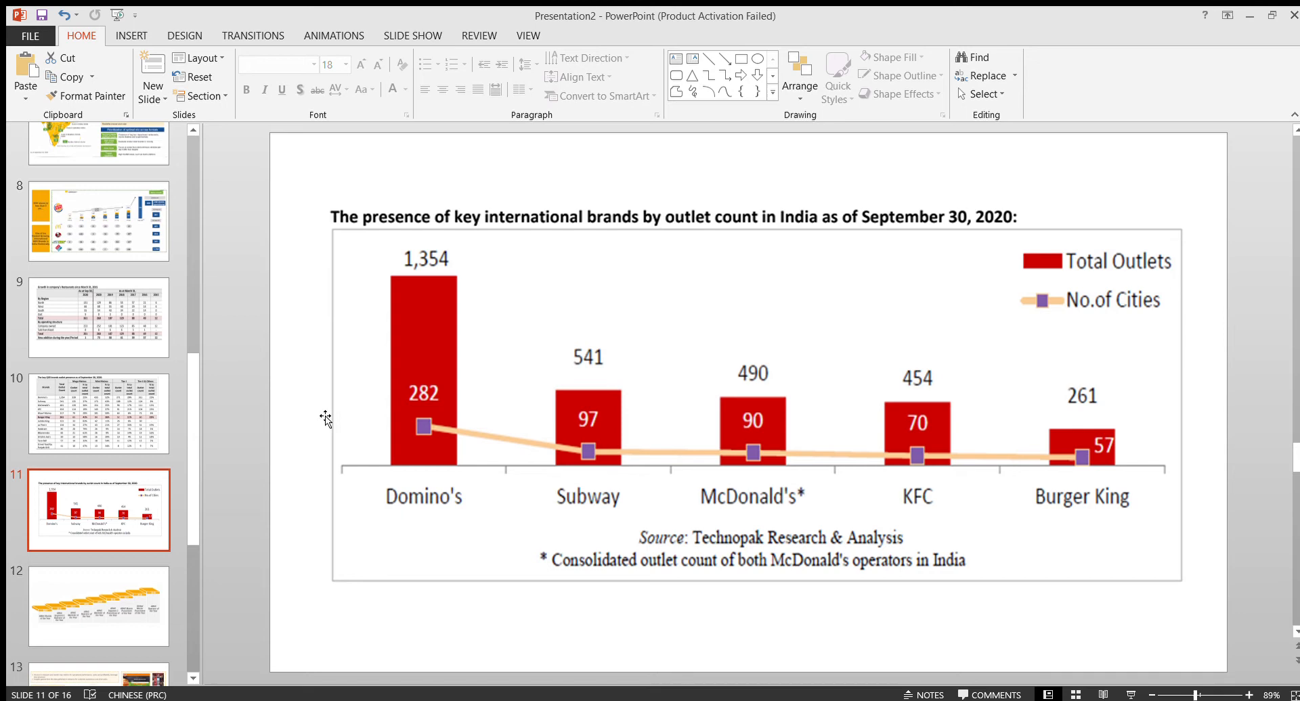
mouse_move(378, 349)
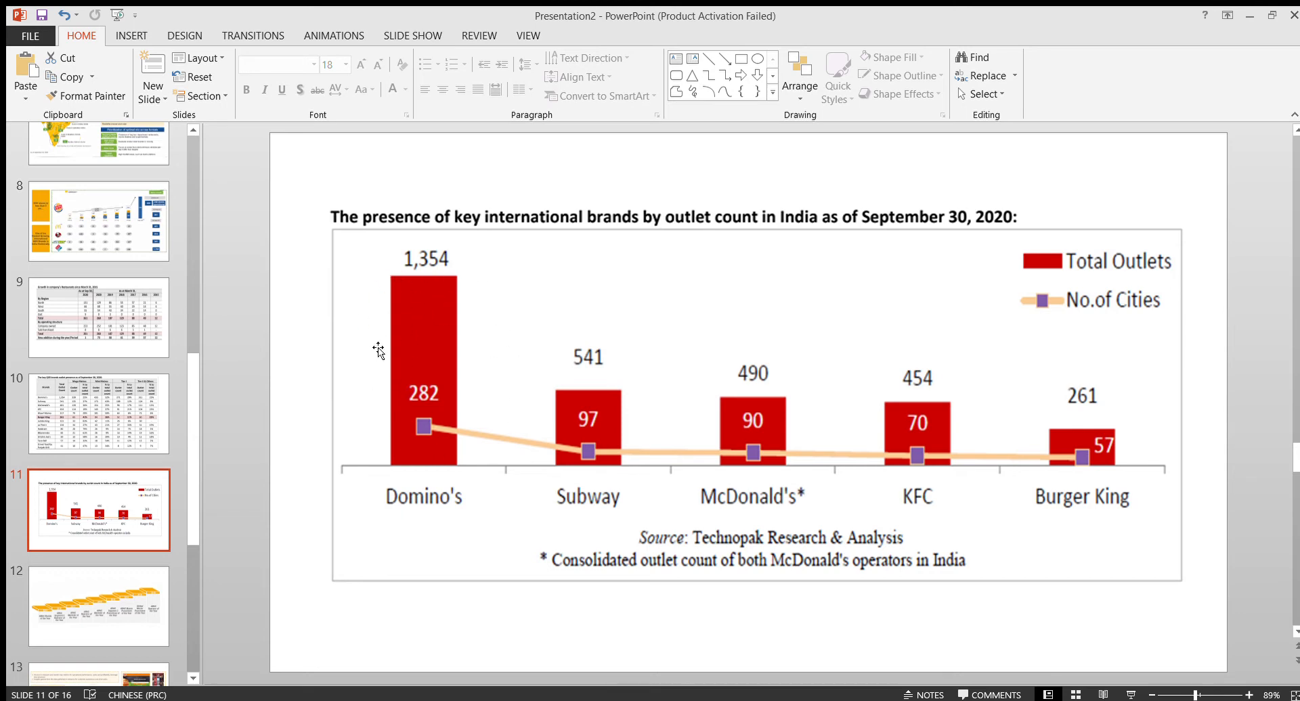
mouse_move(358, 409)
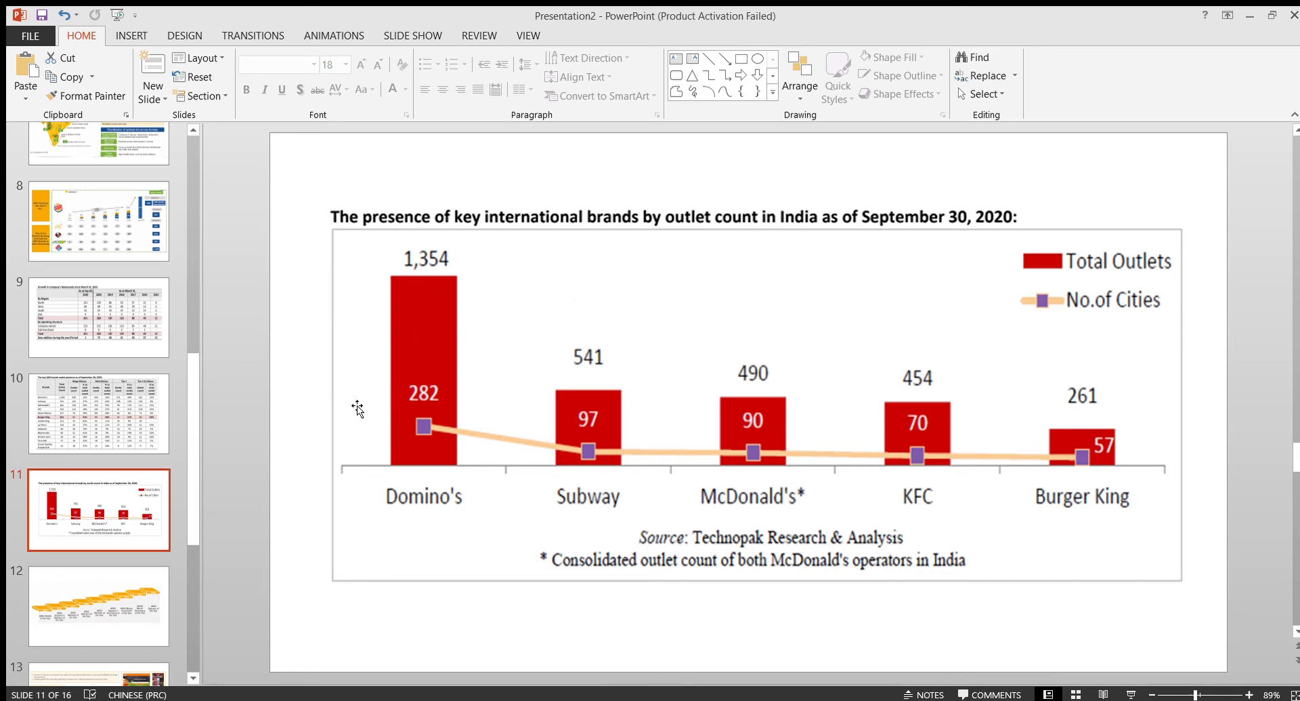
Show slide 12, the staircase timeline of awards from 2015 to 2019
scroll("down", 3)
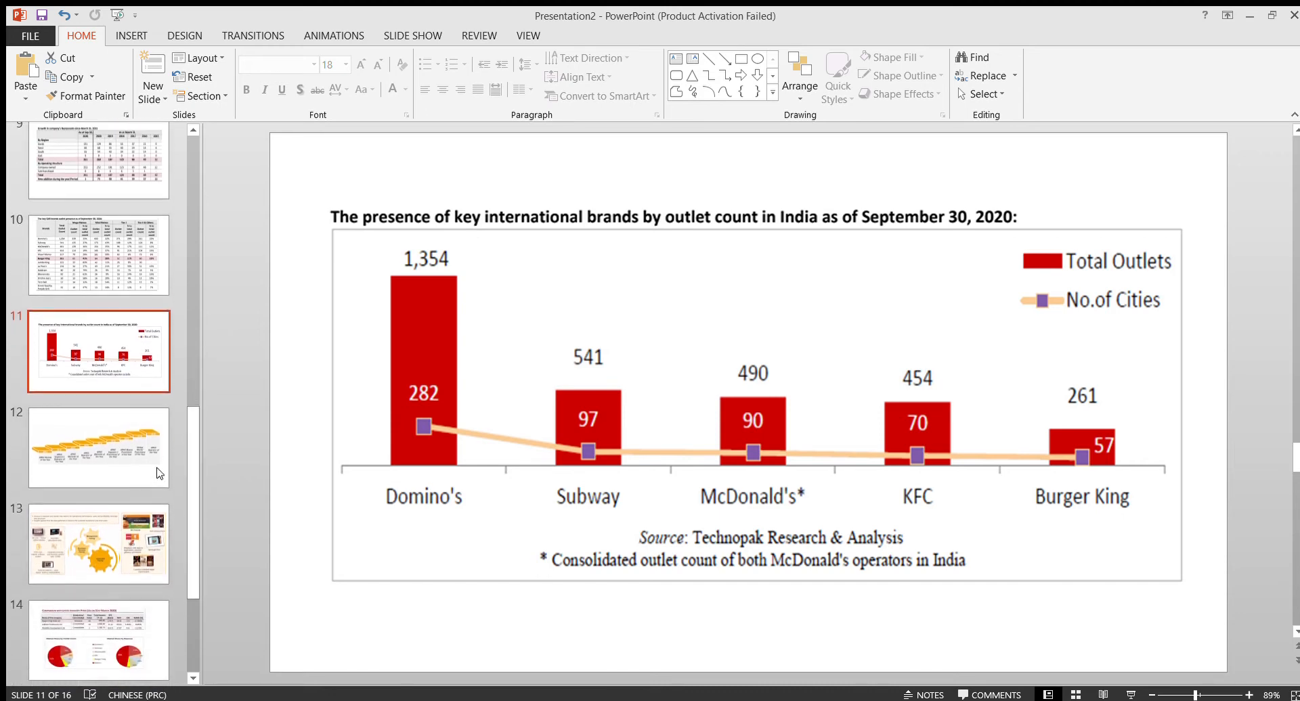
left_click(98, 449)
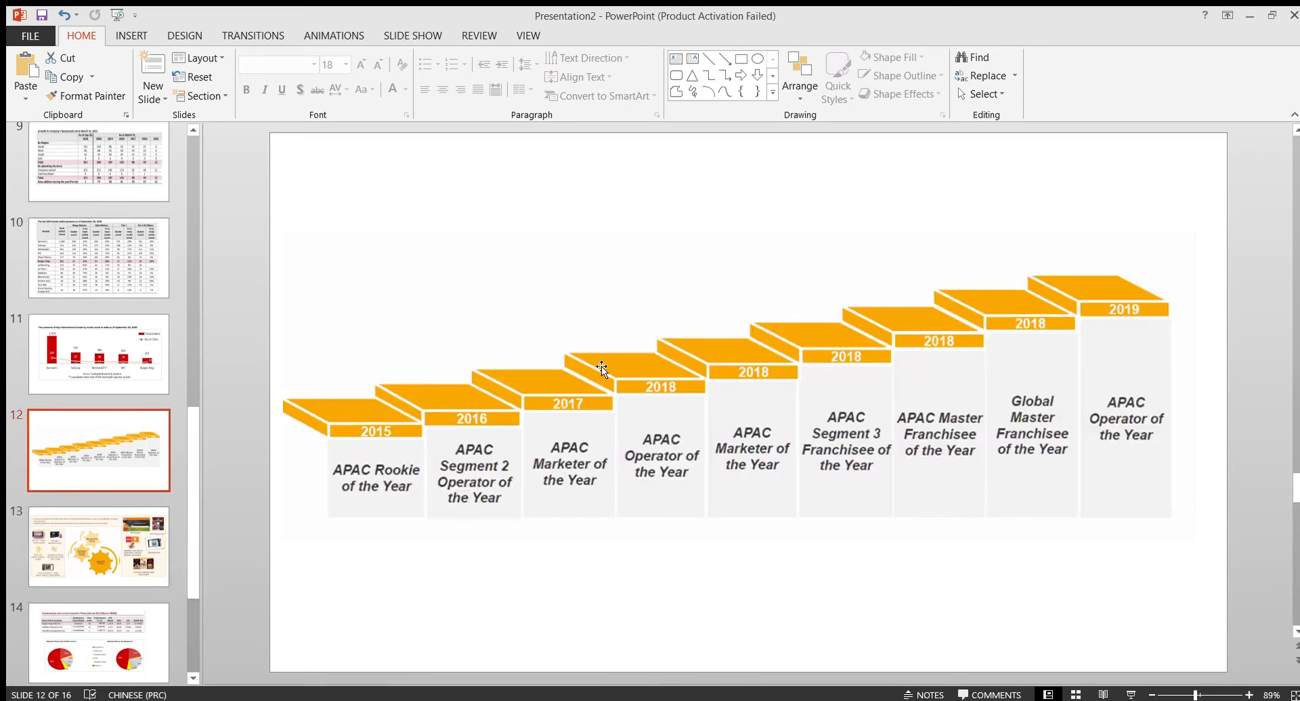
mouse_move(676, 369)
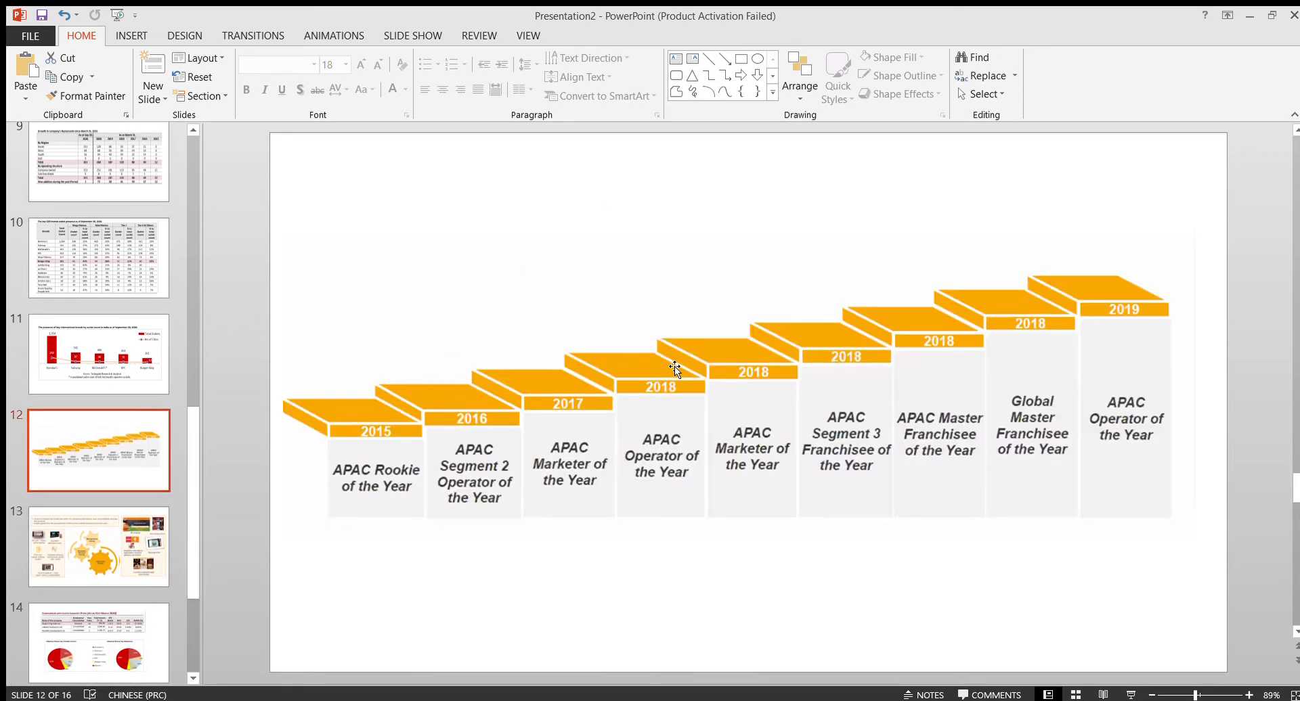
mouse_move(605, 386)
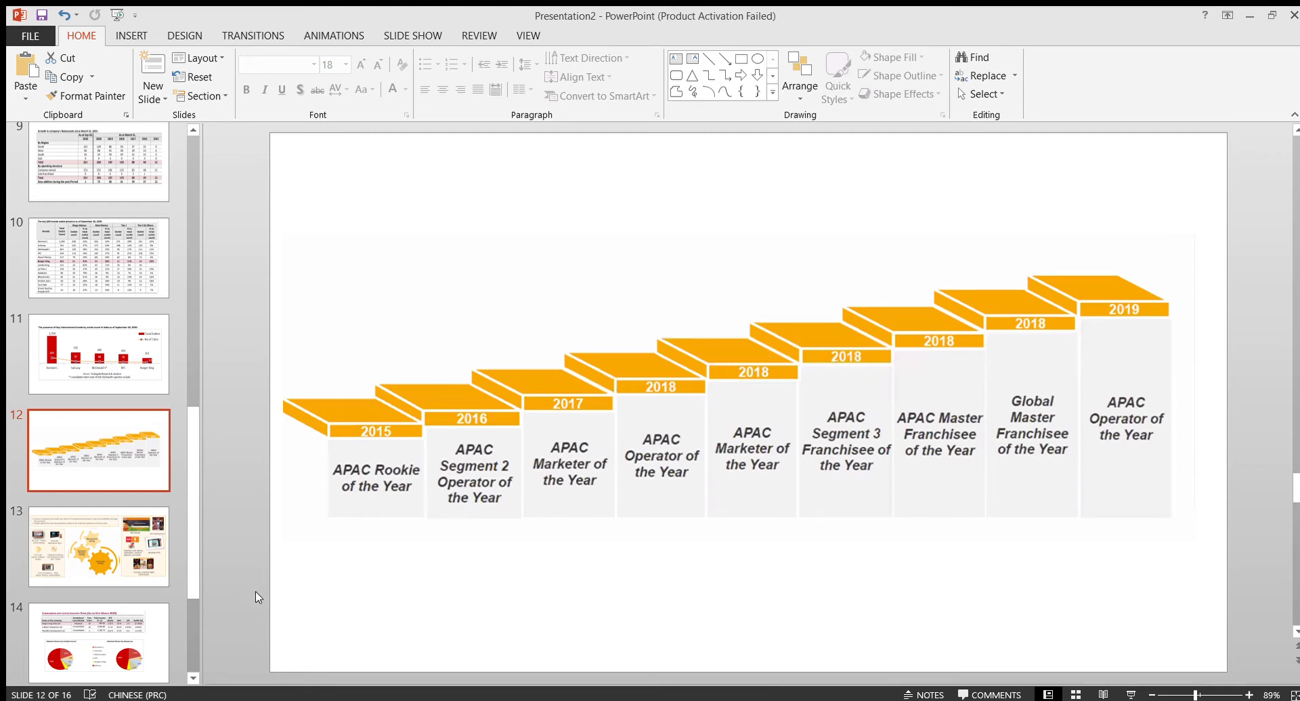
Show slide 13, the Management, Business Process and Consumer Facing technology gears
scroll("down", 3)
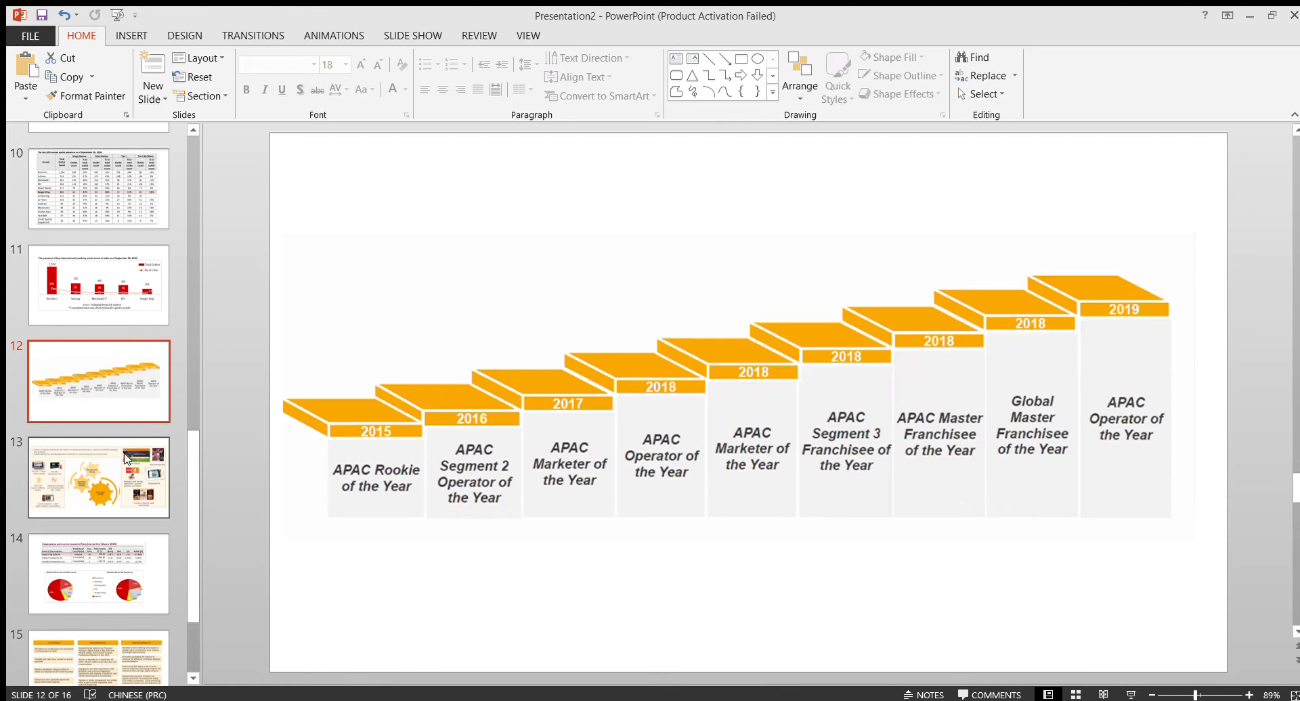
left_click(98, 478)
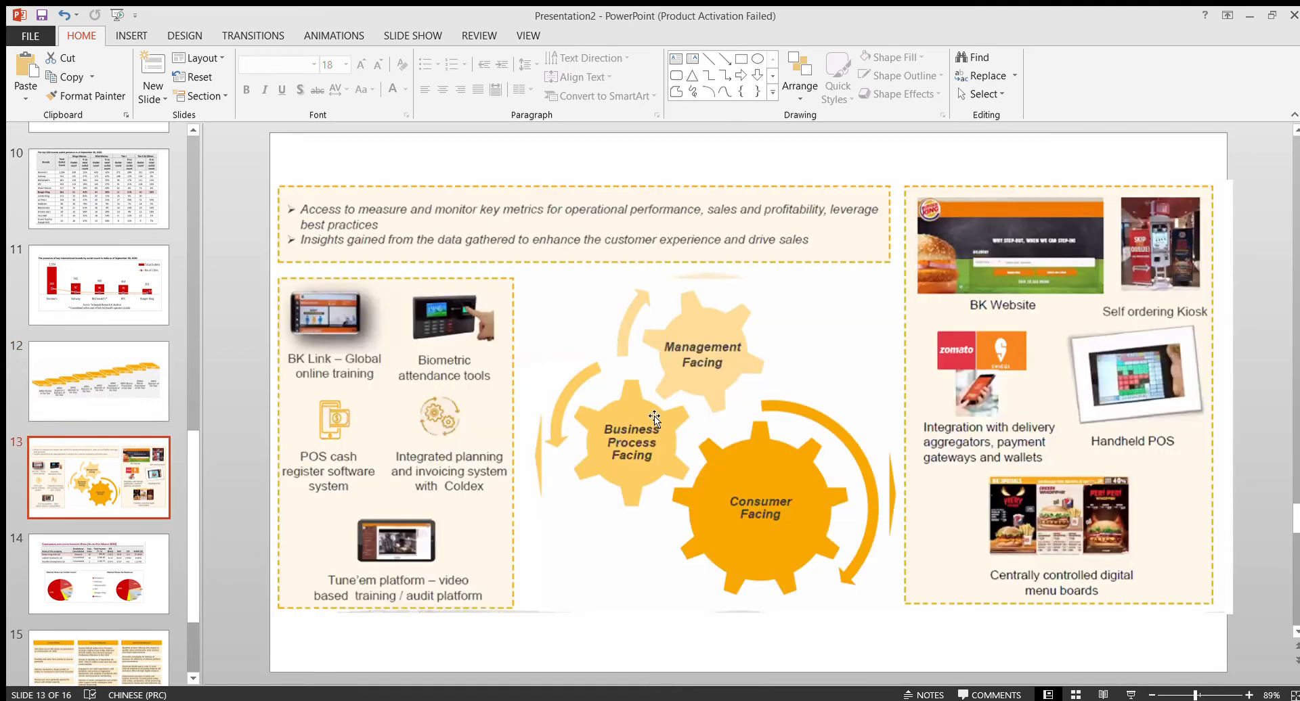
mouse_move(647, 390)
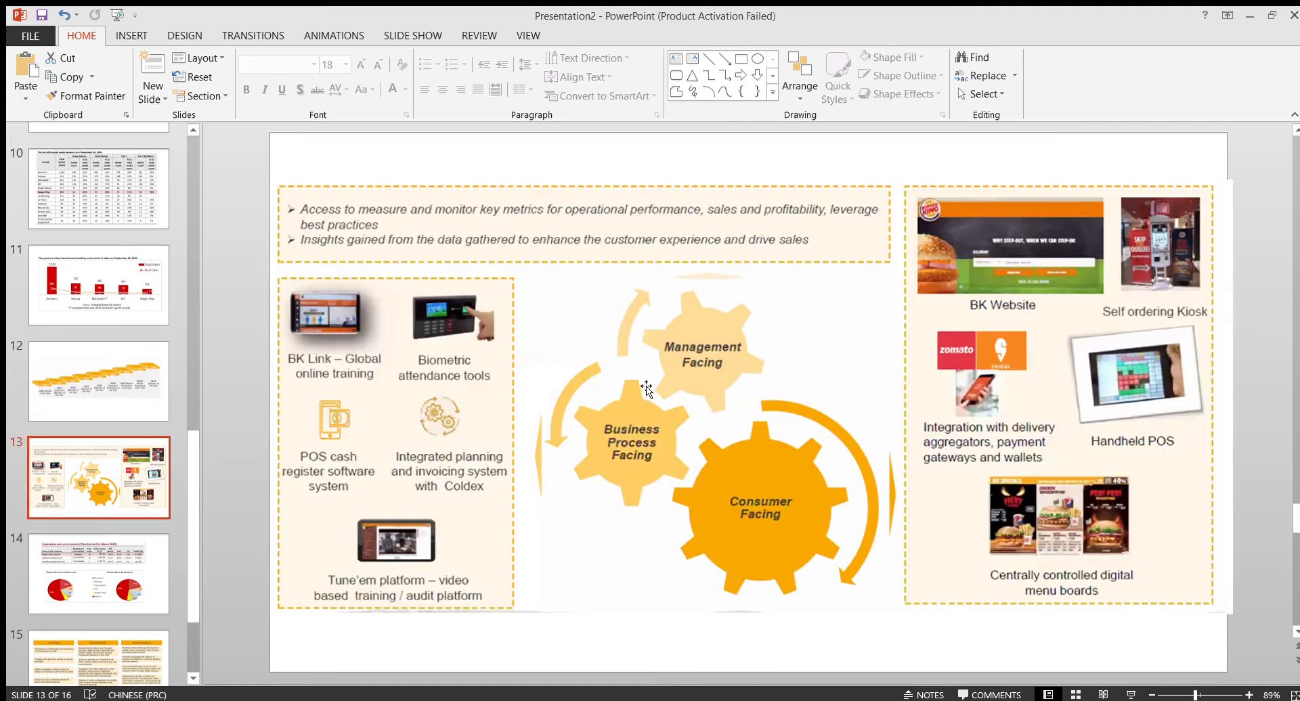
mouse_move(621, 367)
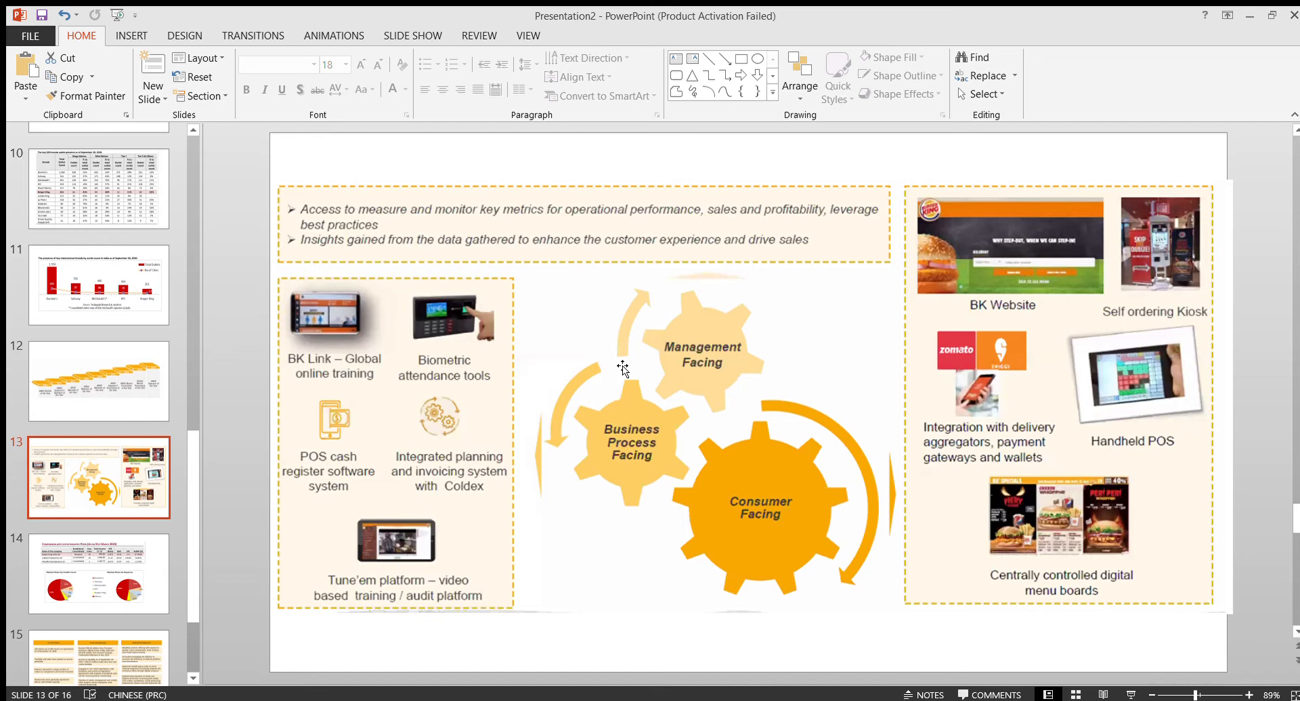
mouse_move(536, 371)
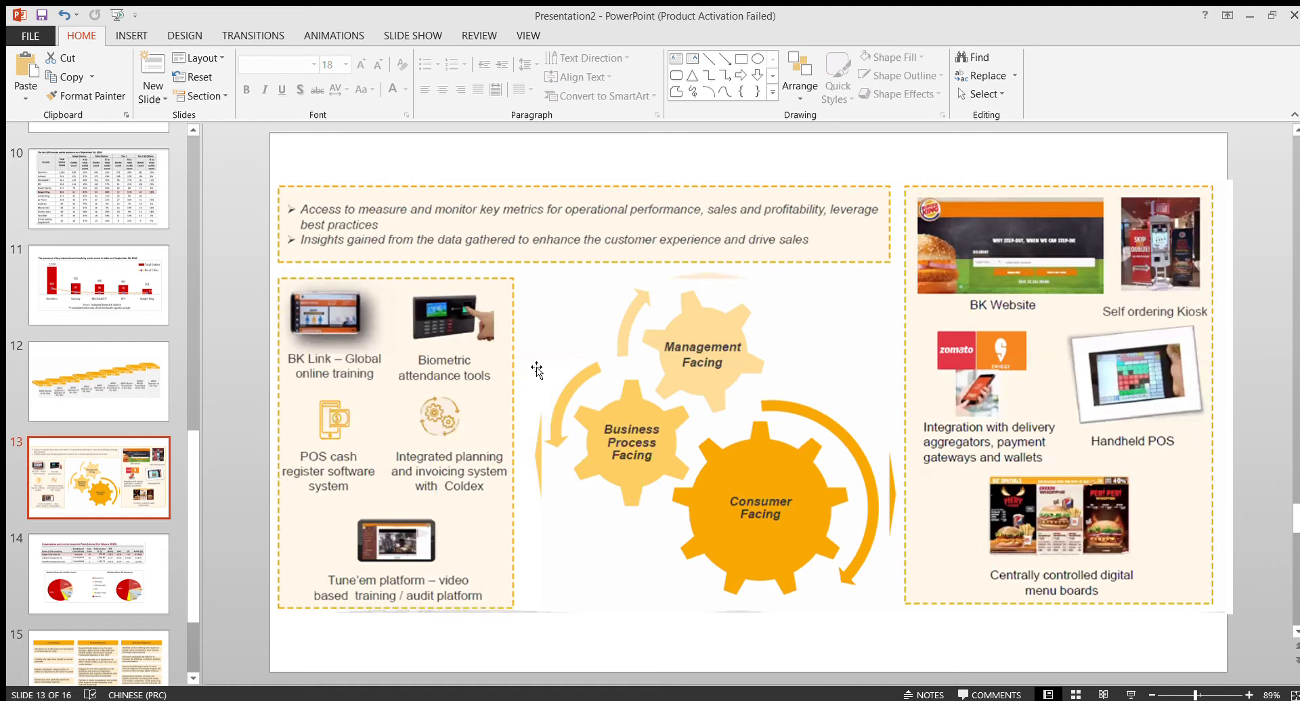
mouse_move(749, 417)
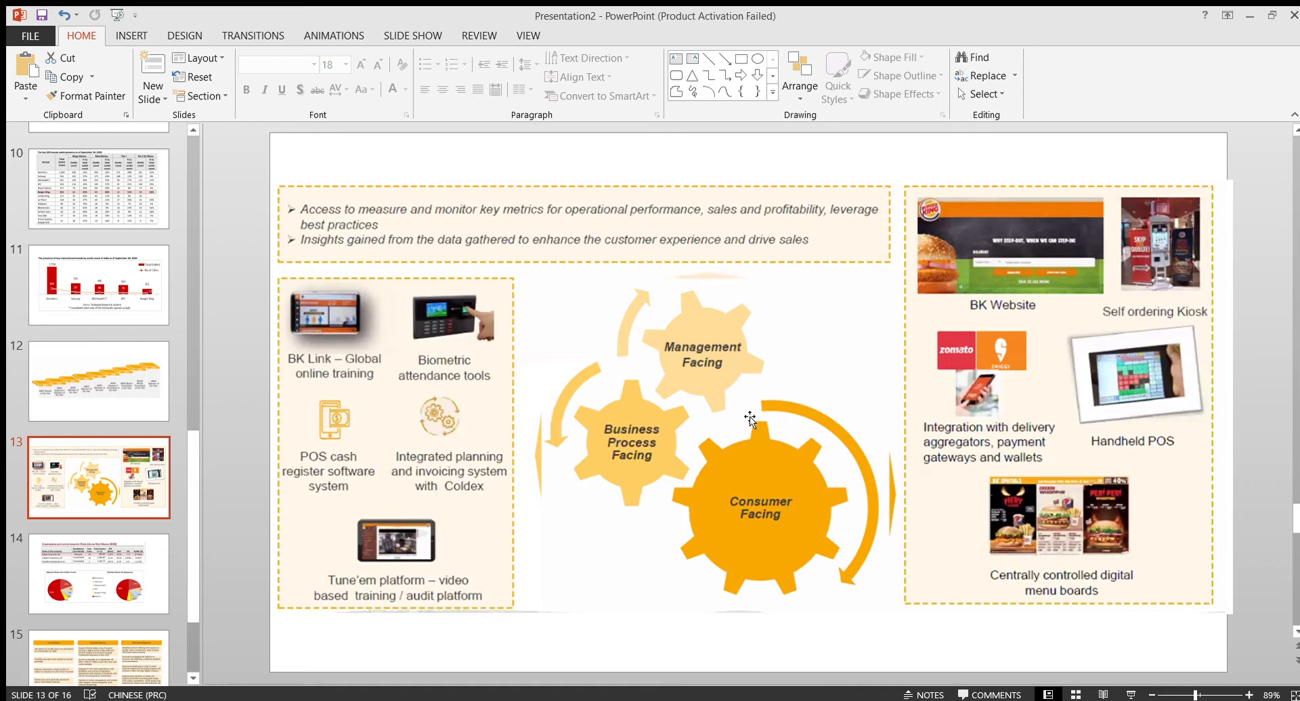
mouse_move(1043, 391)
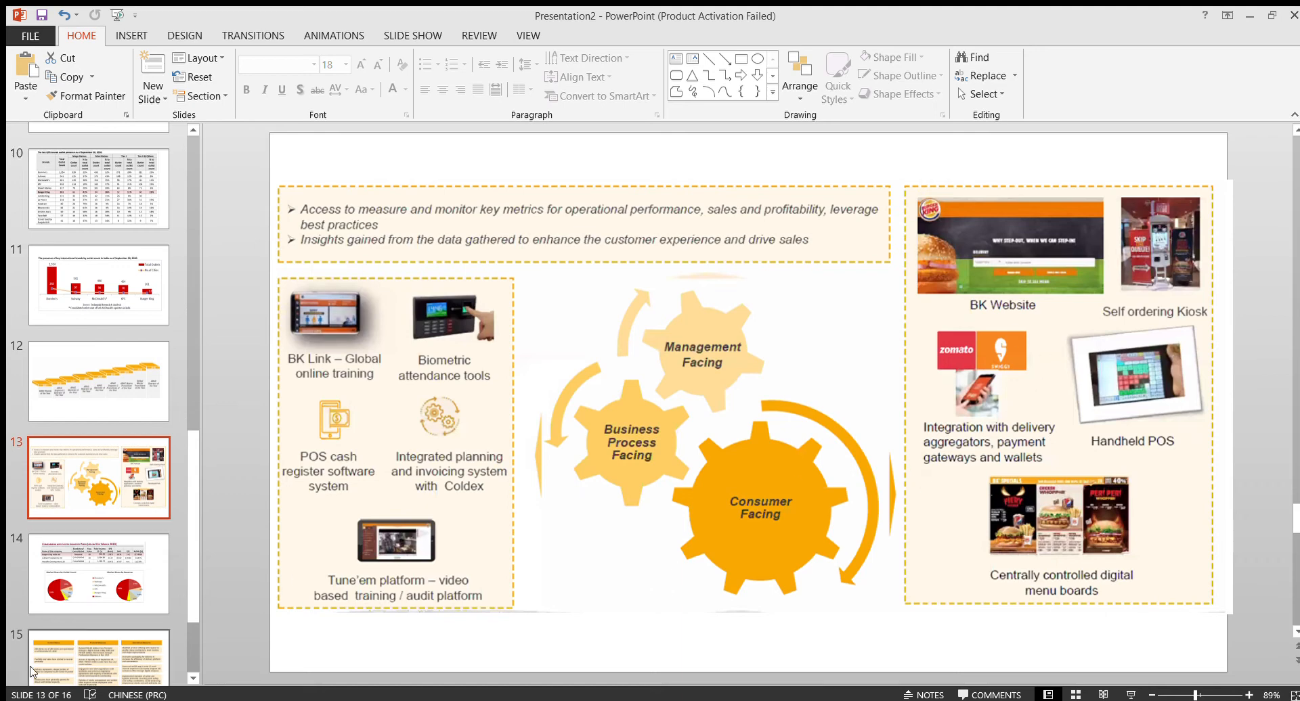
Display slide 14, the listed-peer comparison with outlet and revenue market-share pie charts
left_click(98, 574)
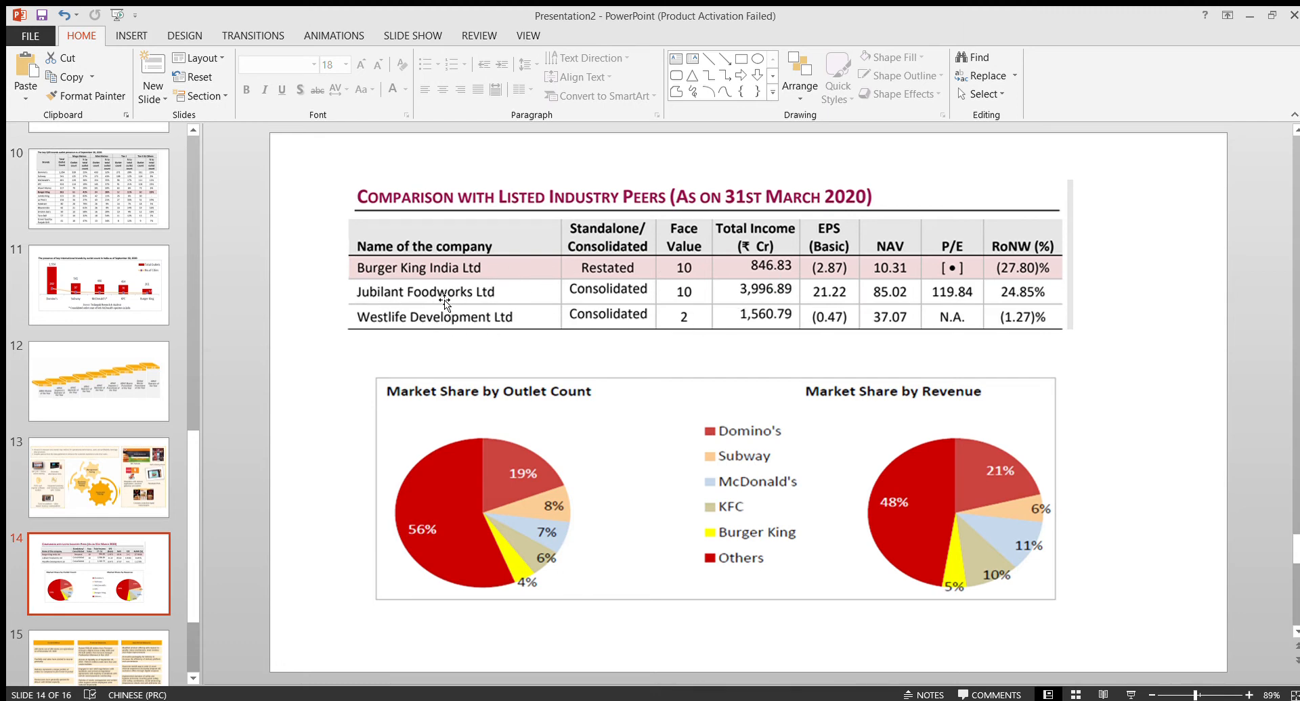
mouse_move(423, 313)
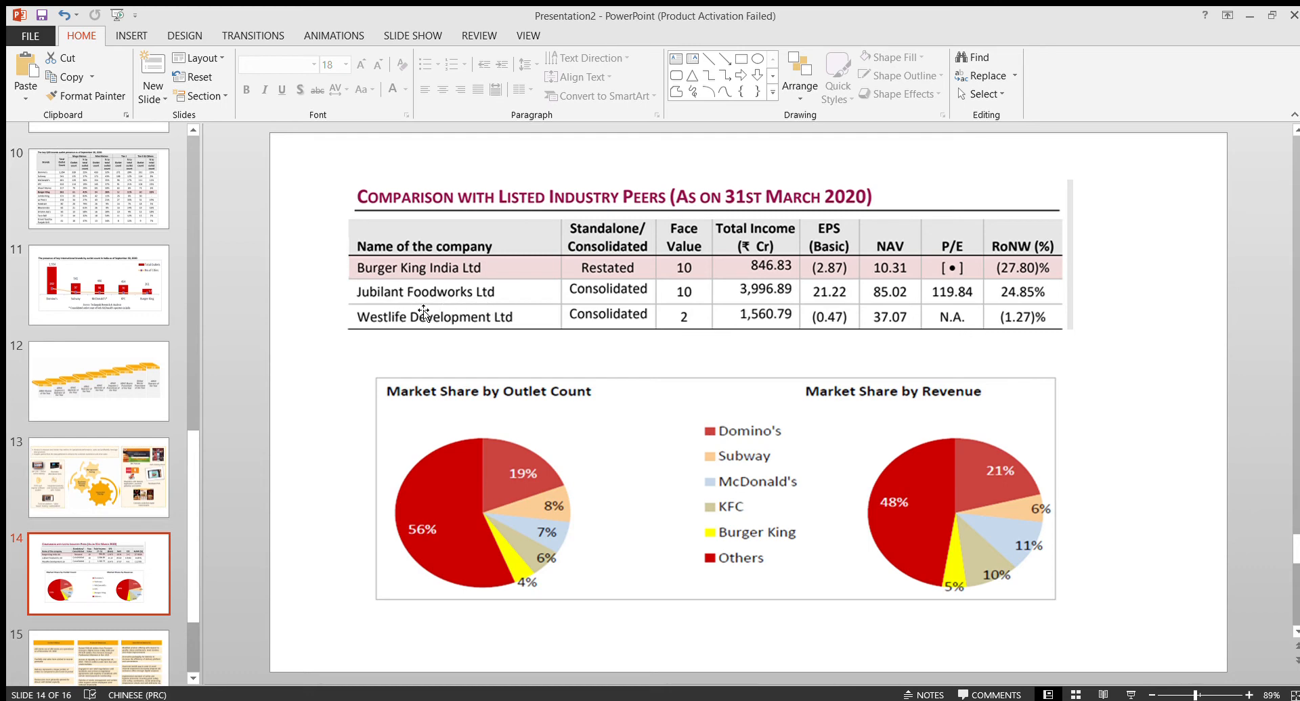
mouse_move(460, 305)
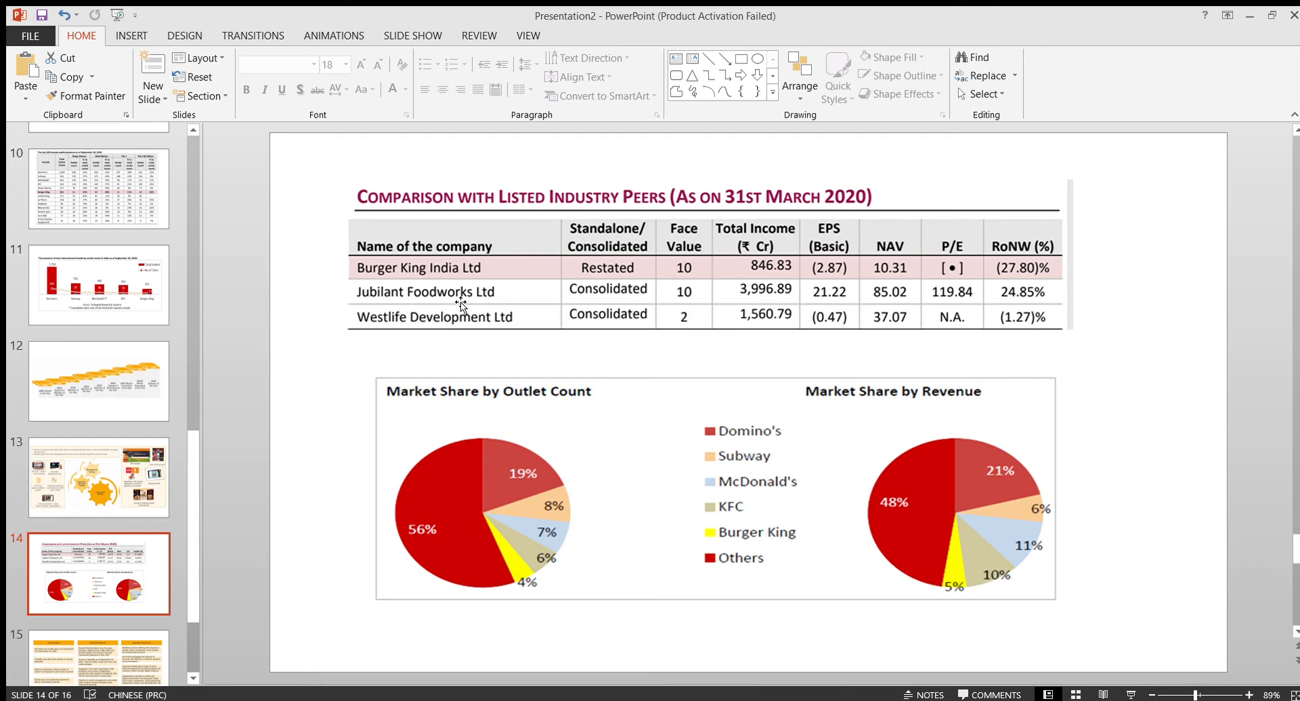
mouse_move(427, 330)
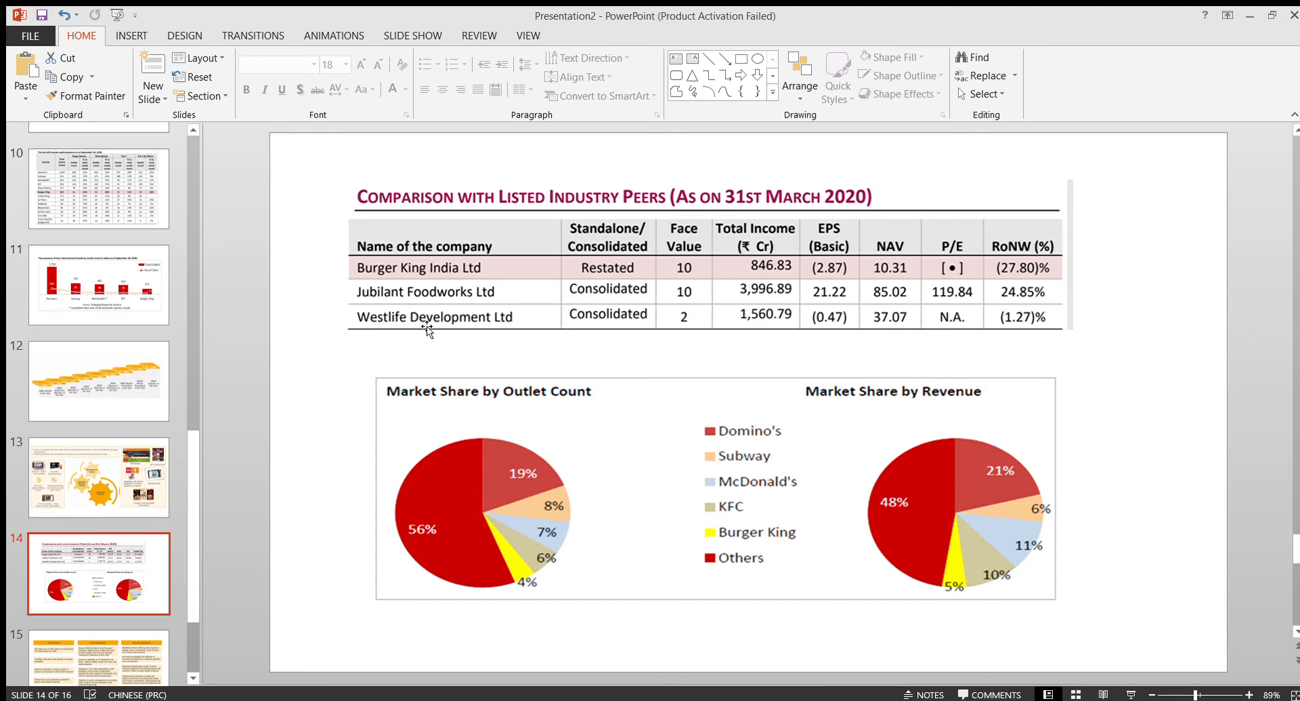
mouse_move(571, 316)
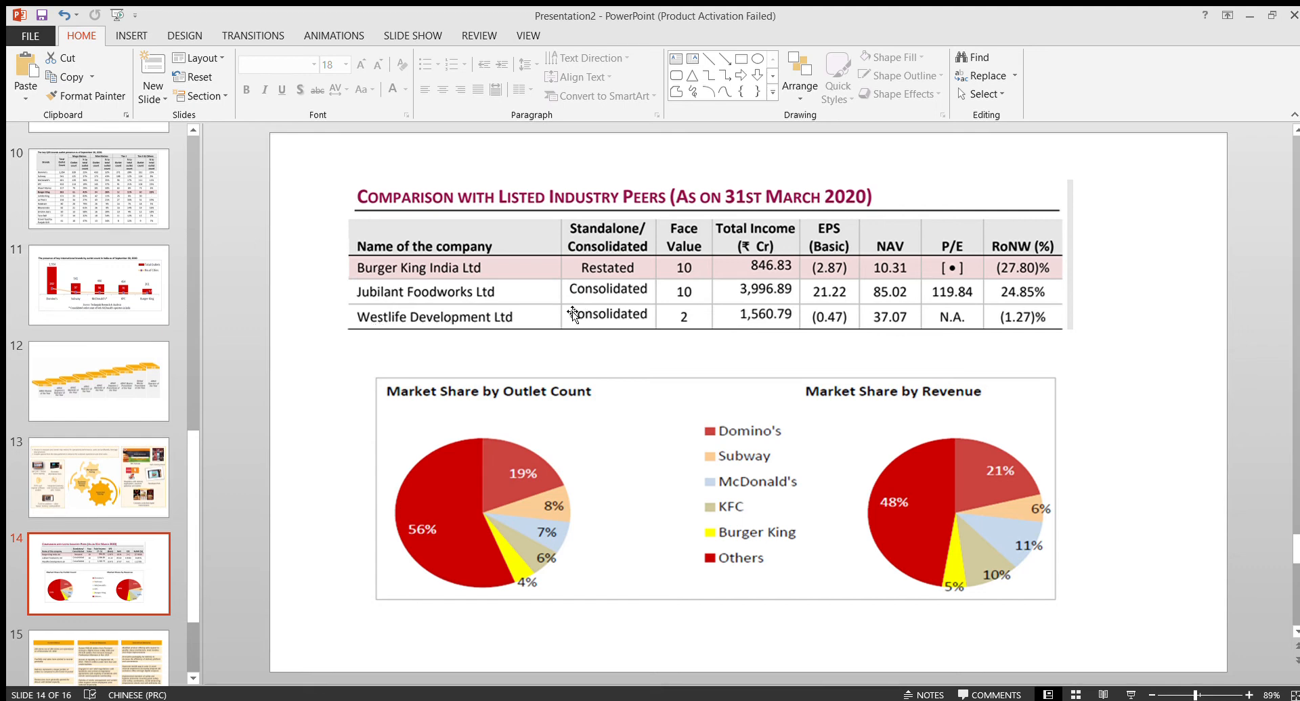
mouse_move(499, 329)
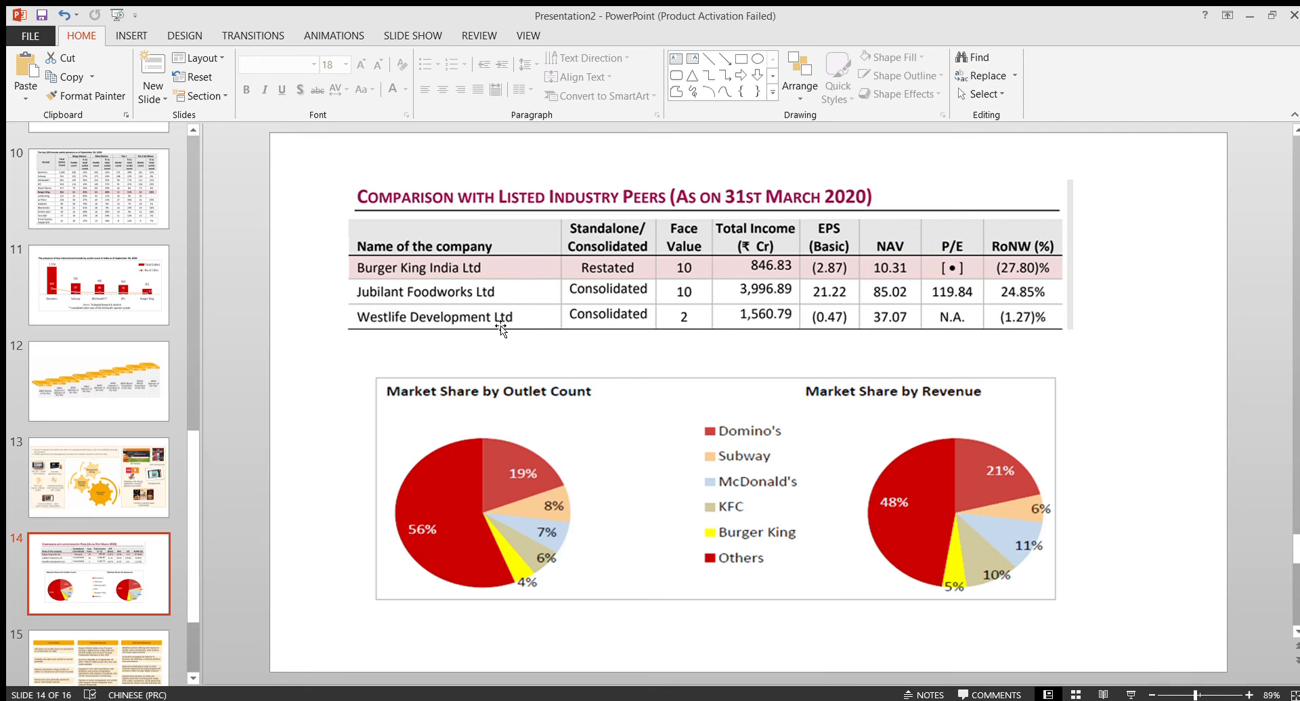
mouse_move(403, 292)
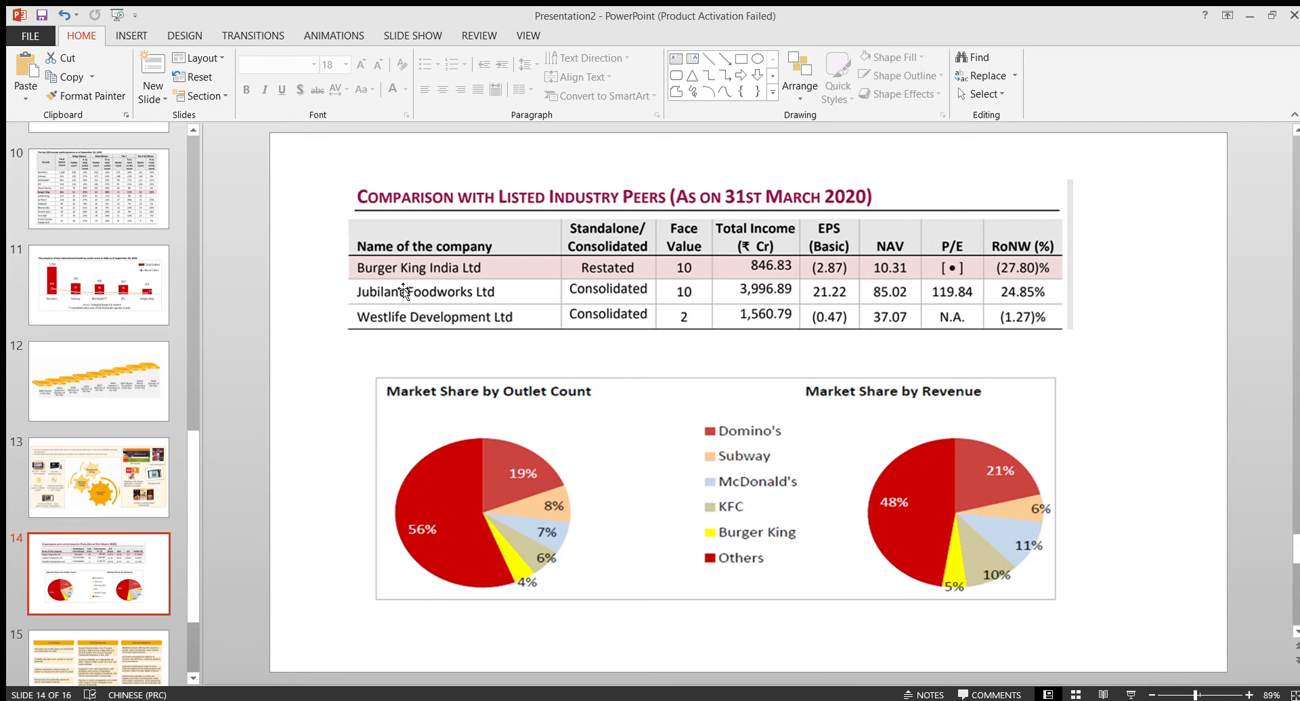
mouse_move(574, 266)
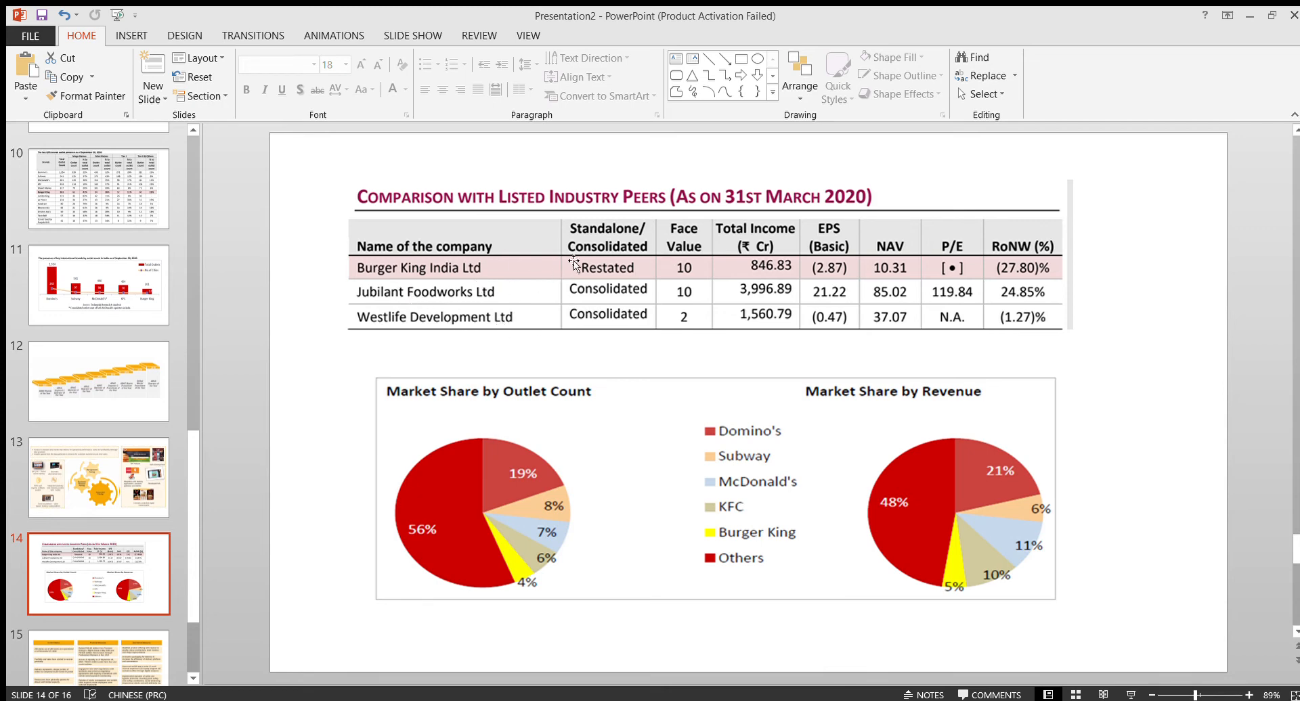
mouse_move(496, 276)
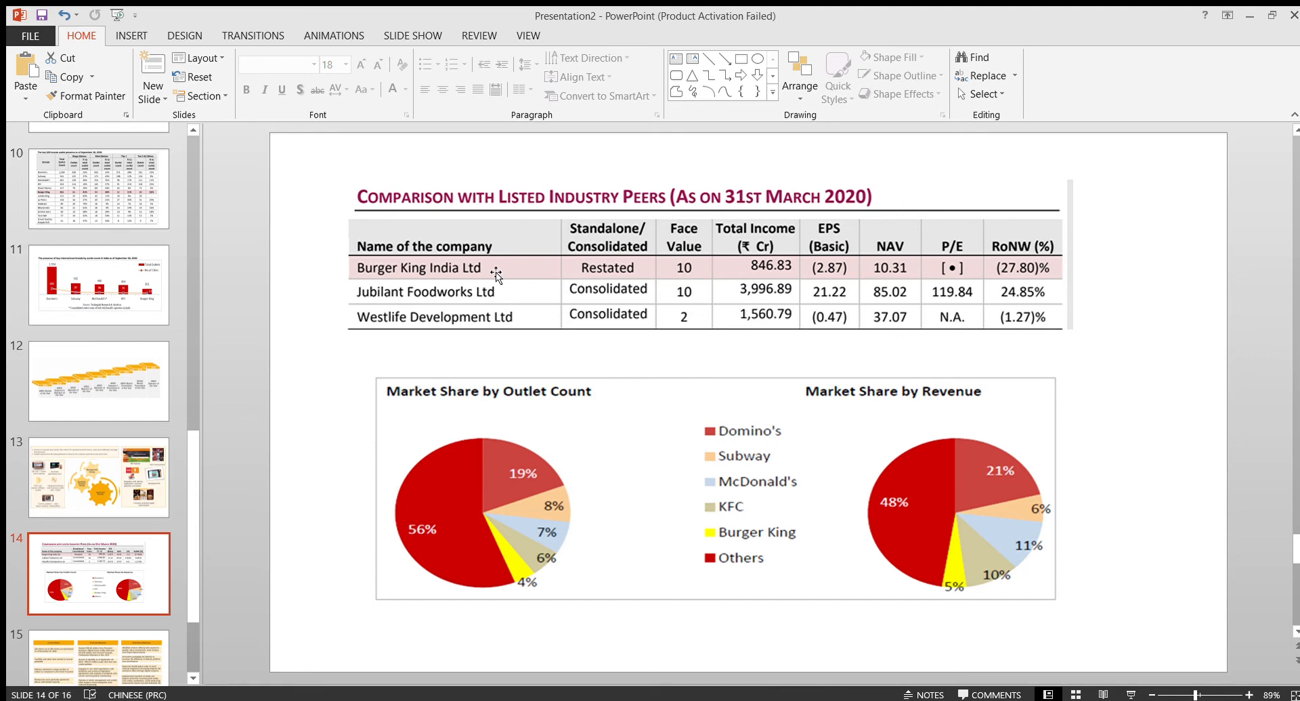
mouse_move(755, 261)
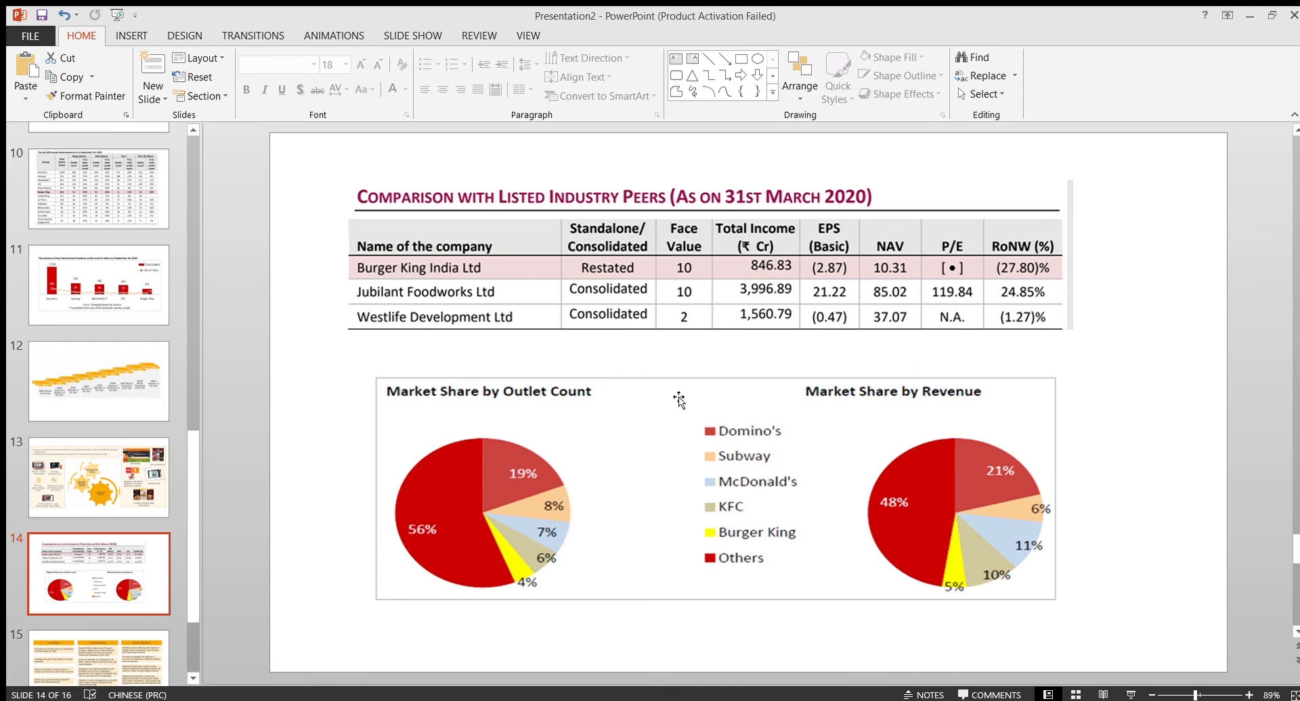
mouse_move(785, 400)
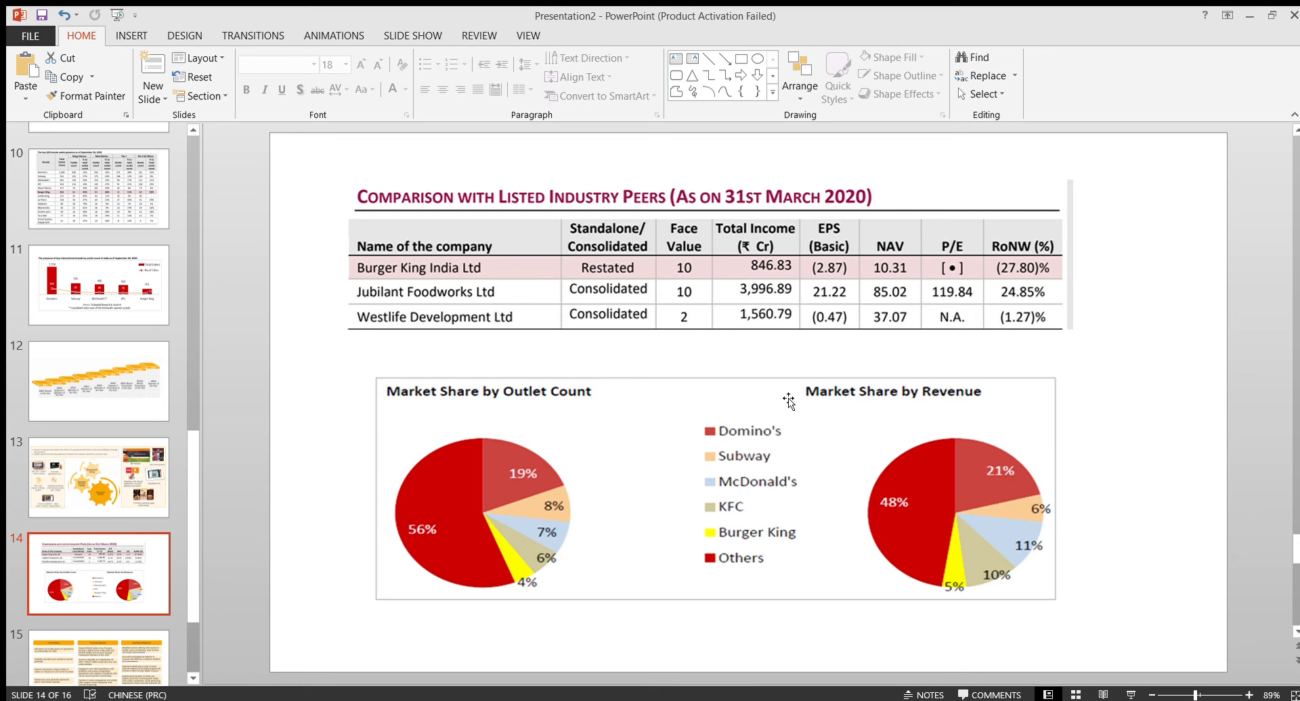
scroll("down", 3)
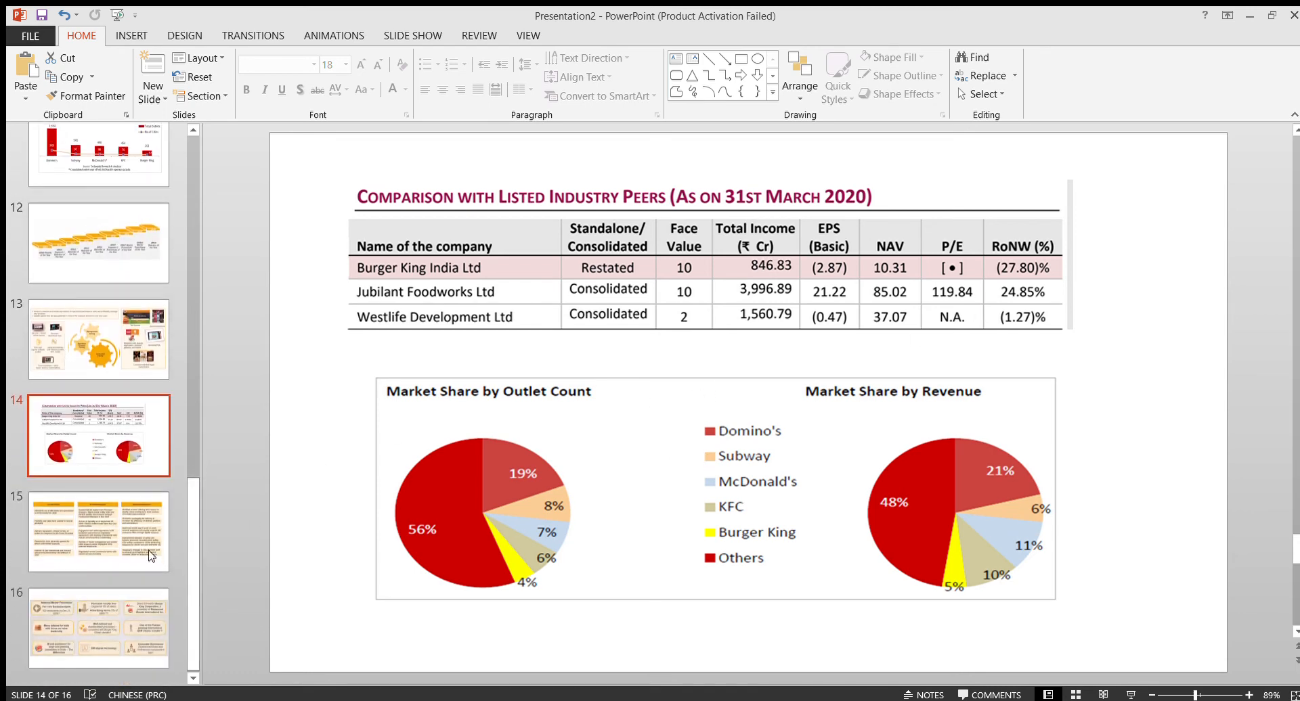
Display slide 15 on current status, financial measures and operational measures during Covid-19
left_click(98, 530)
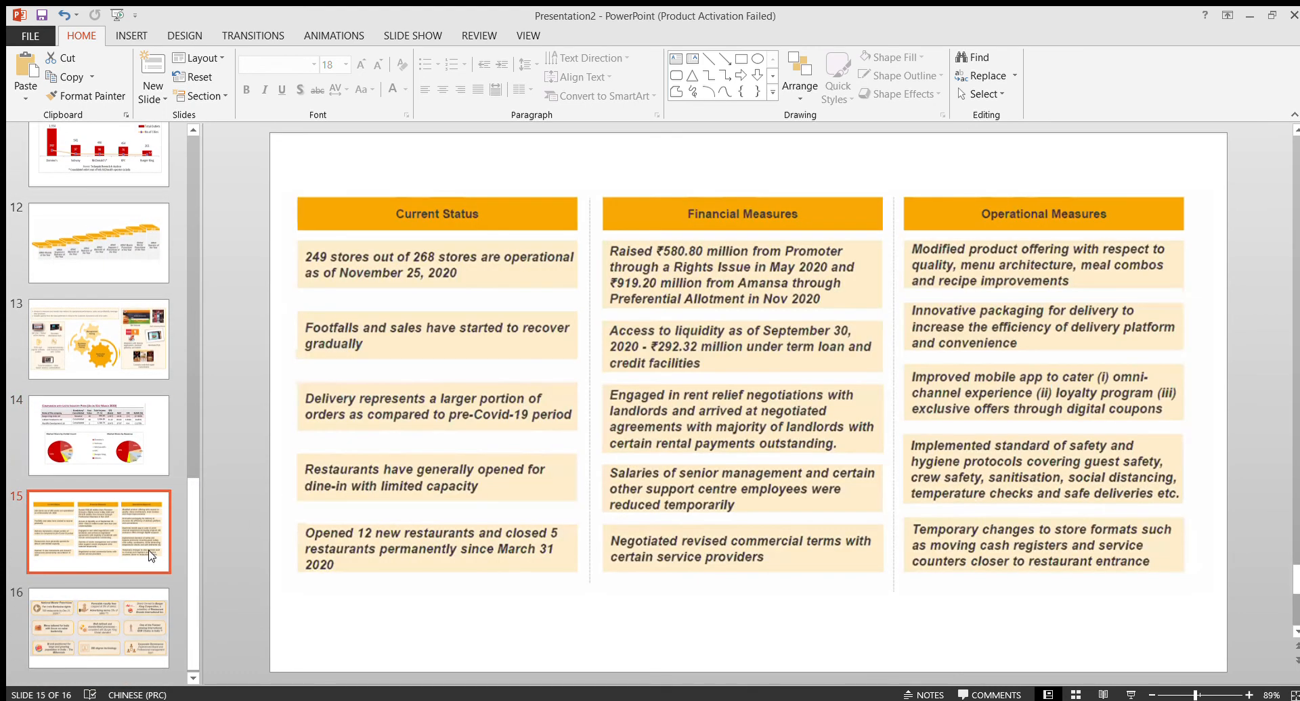
mouse_move(623, 292)
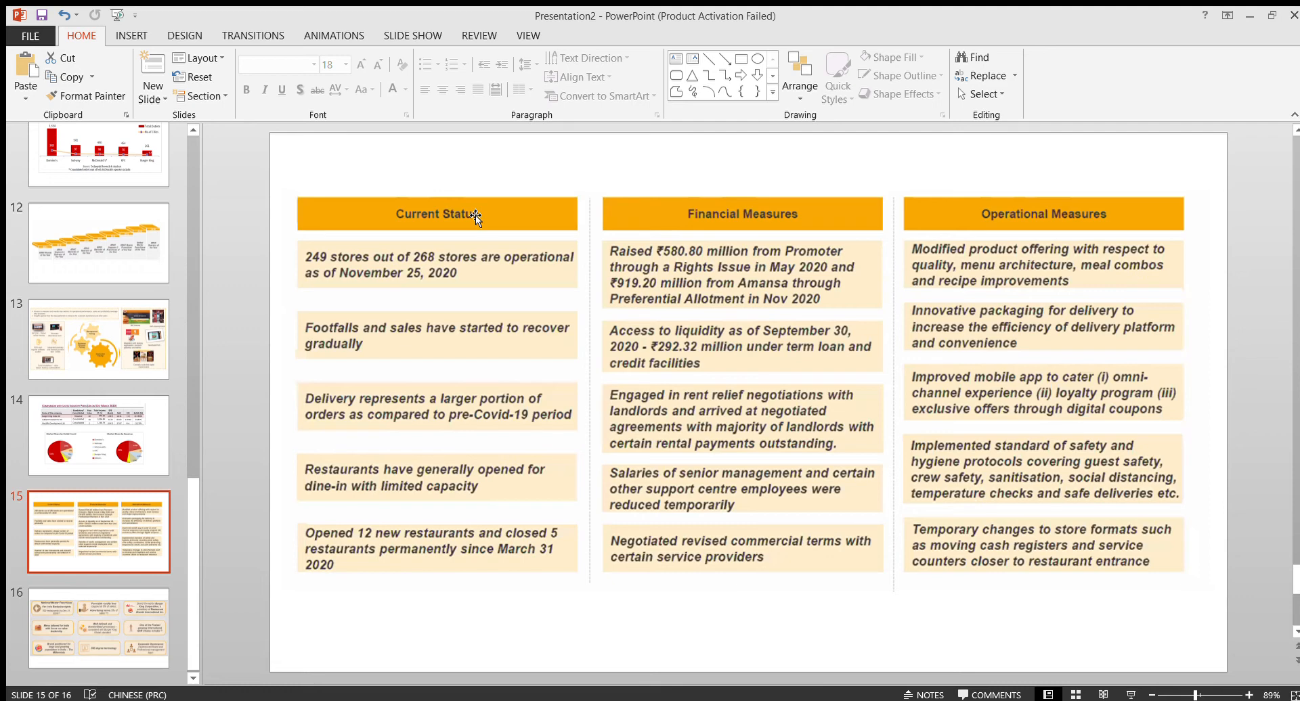
mouse_move(426, 565)
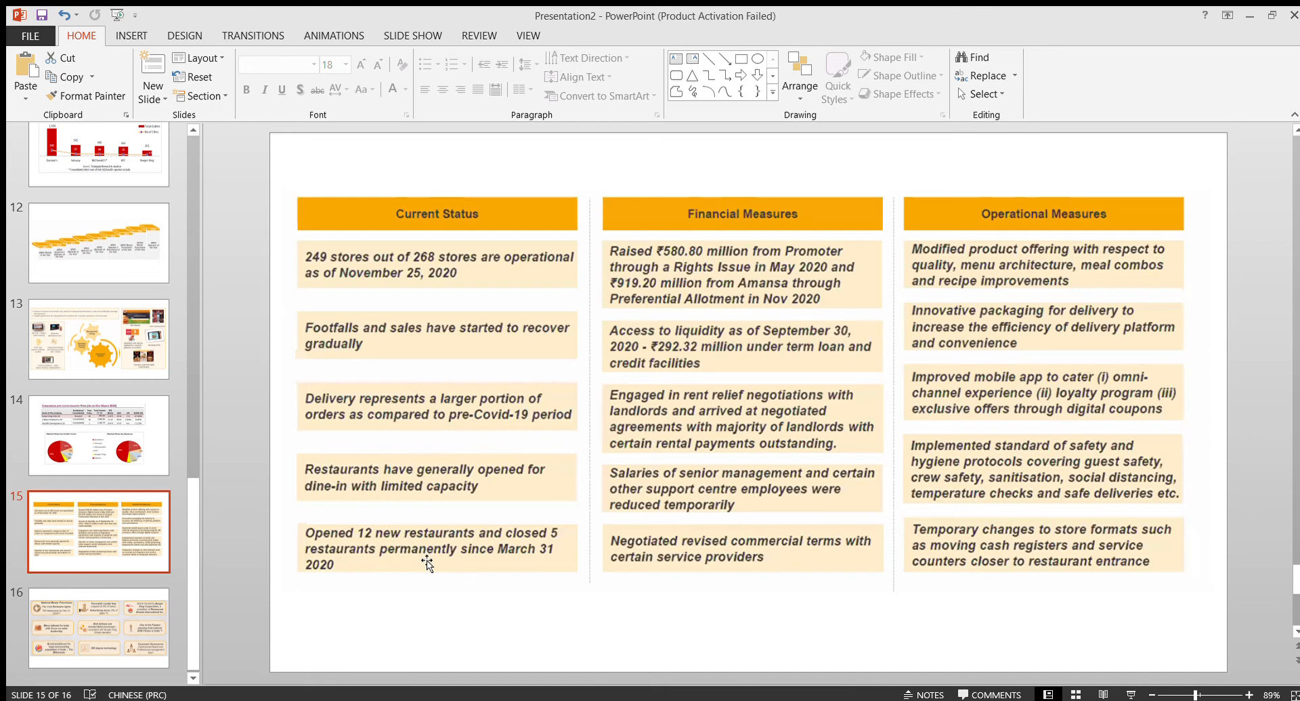
mouse_move(576, 496)
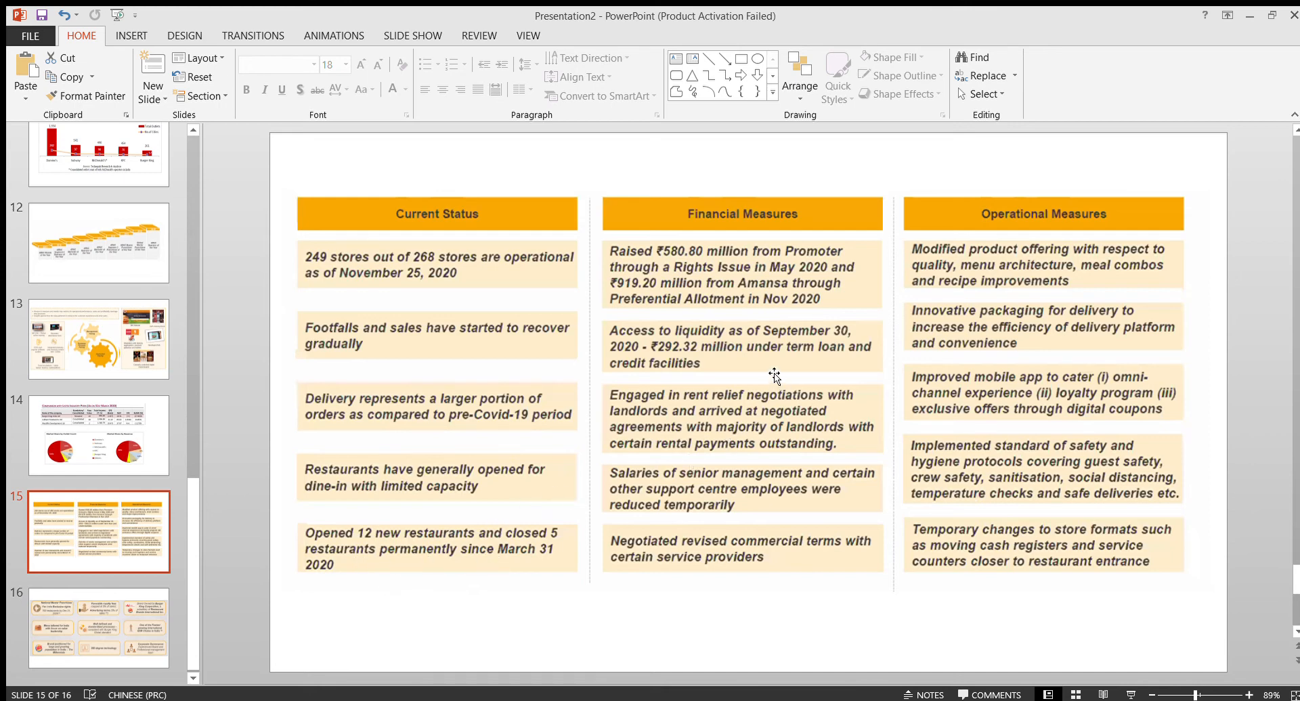
mouse_move(780, 316)
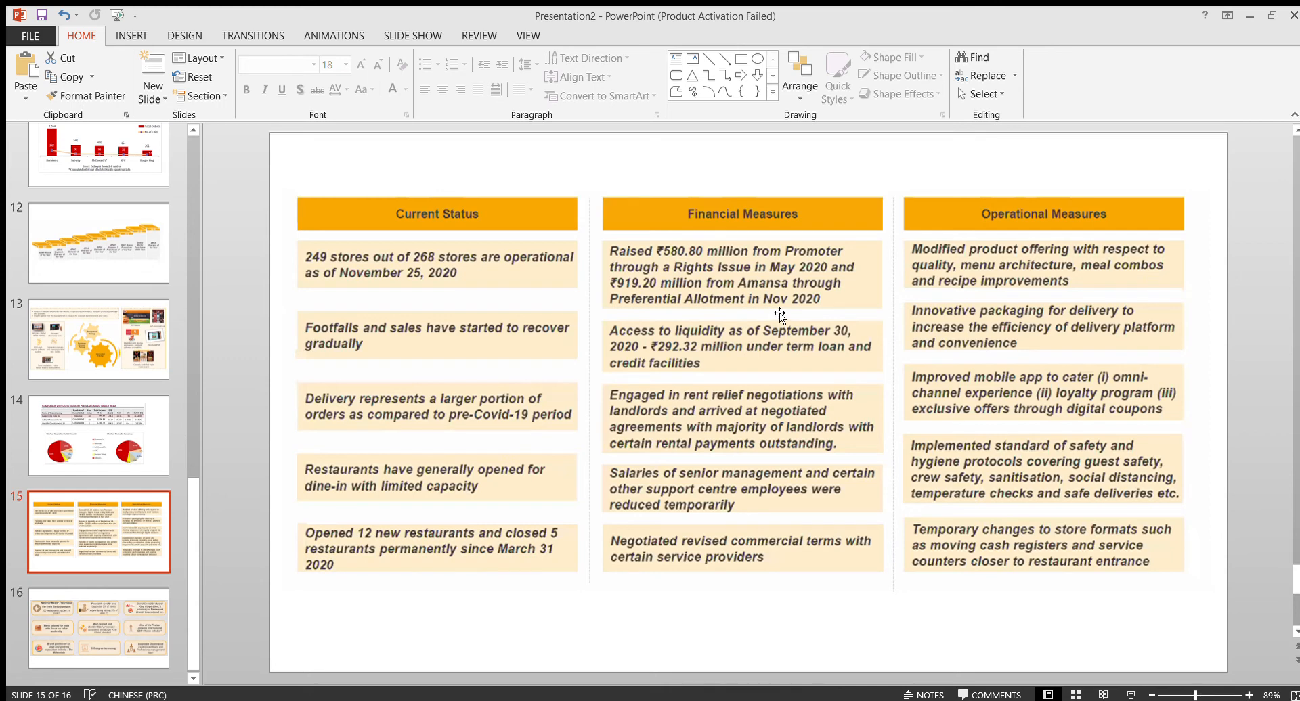
mouse_move(763, 265)
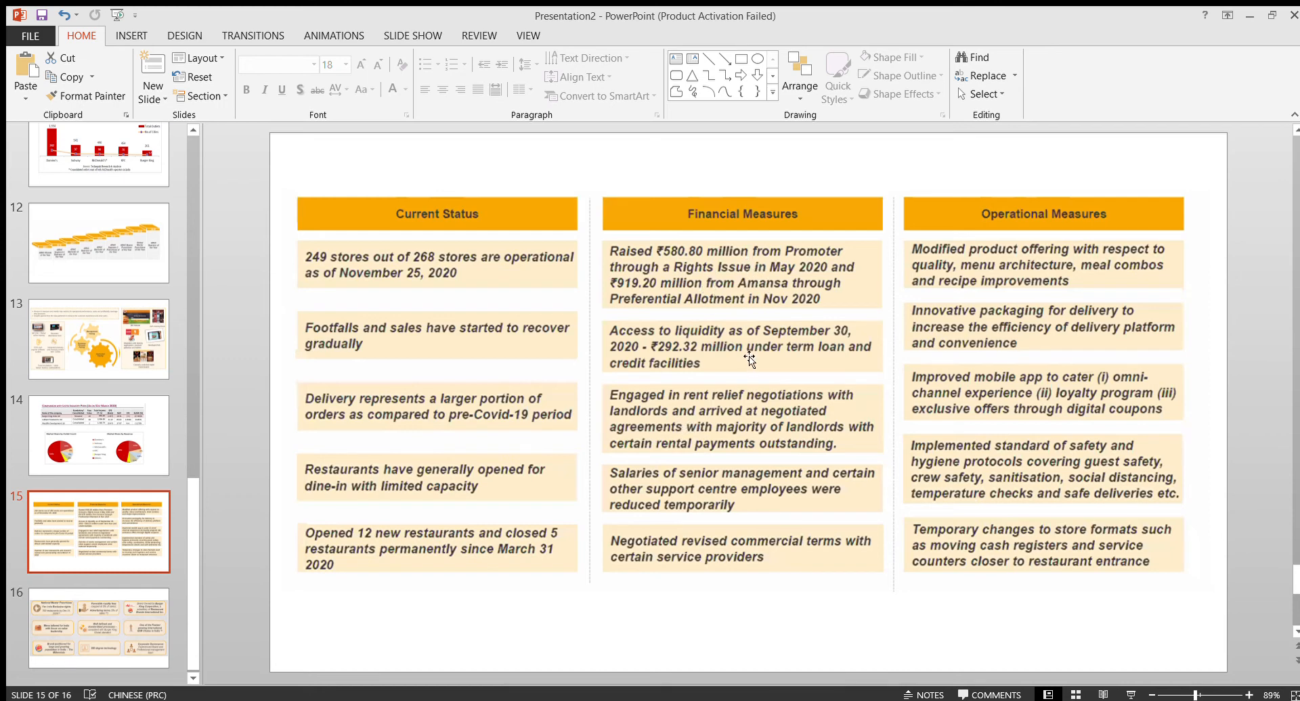
mouse_move(771, 301)
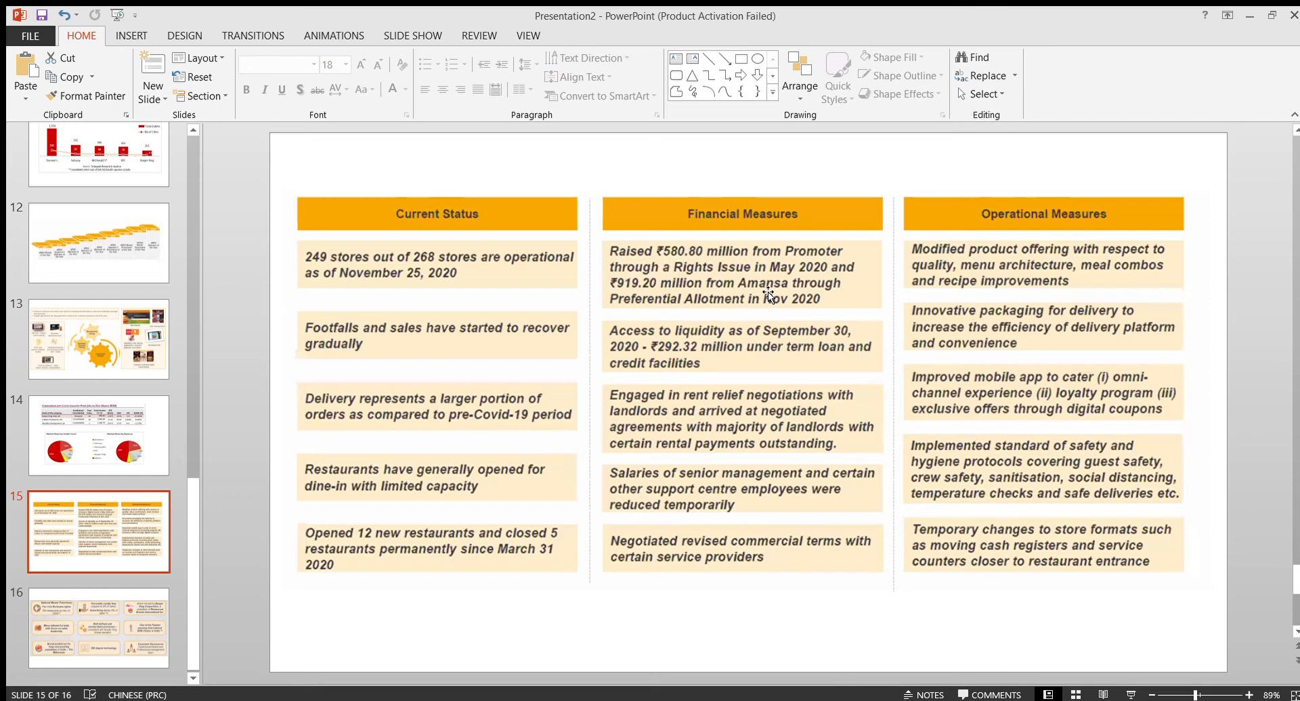
mouse_move(754, 359)
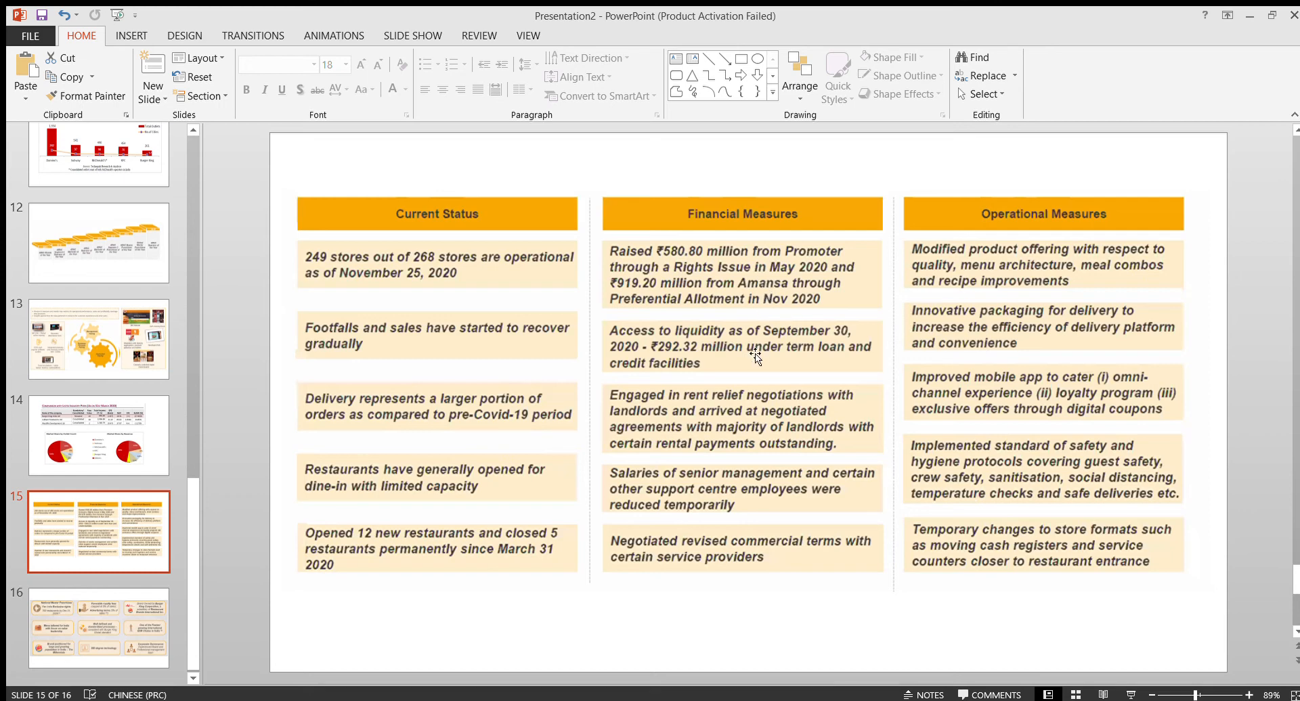
mouse_move(726, 293)
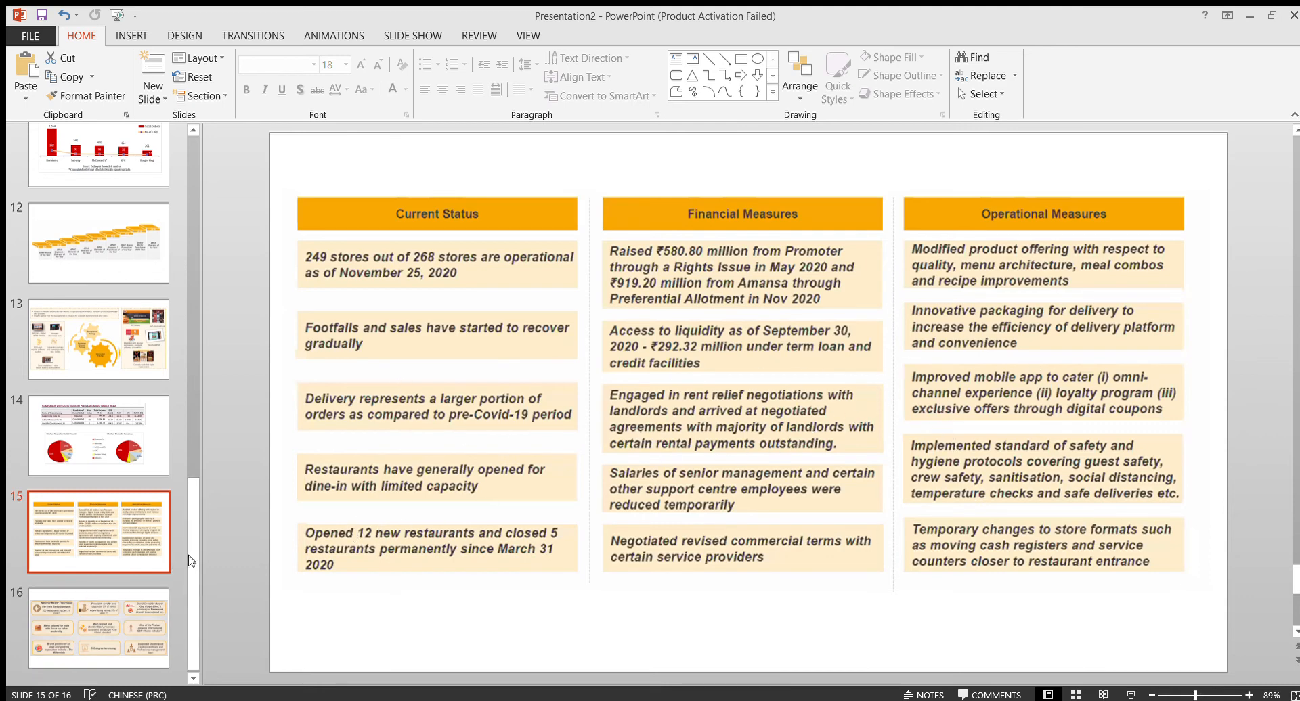
Display slide 16 summarising key strengths: franchise rights, royalty terms, India-tailored menu, governance
left_click(99, 625)
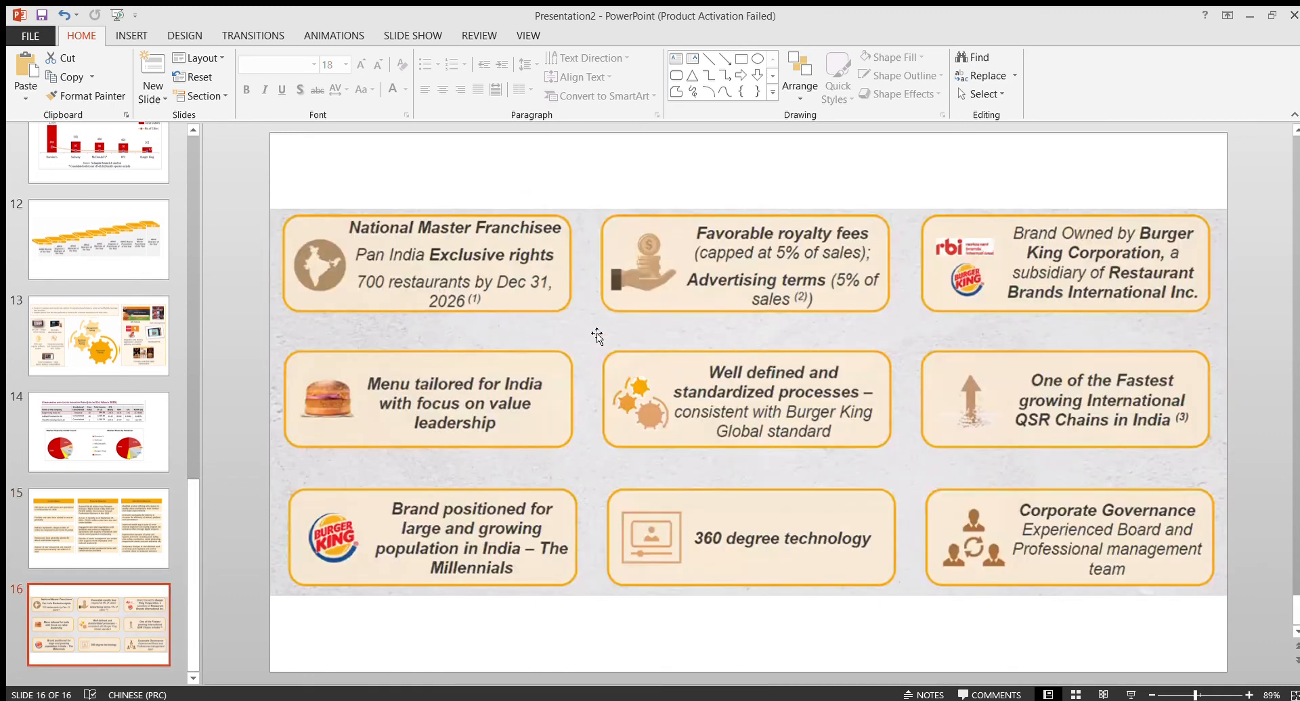
mouse_move(792, 408)
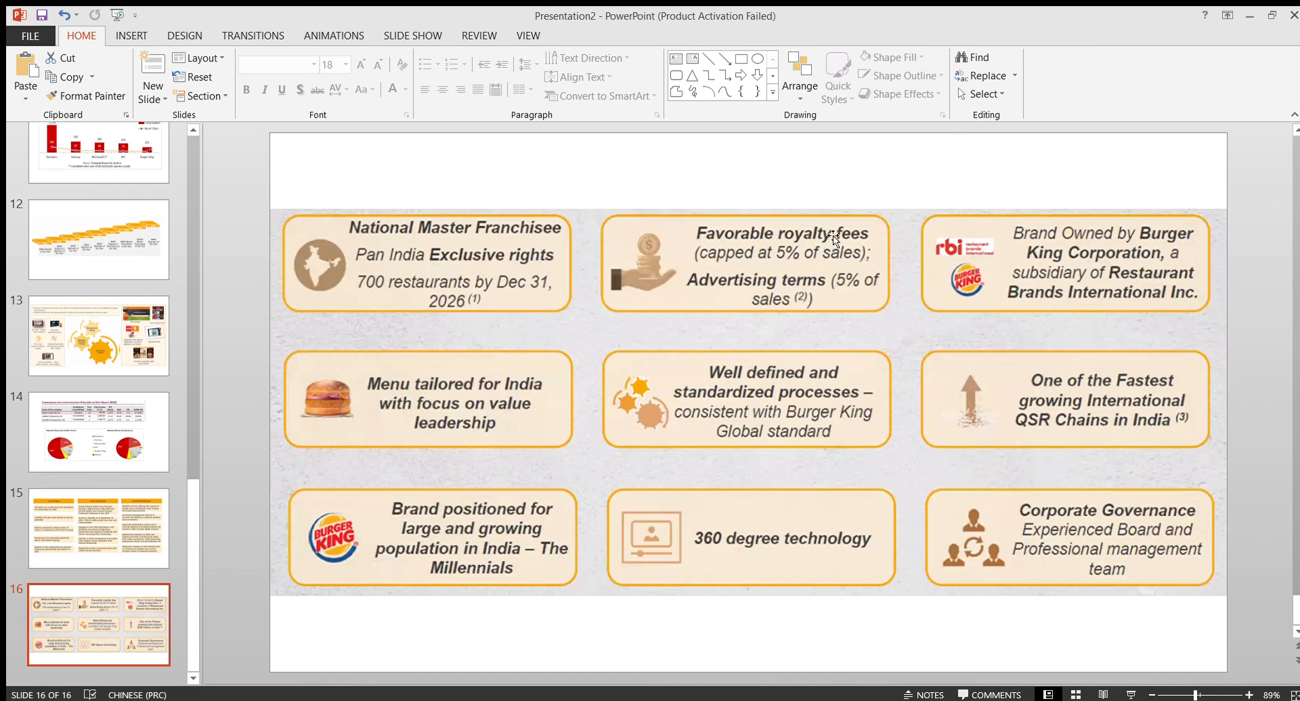
mouse_move(845, 269)
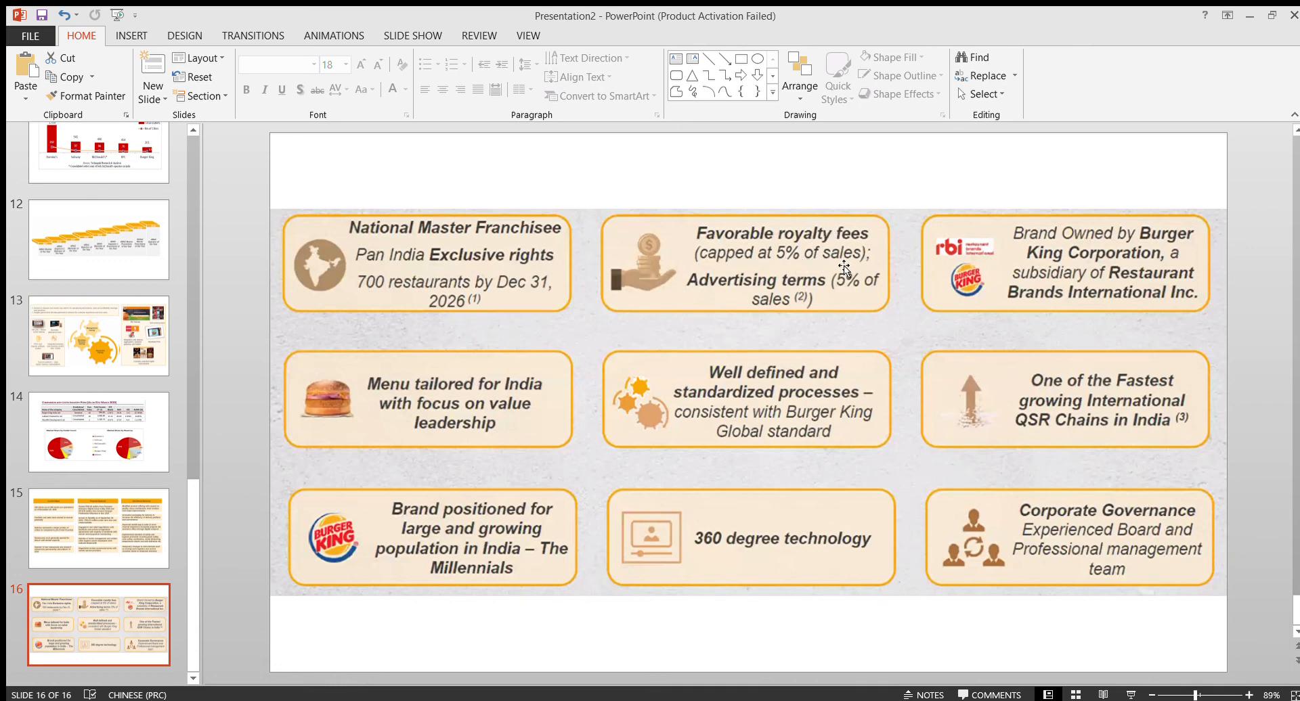
mouse_move(820, 288)
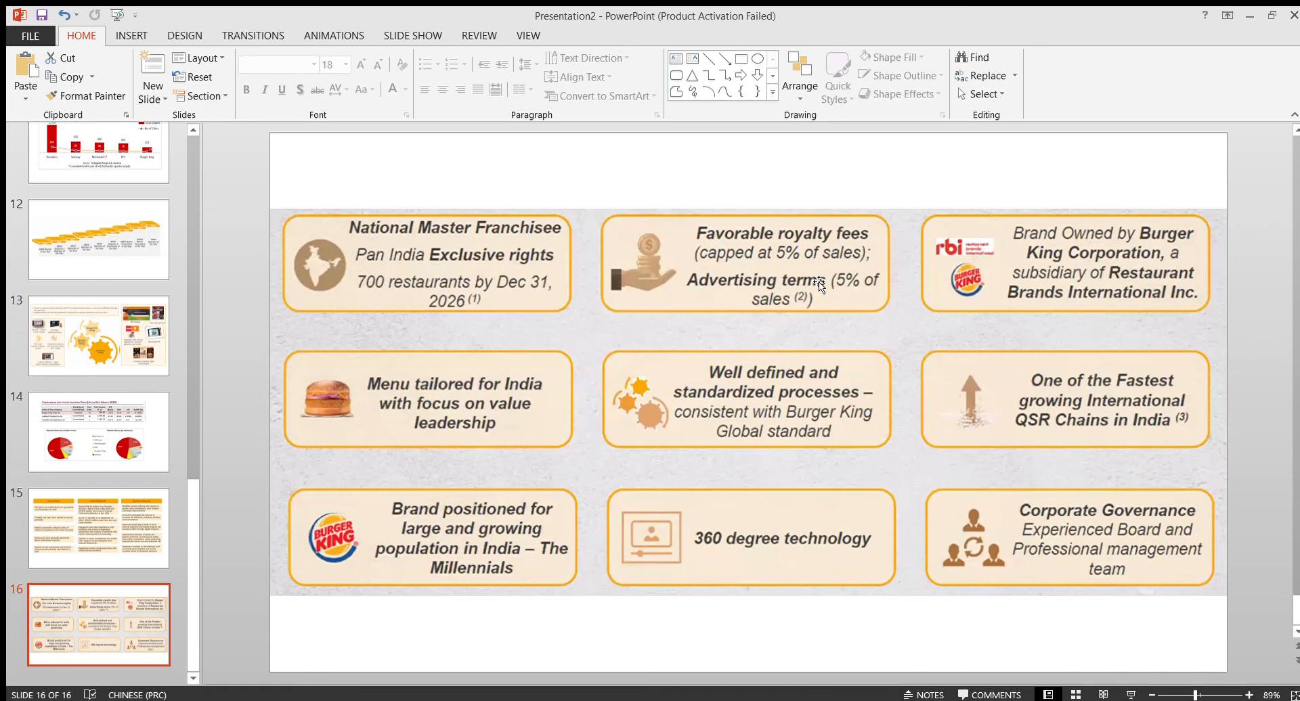
mouse_move(862, 296)
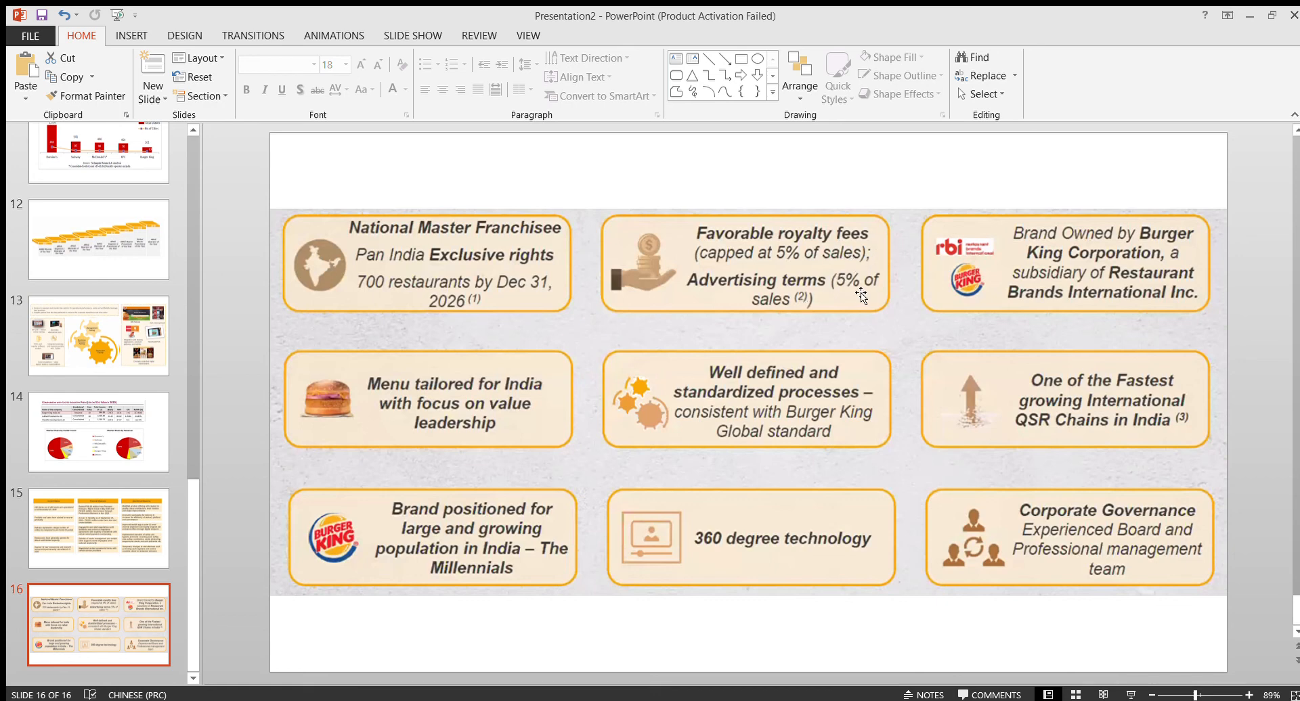
mouse_move(829, 319)
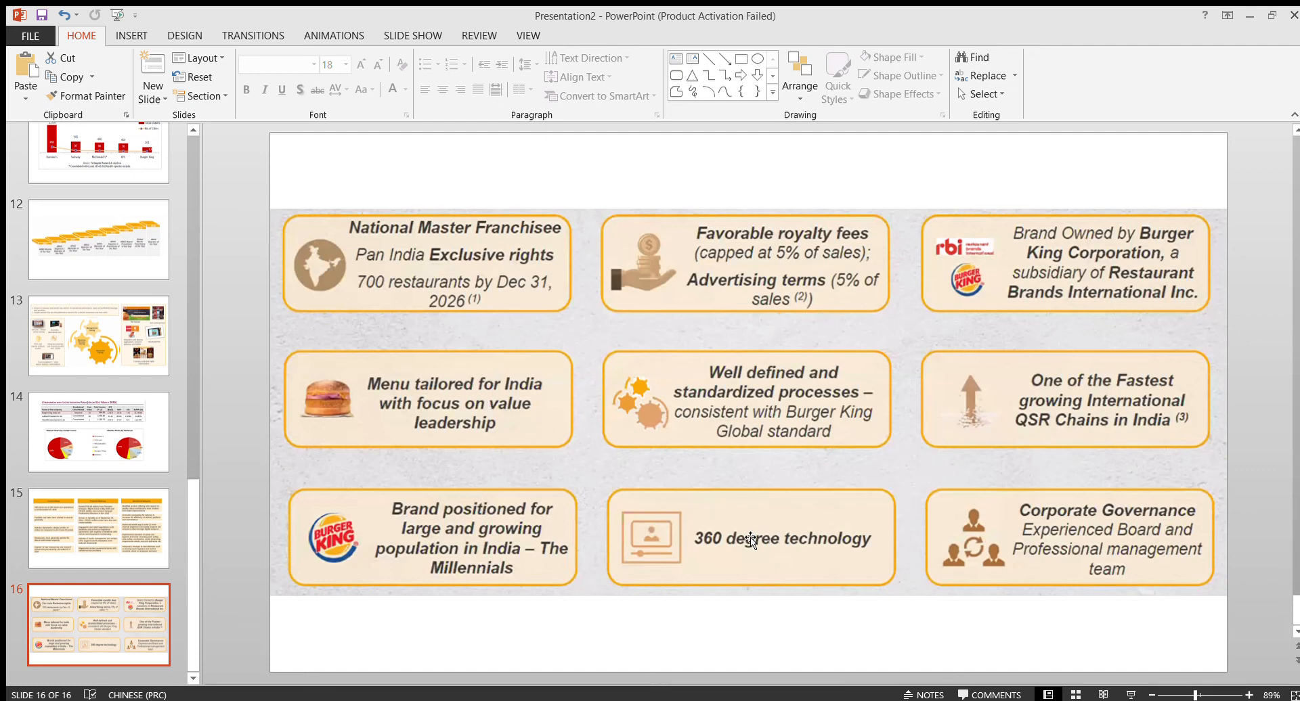
mouse_move(382, 395)
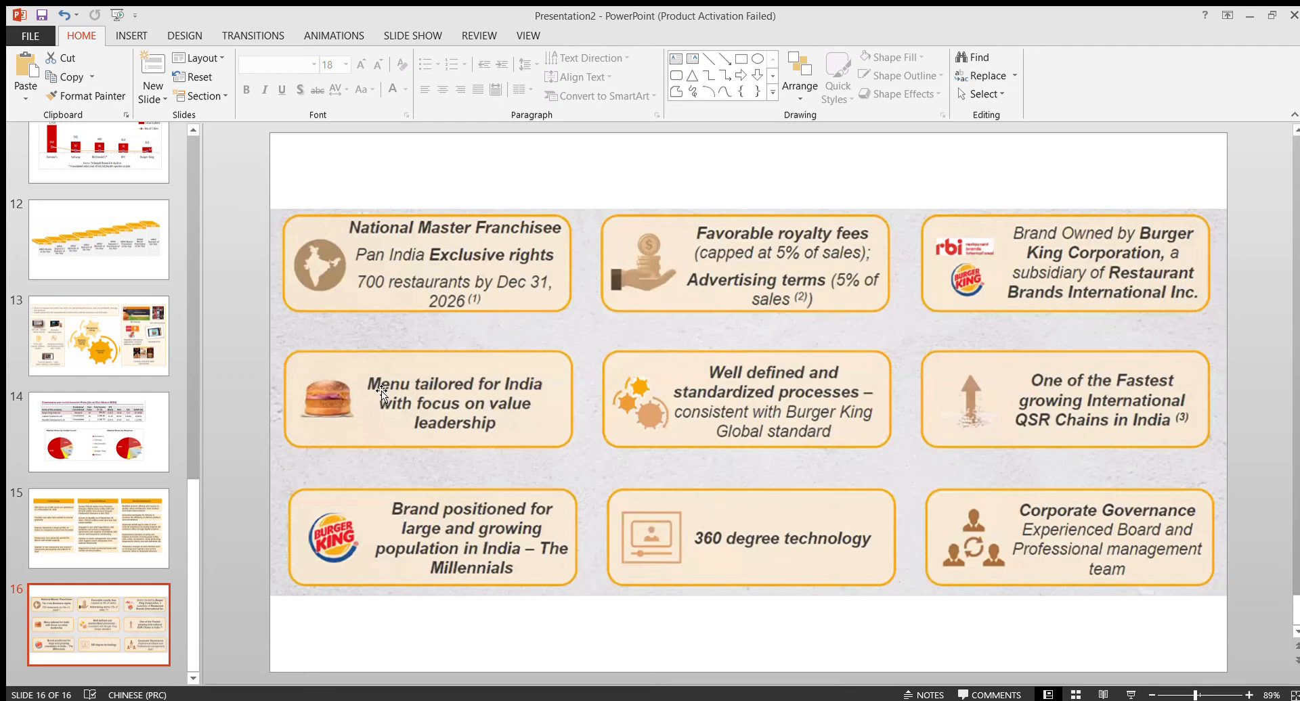
mouse_move(477, 407)
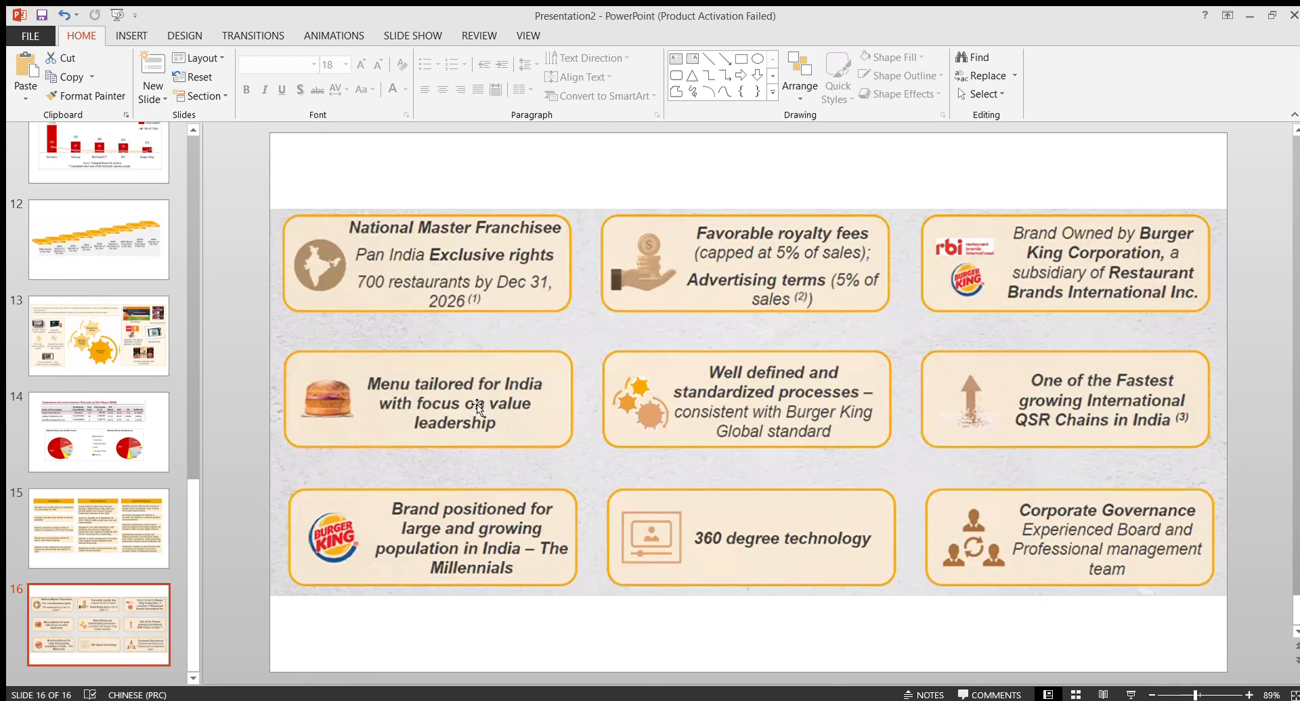
mouse_move(482, 395)
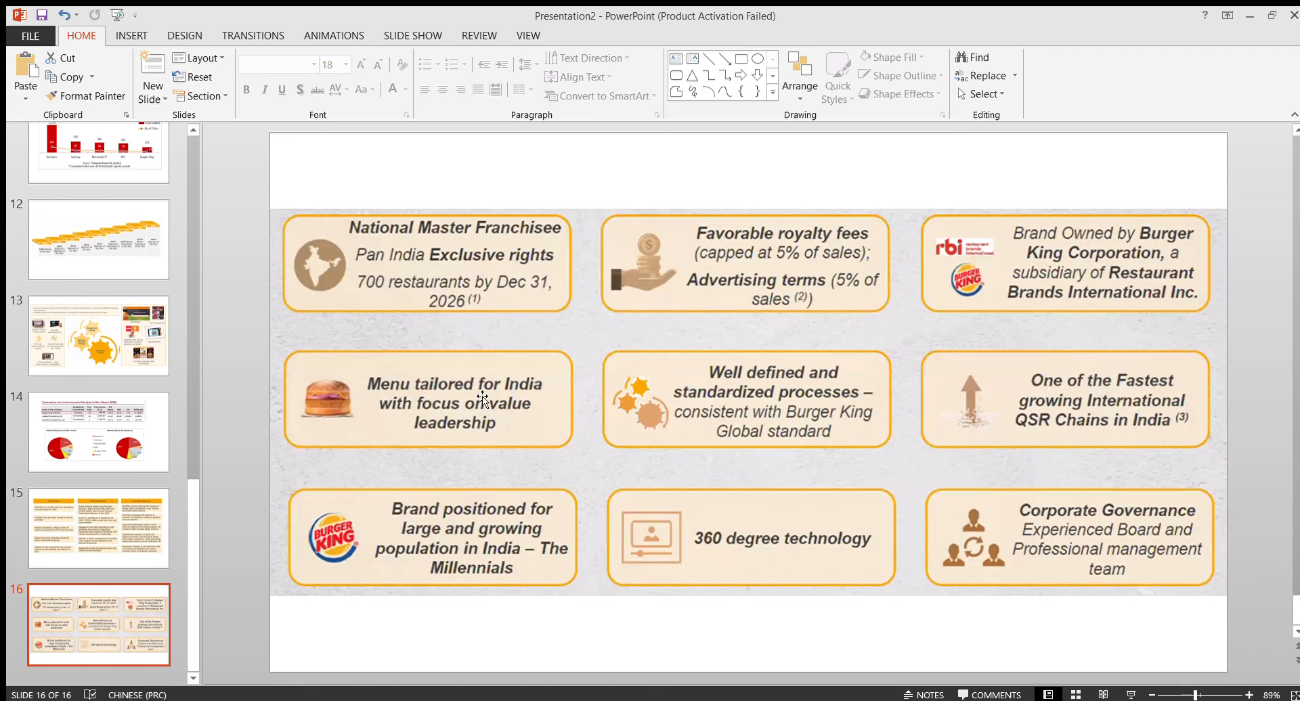
mouse_move(448, 407)
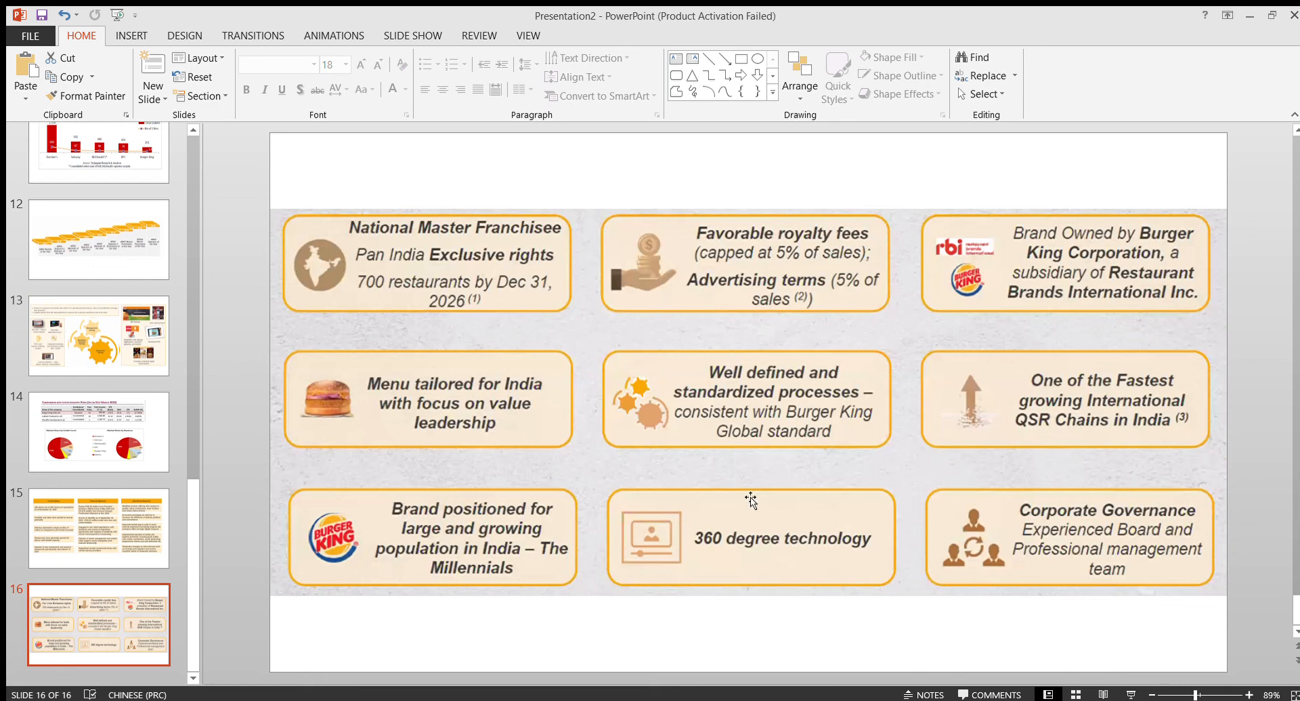
mouse_move(849, 468)
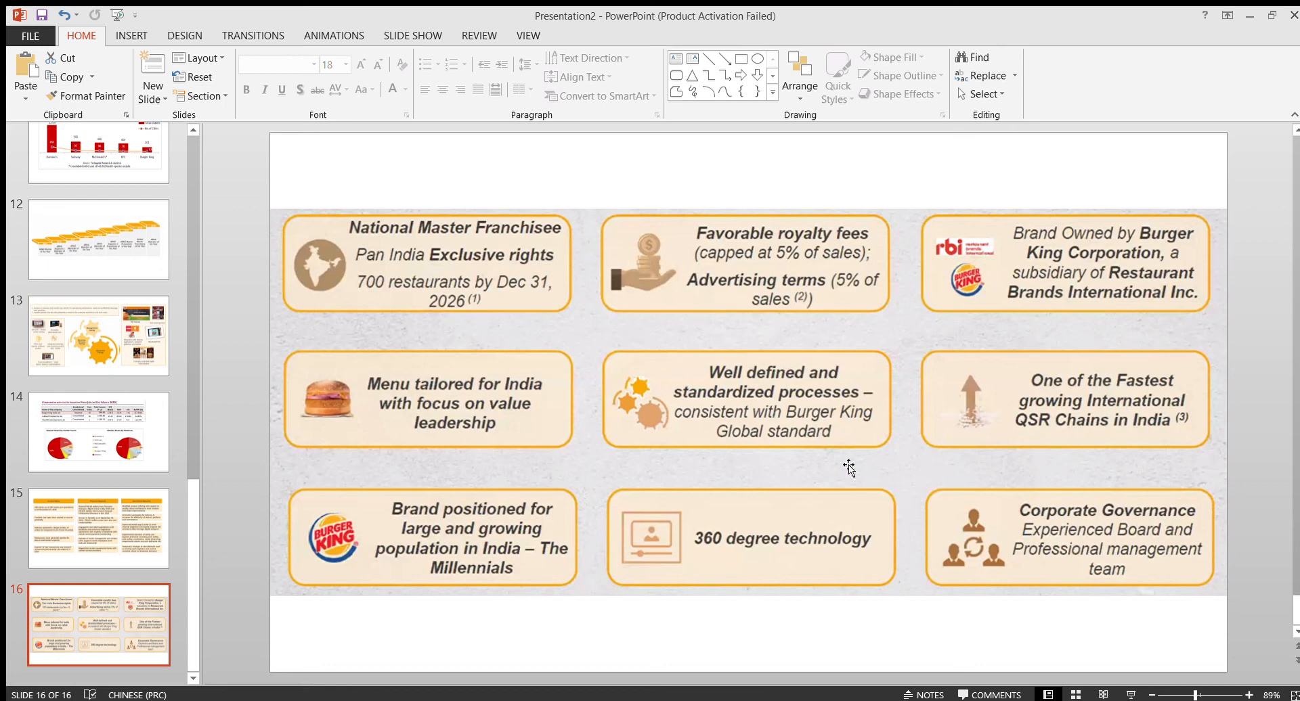
mouse_move(891, 463)
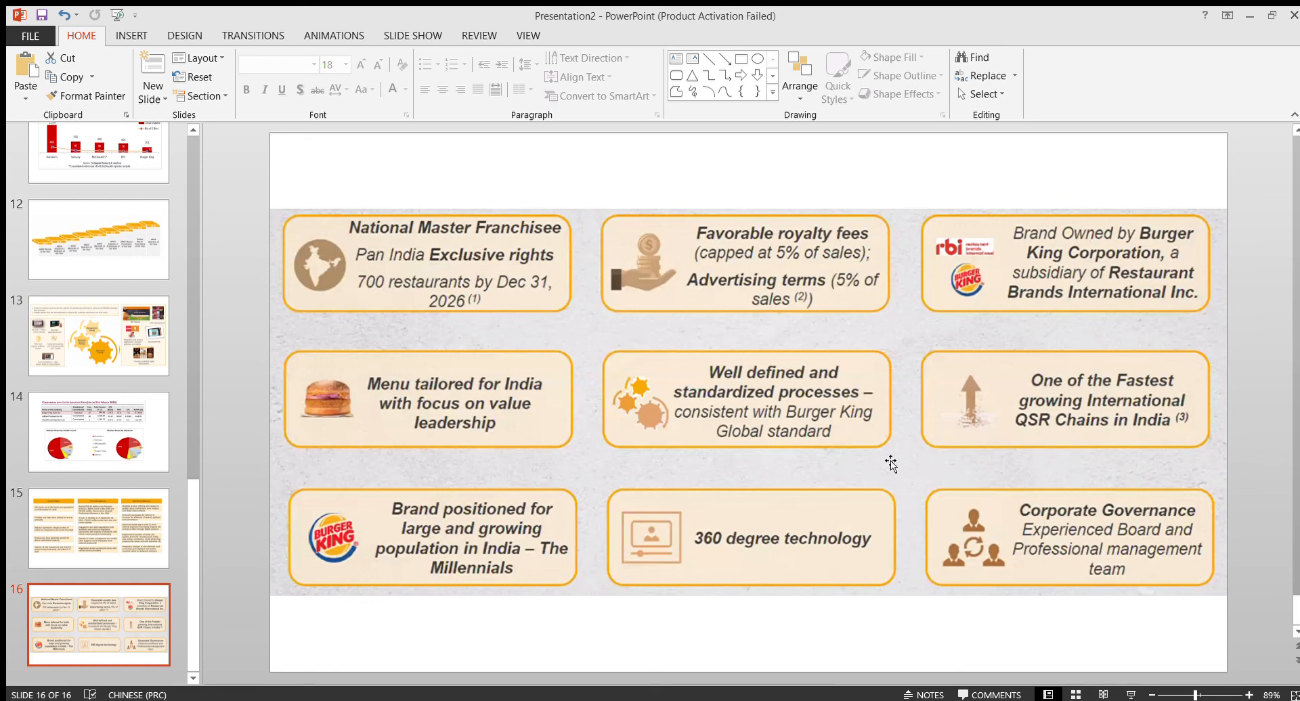
mouse_move(677, 461)
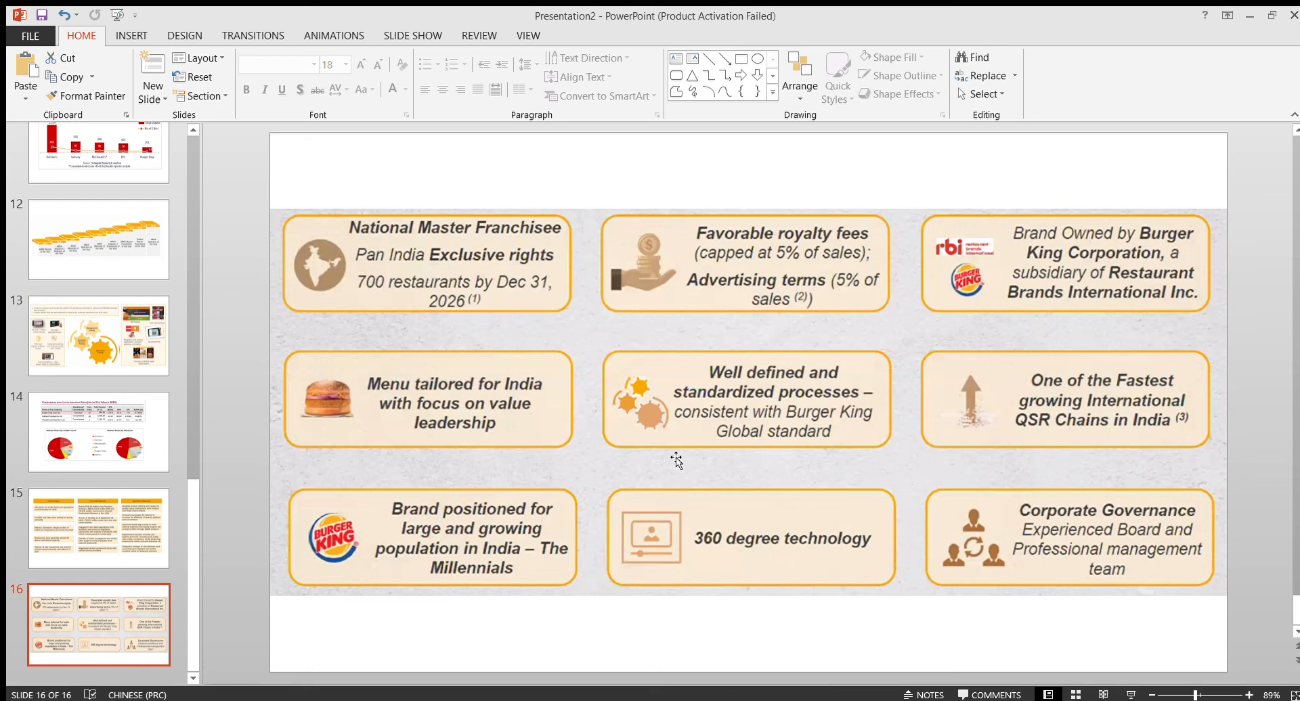
mouse_move(658, 398)
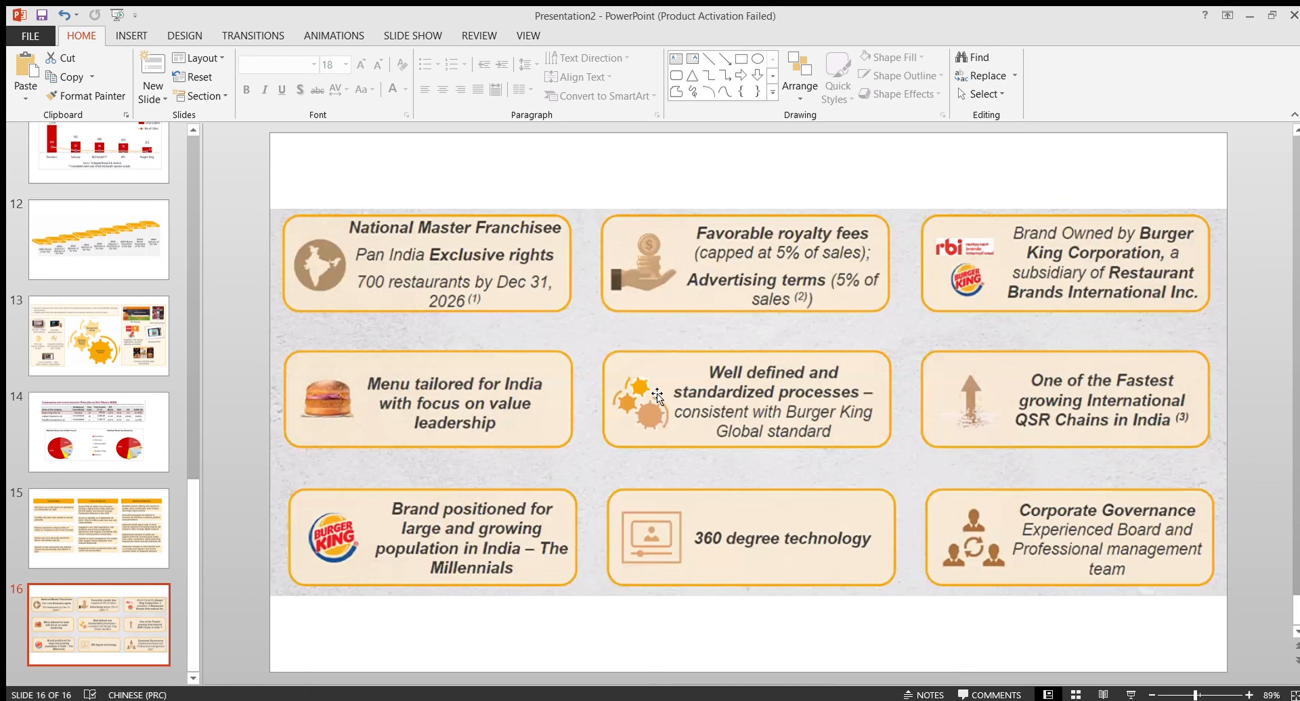
mouse_move(693, 332)
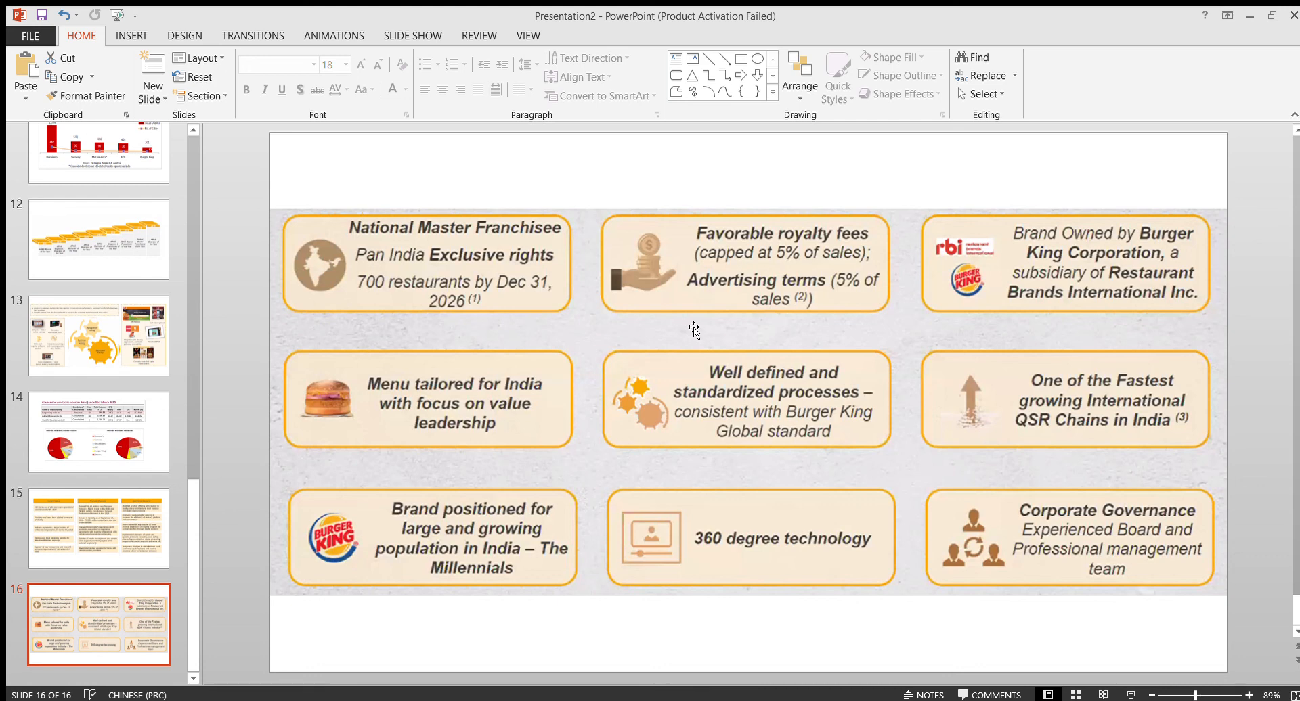
mouse_move(192, 311)
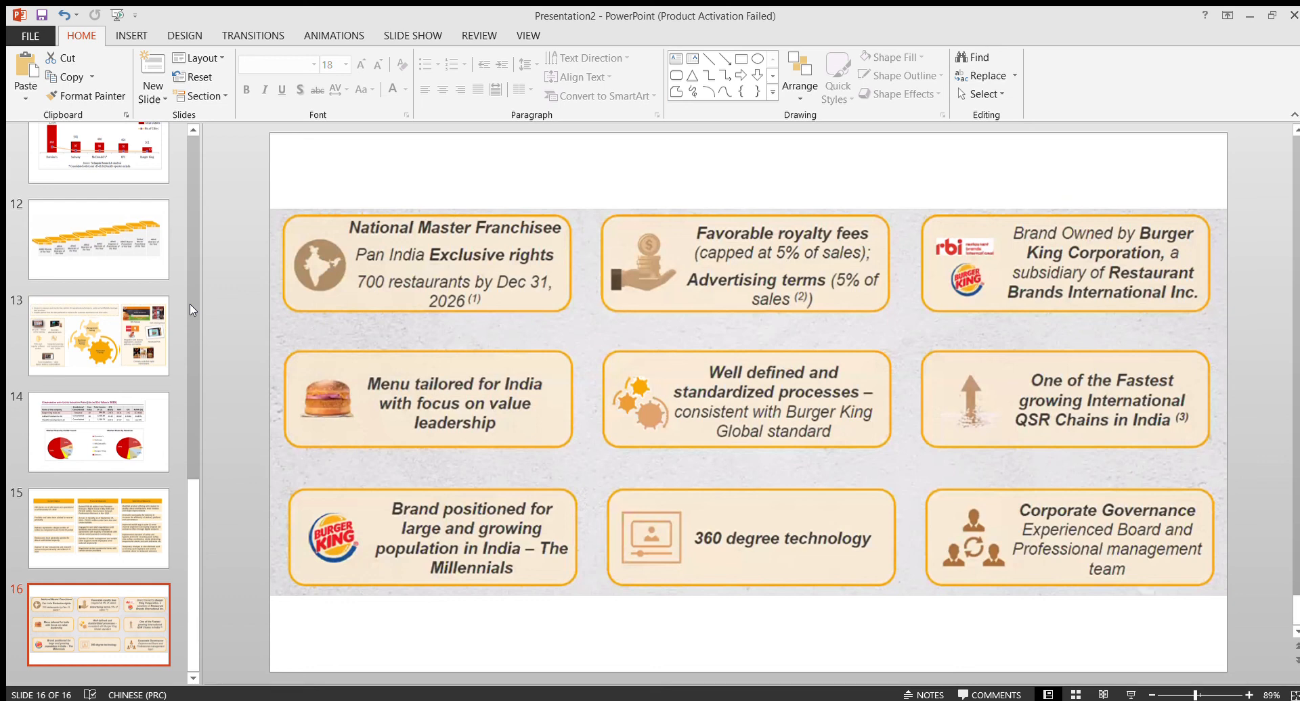
mouse_move(1233, 138)
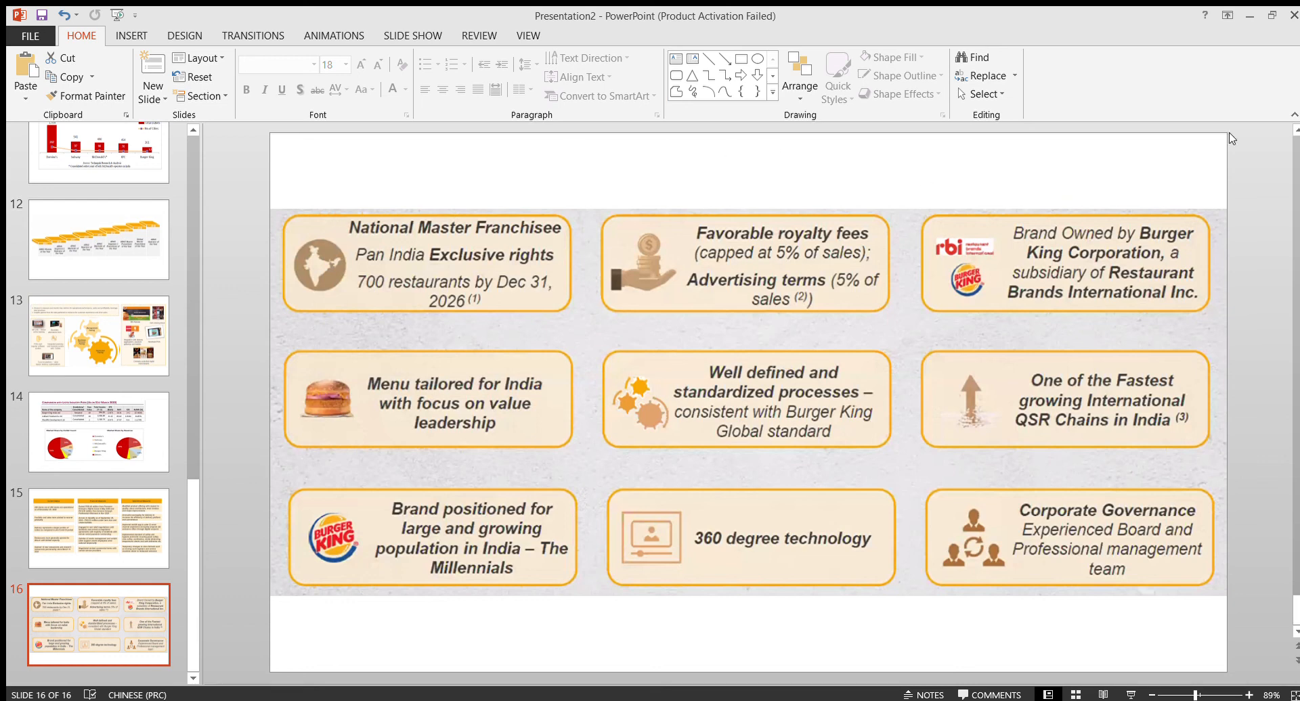